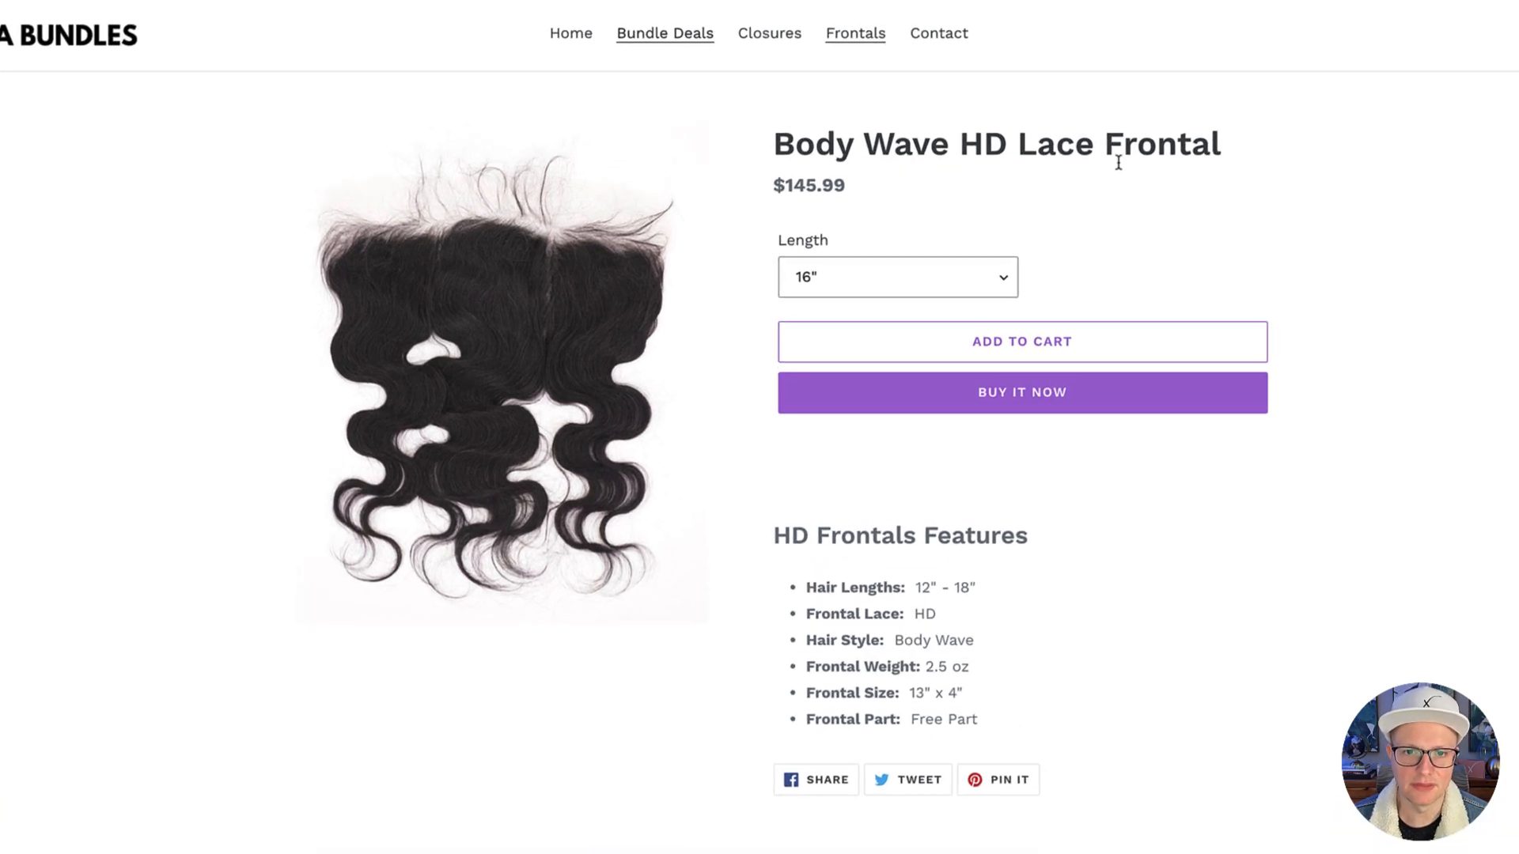
mouse_move(902, 264)
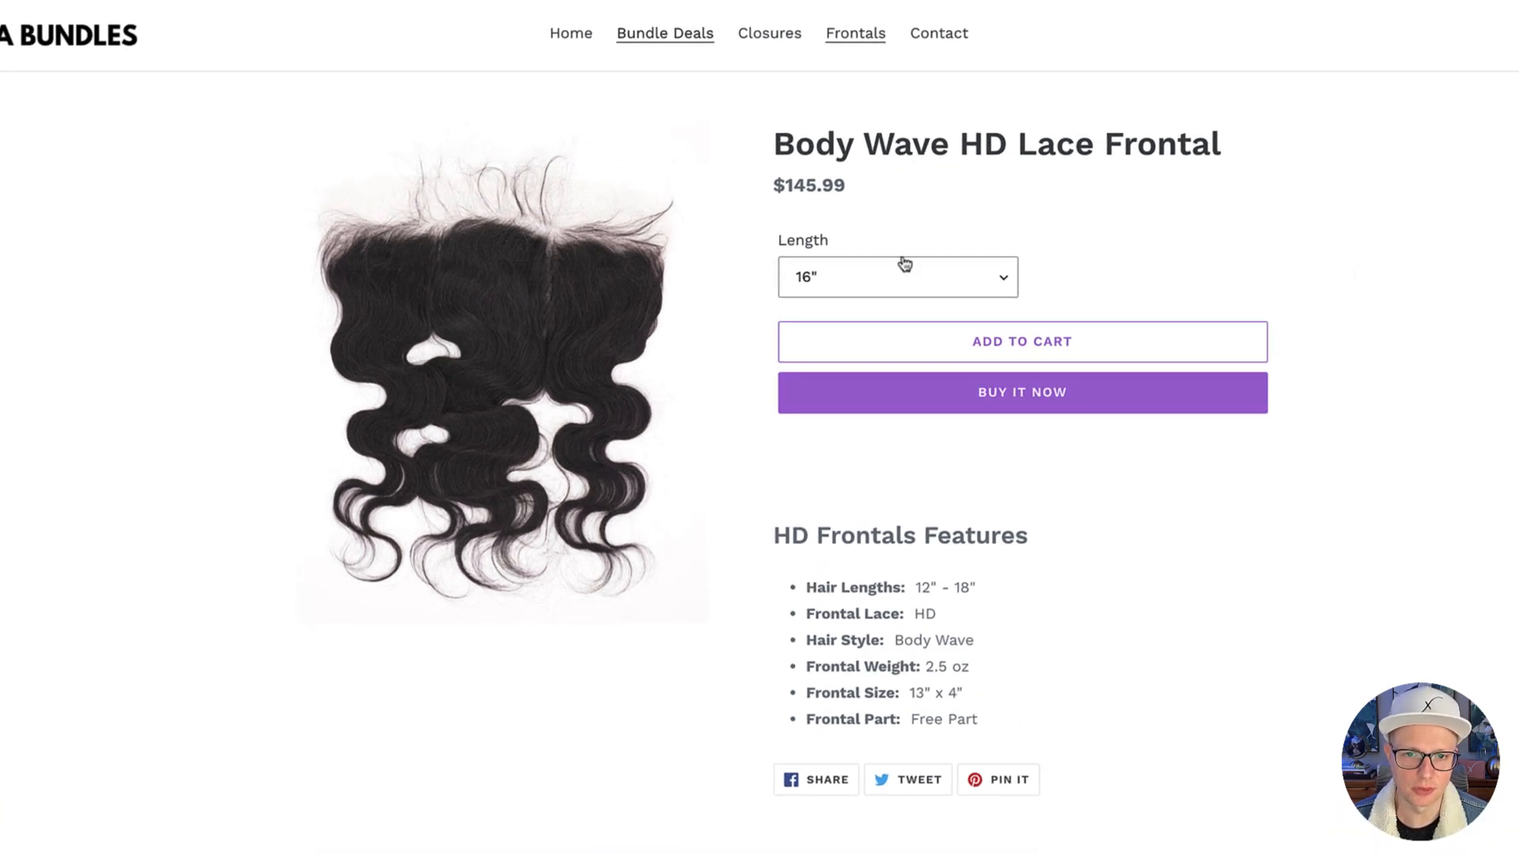
- Check the frontal's available lengths and compare the 14" and 16" variant prices
click(894, 276)
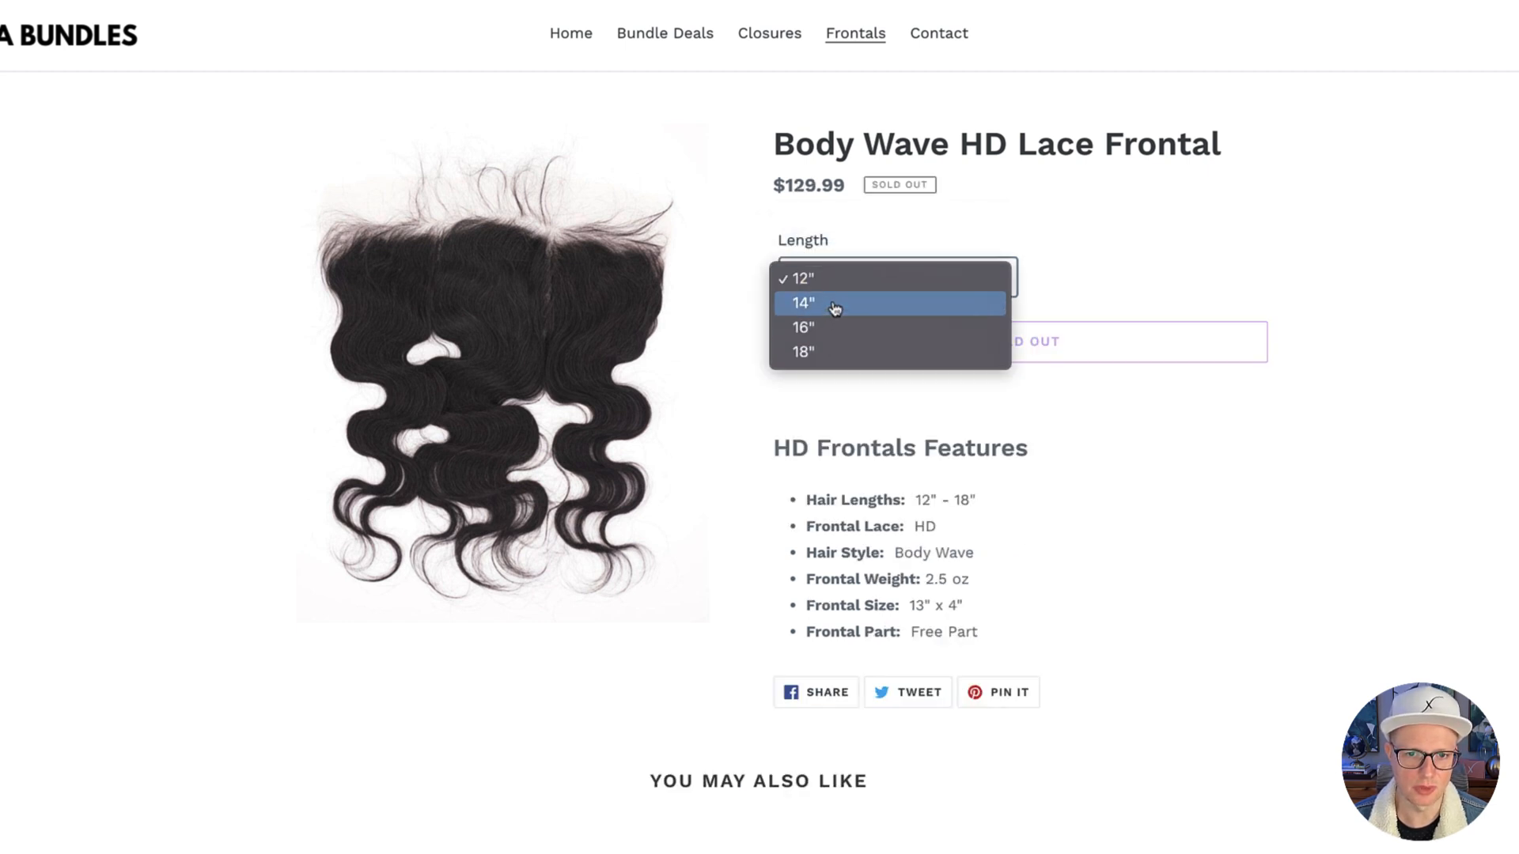
click(802, 302)
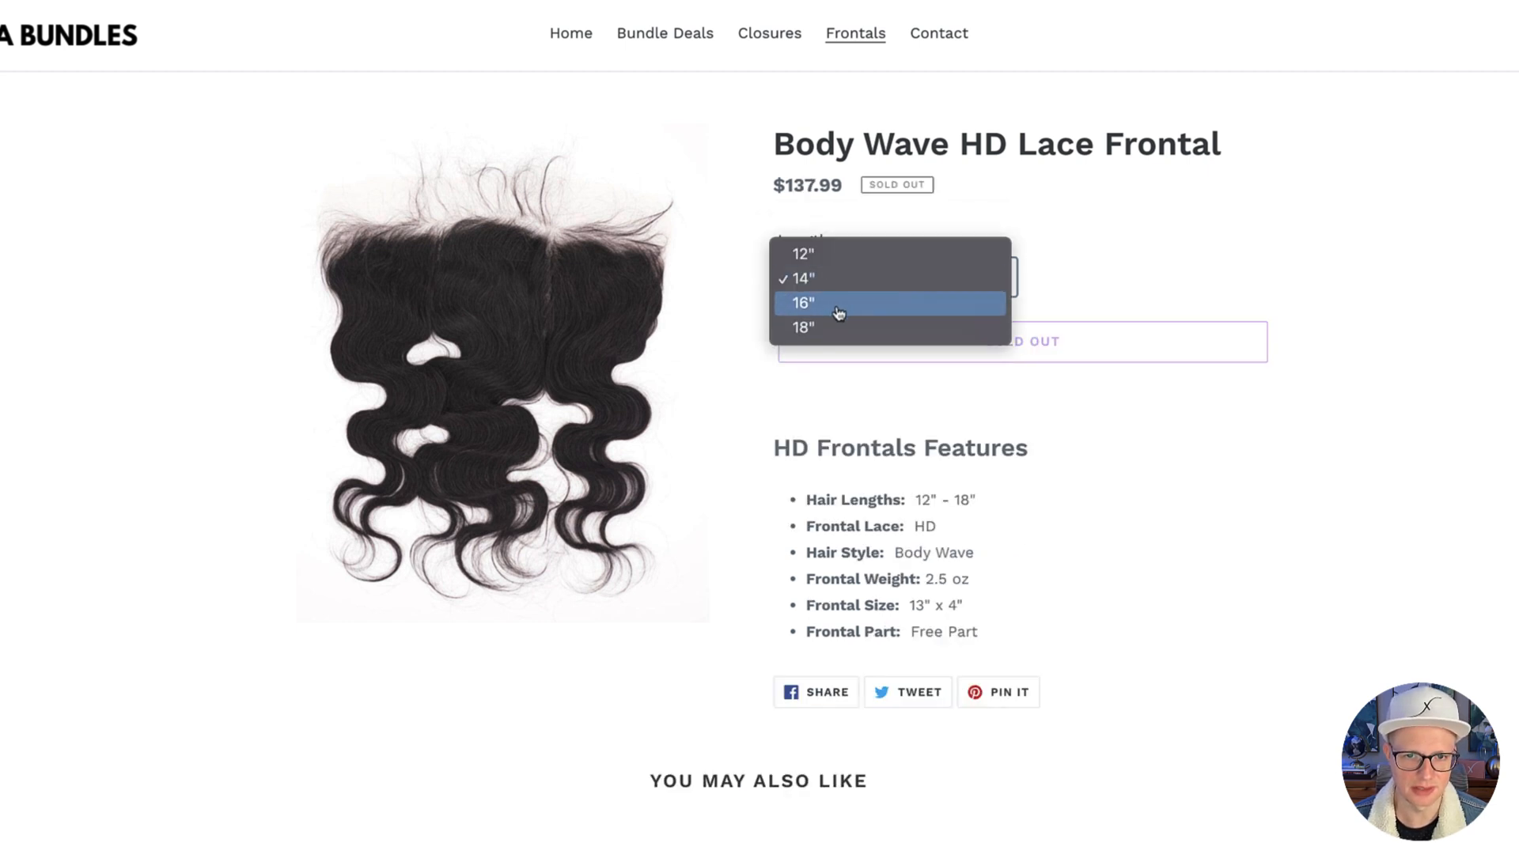
click(803, 303)
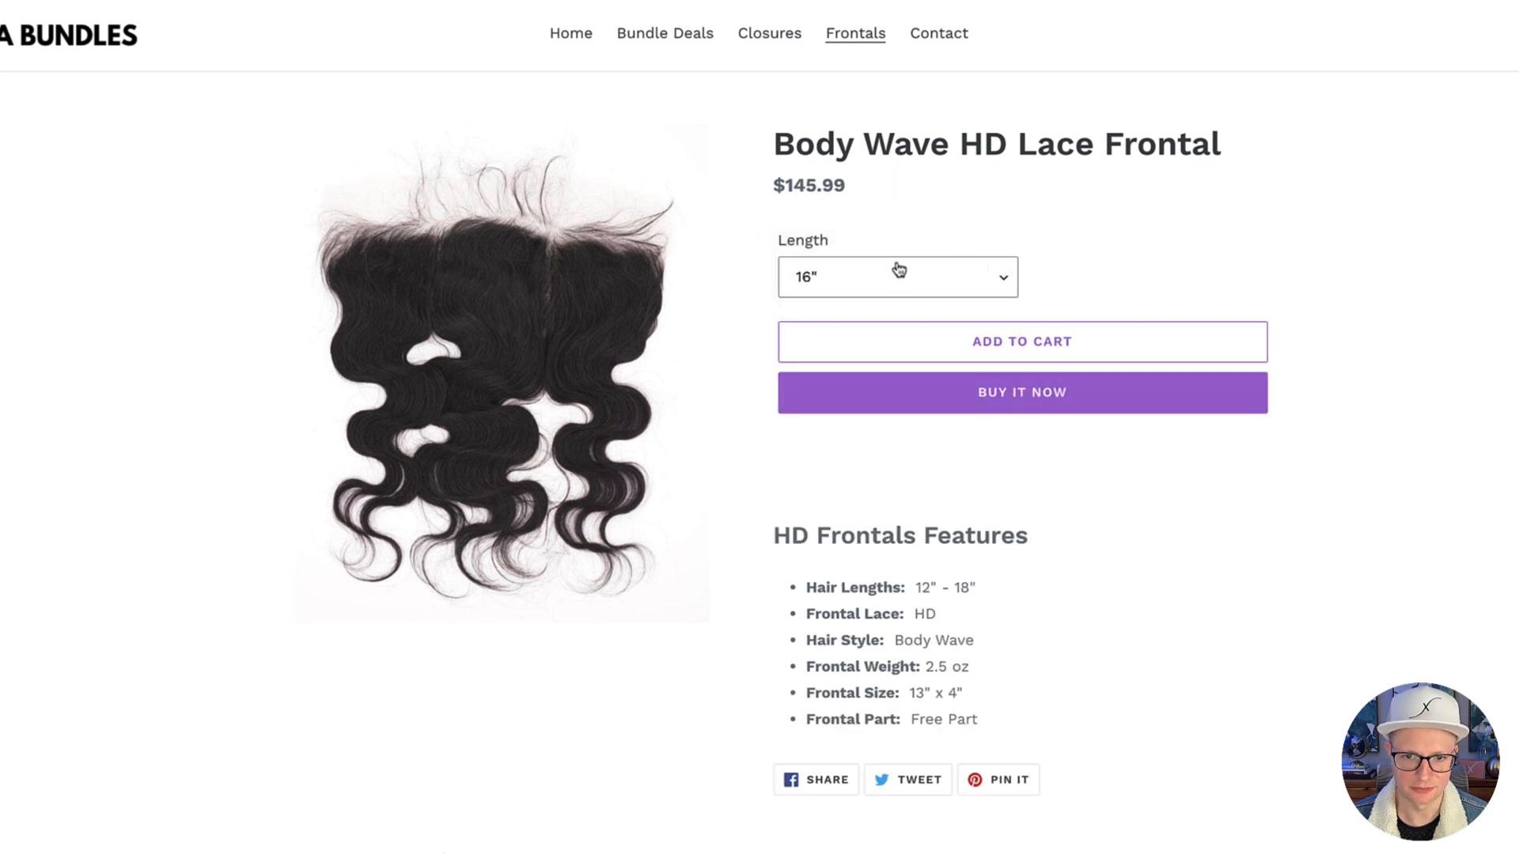
mouse_move(1073, 190)
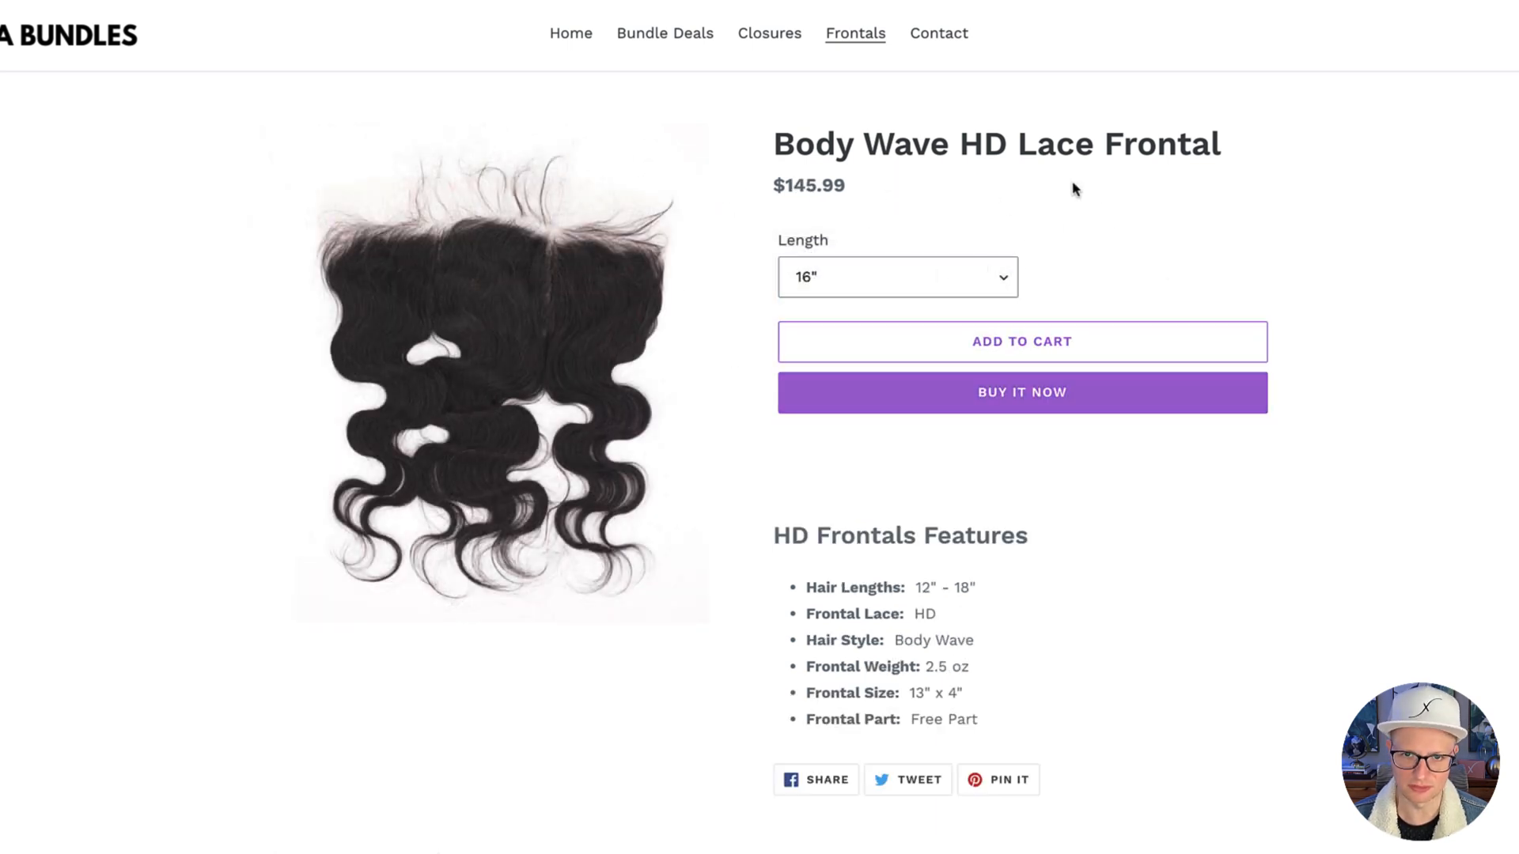
- Review the frontal's description, media, options and variant prices down the editor
scroll(down, 3)
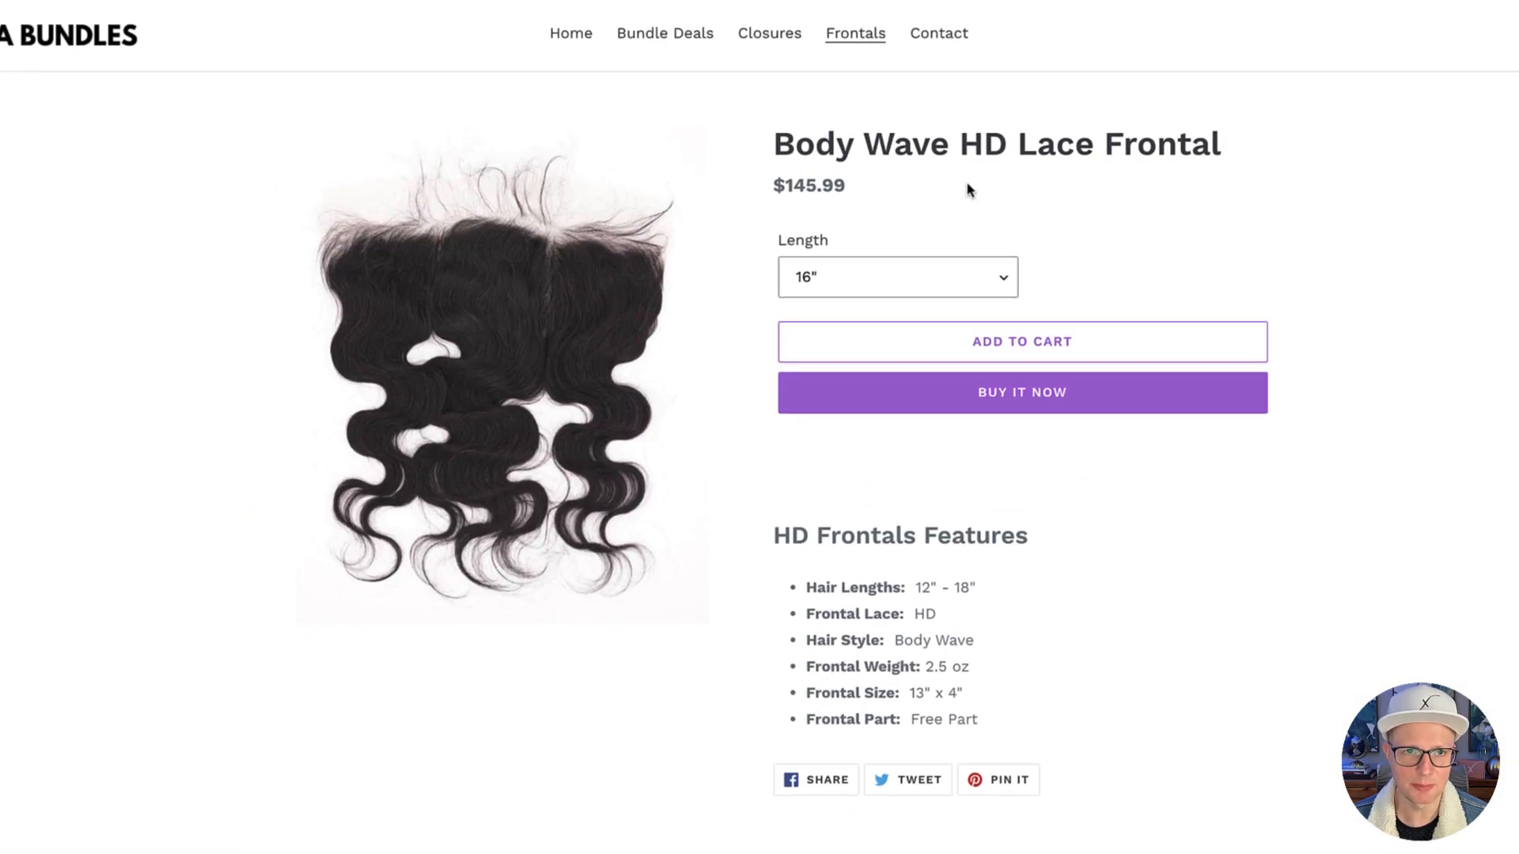
mouse_move(892, 208)
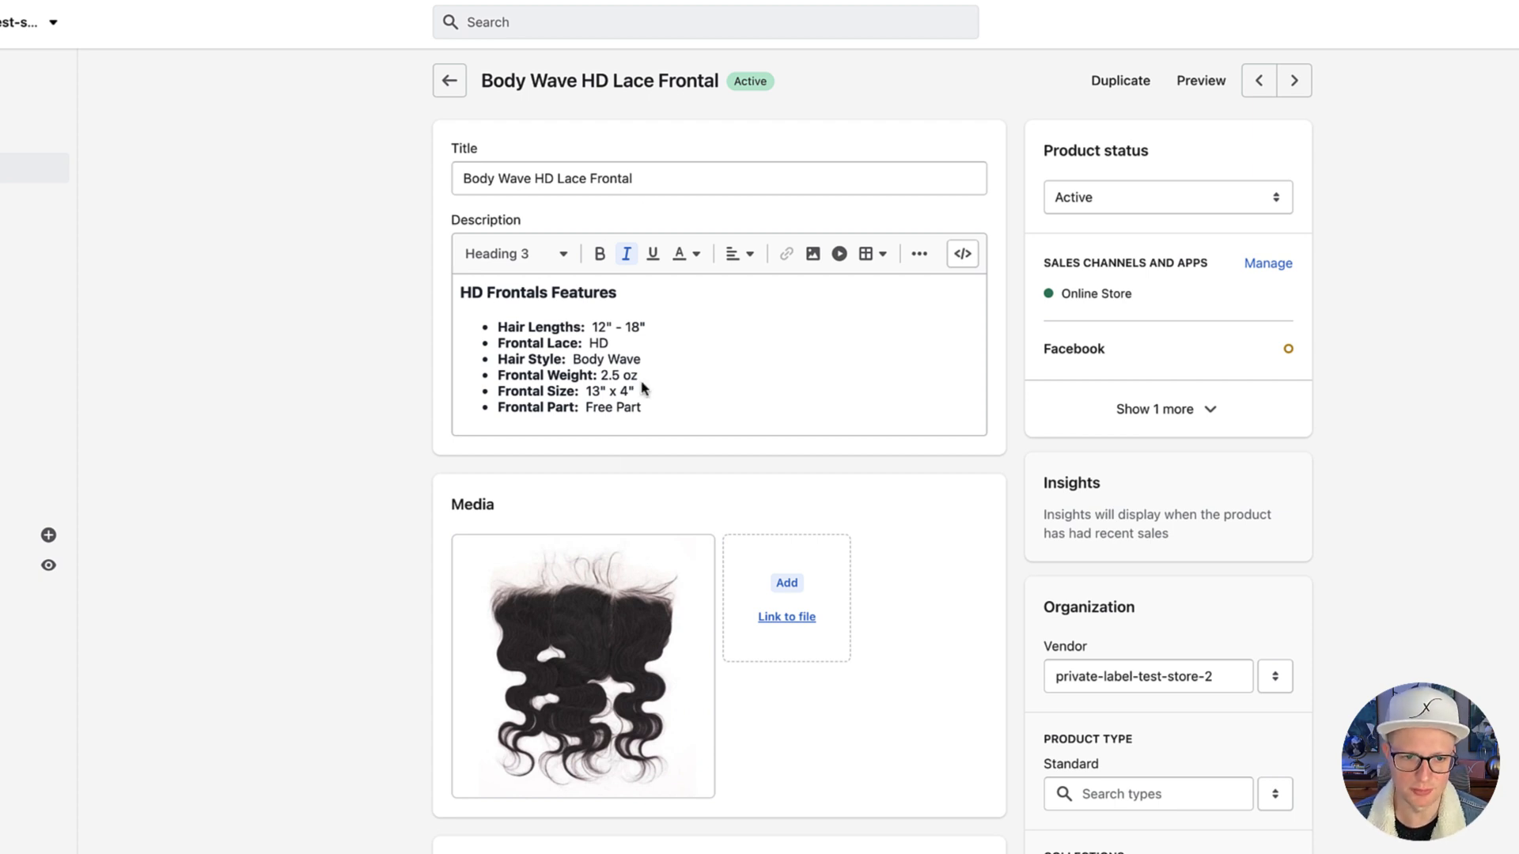
scroll(down, 3)
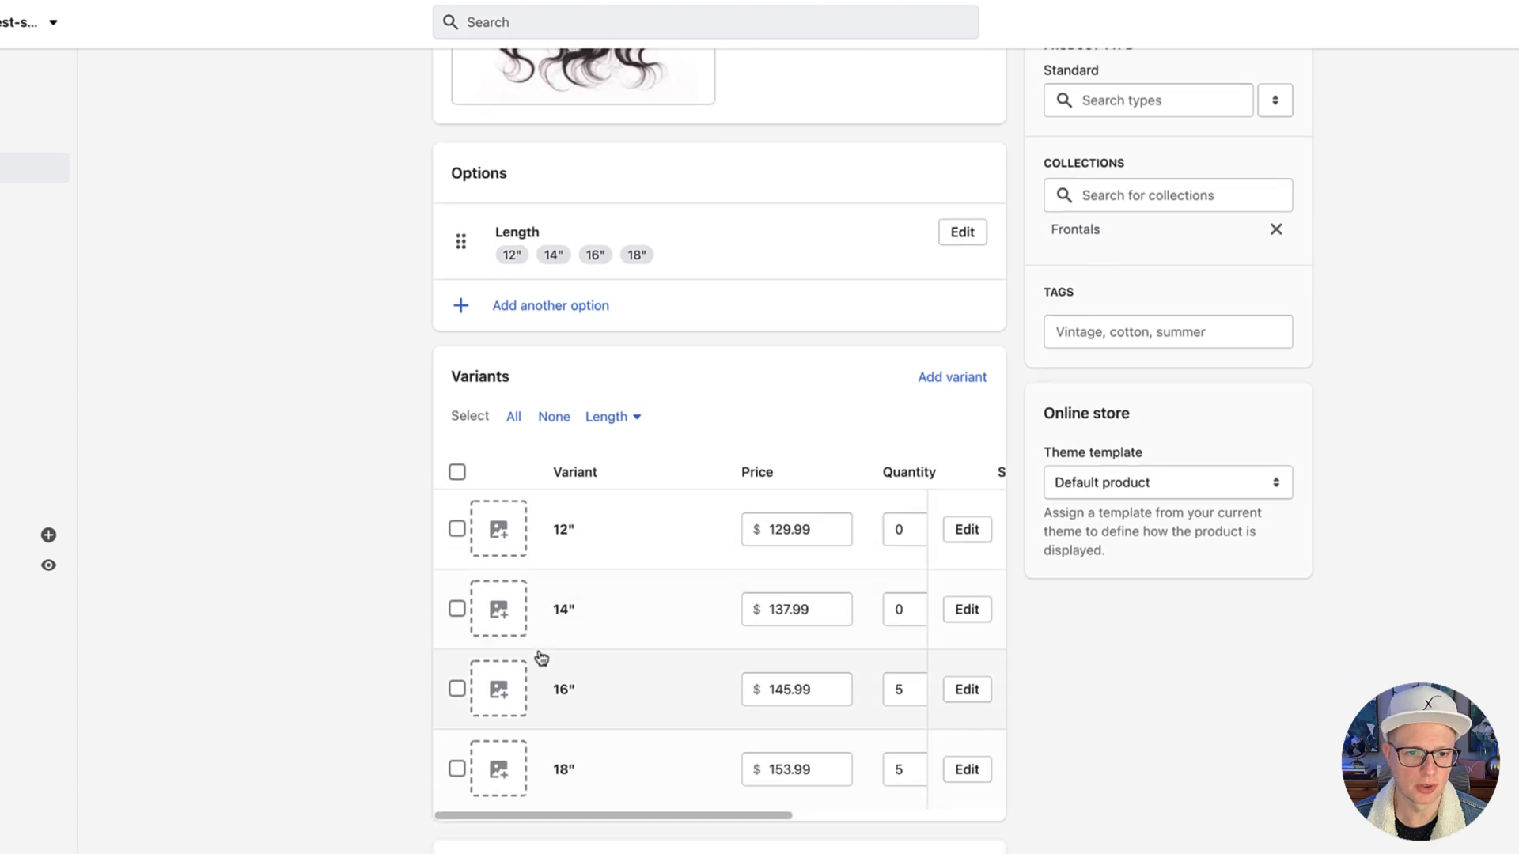
mouse_move(579, 729)
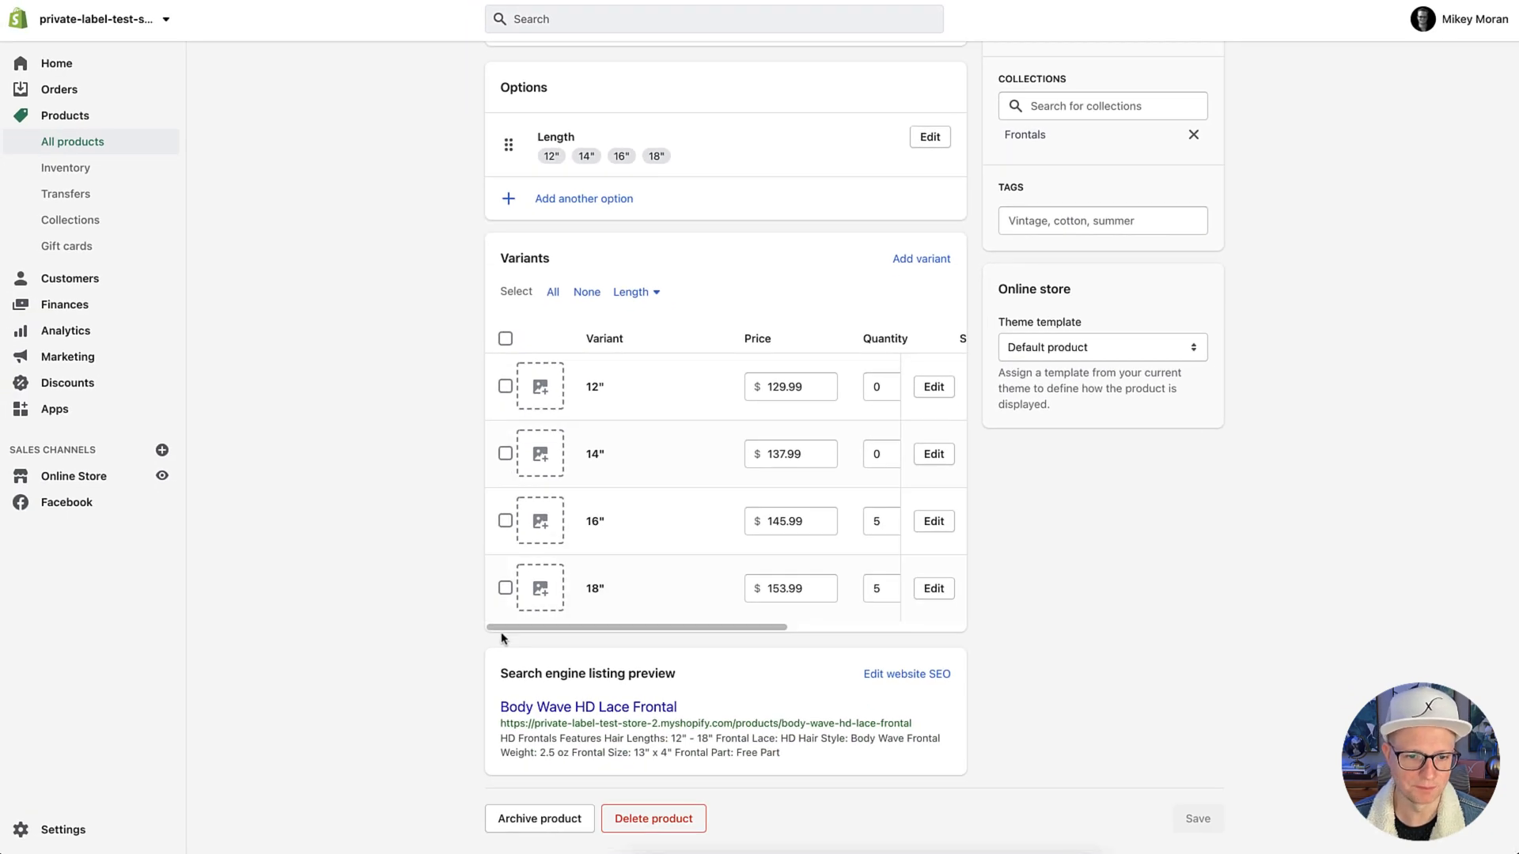
scroll(down, 3)
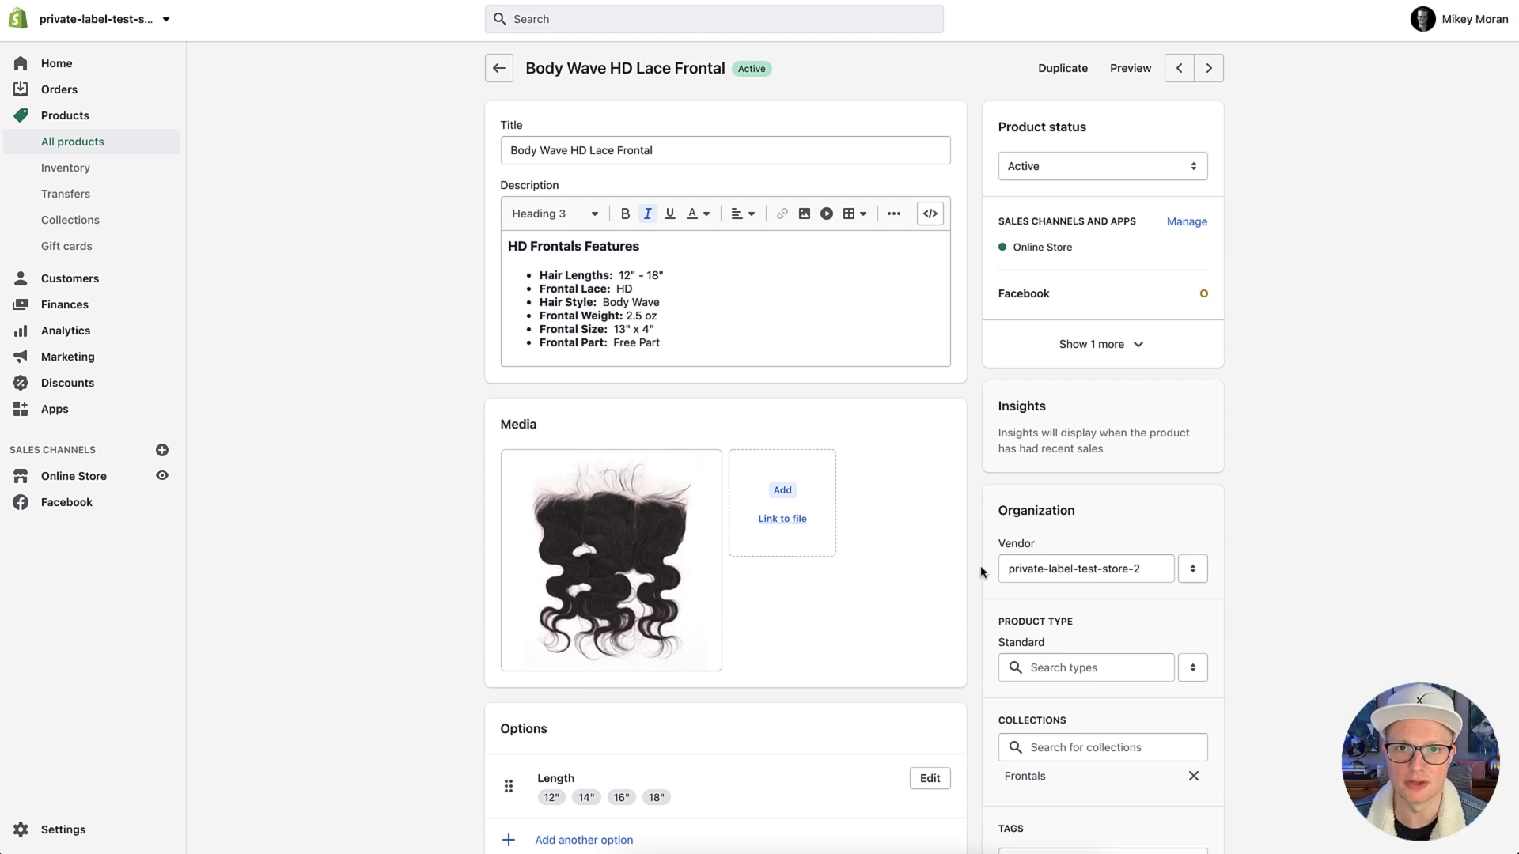
mouse_move(976, 565)
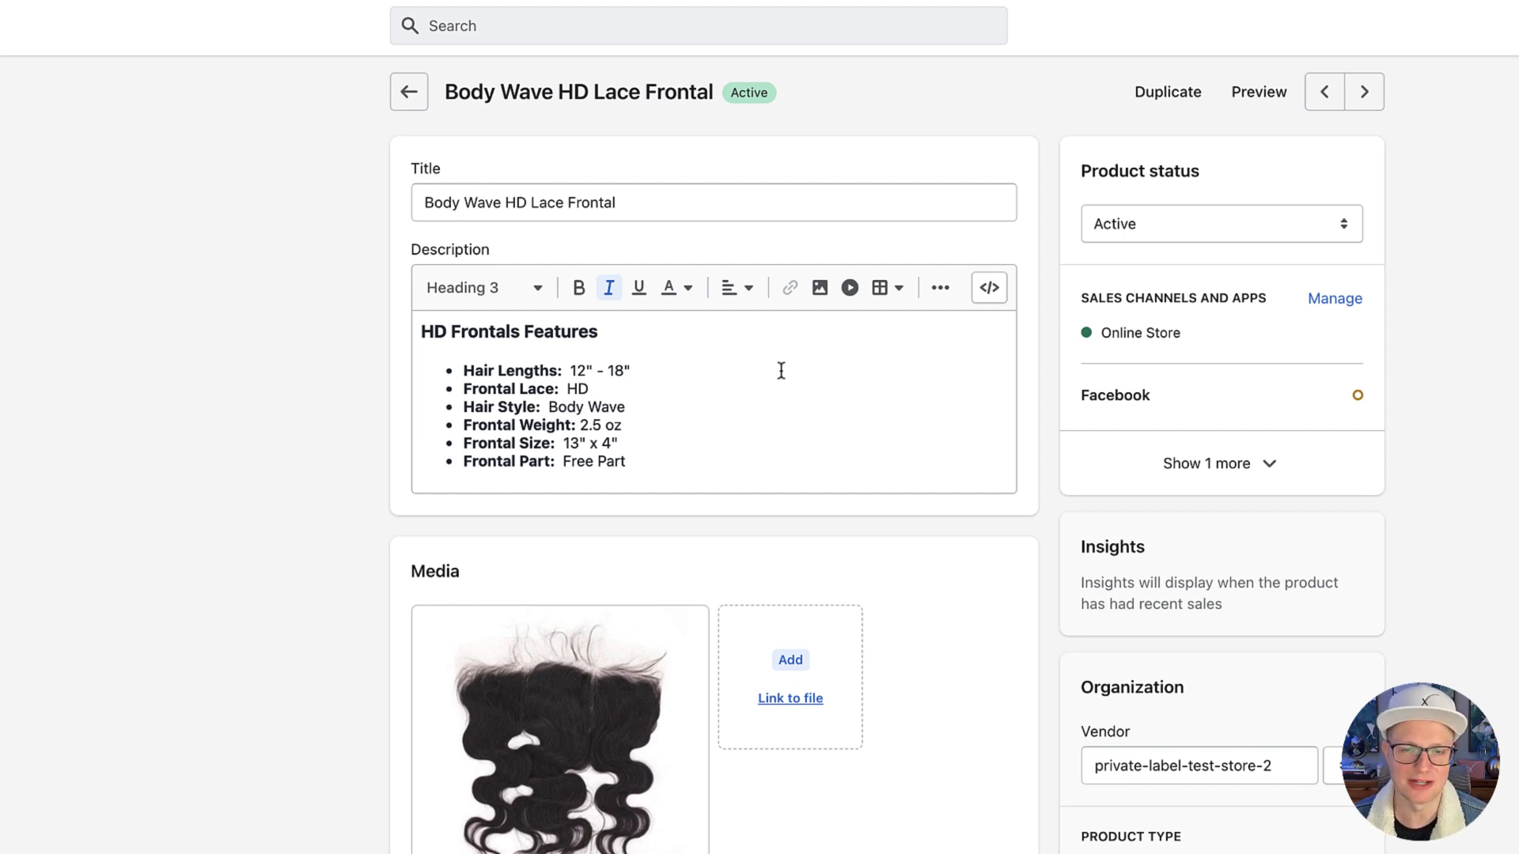
scroll(down, 3)
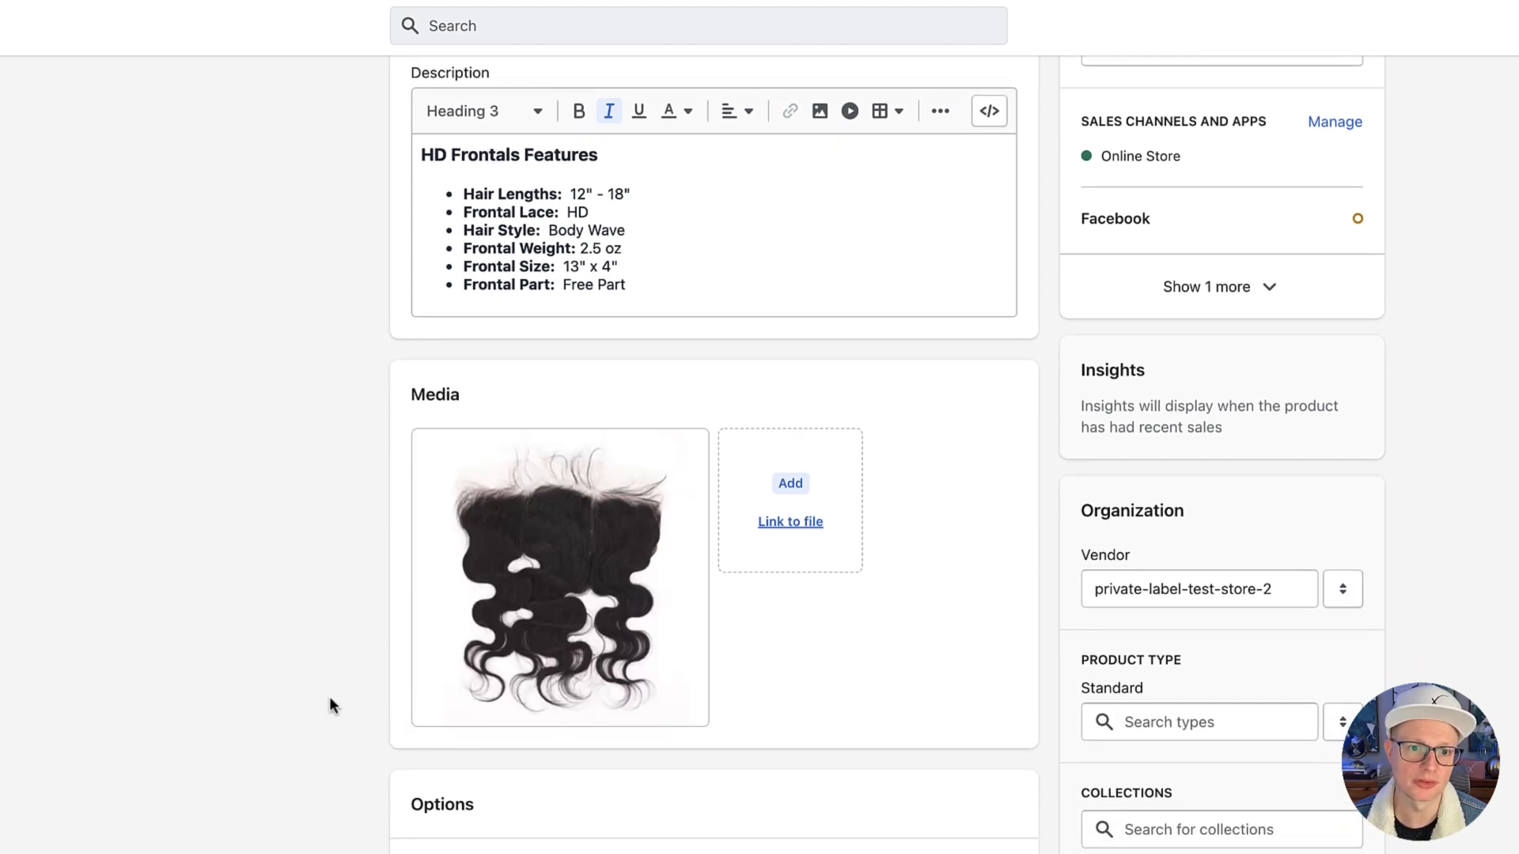
mouse_move(719, 614)
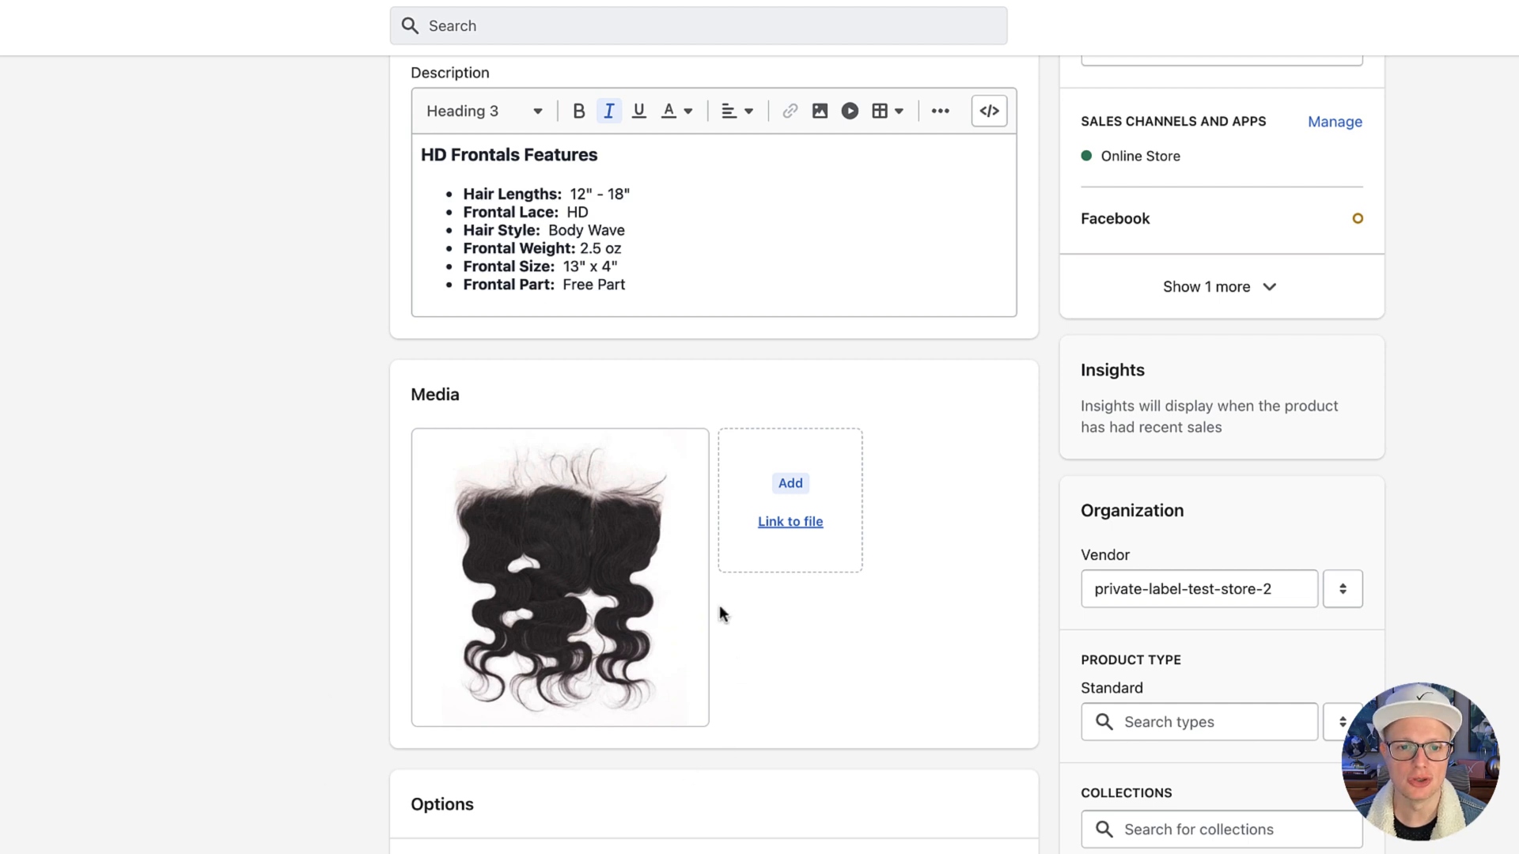
mouse_move(918, 670)
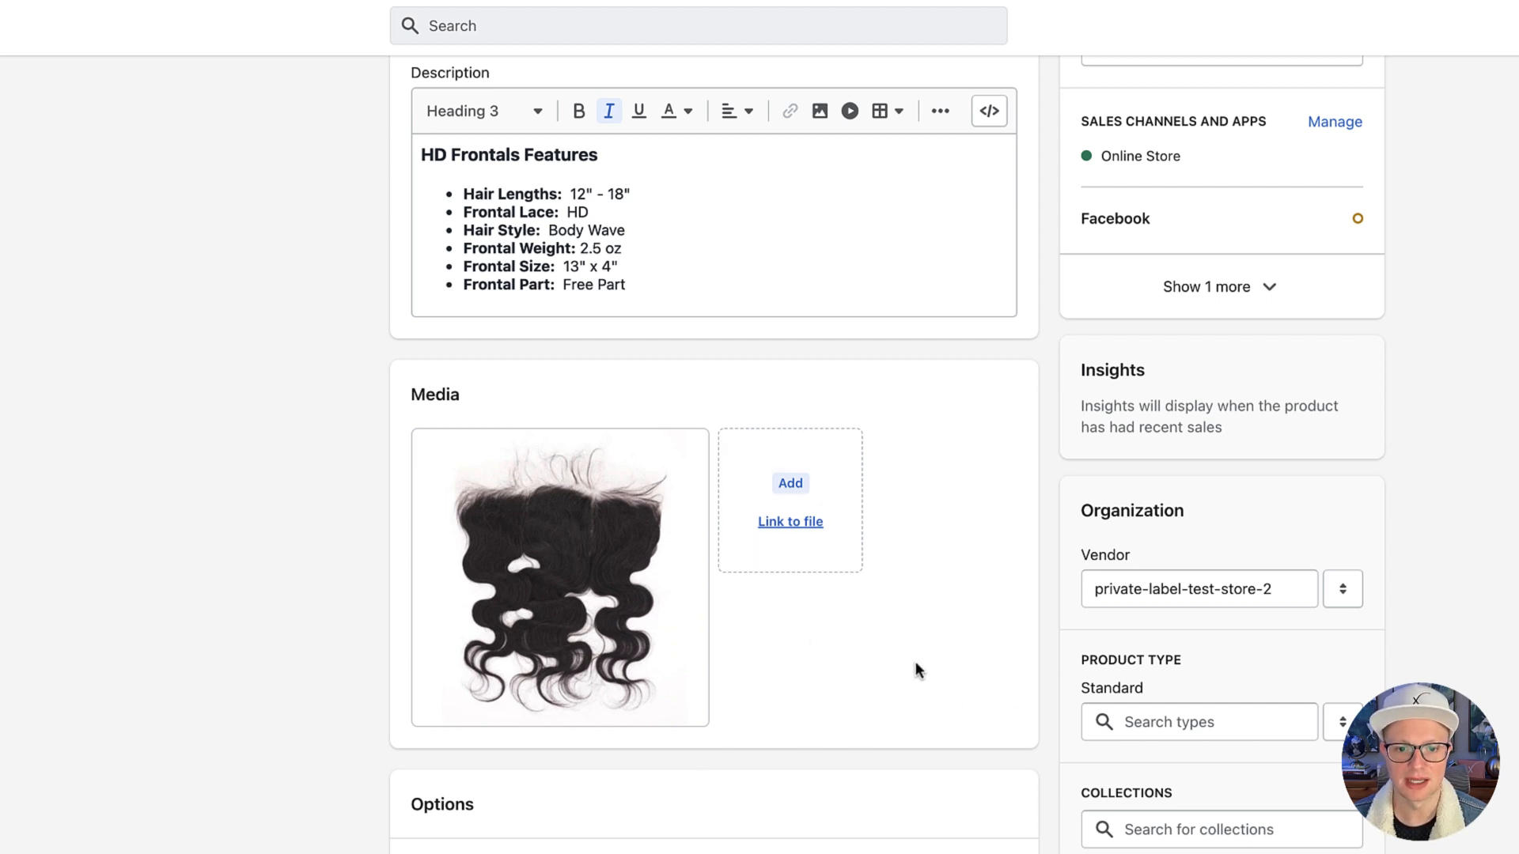
mouse_move(935, 624)
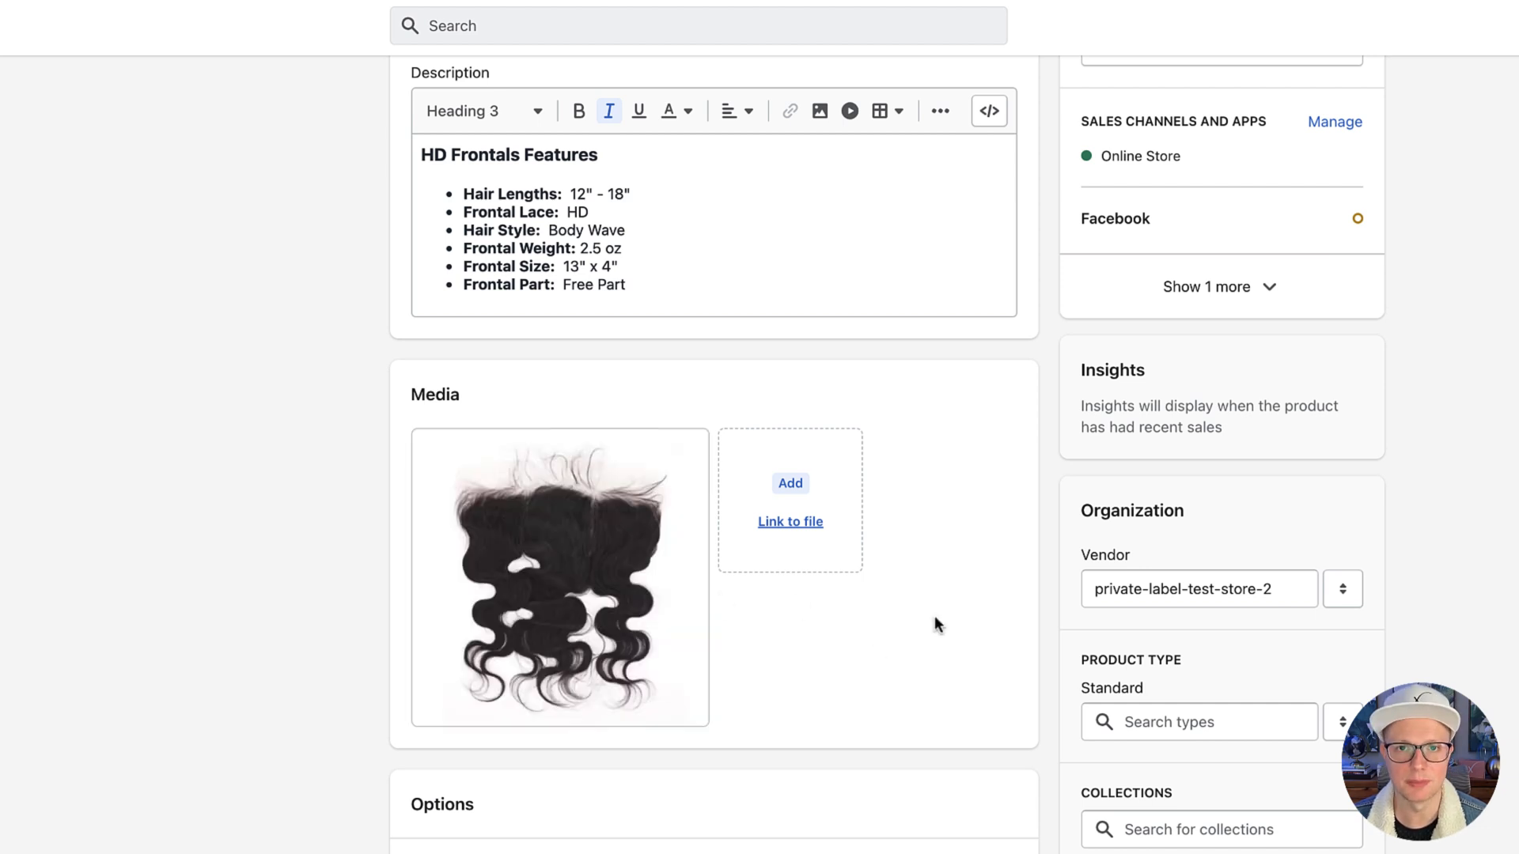
mouse_move(920, 638)
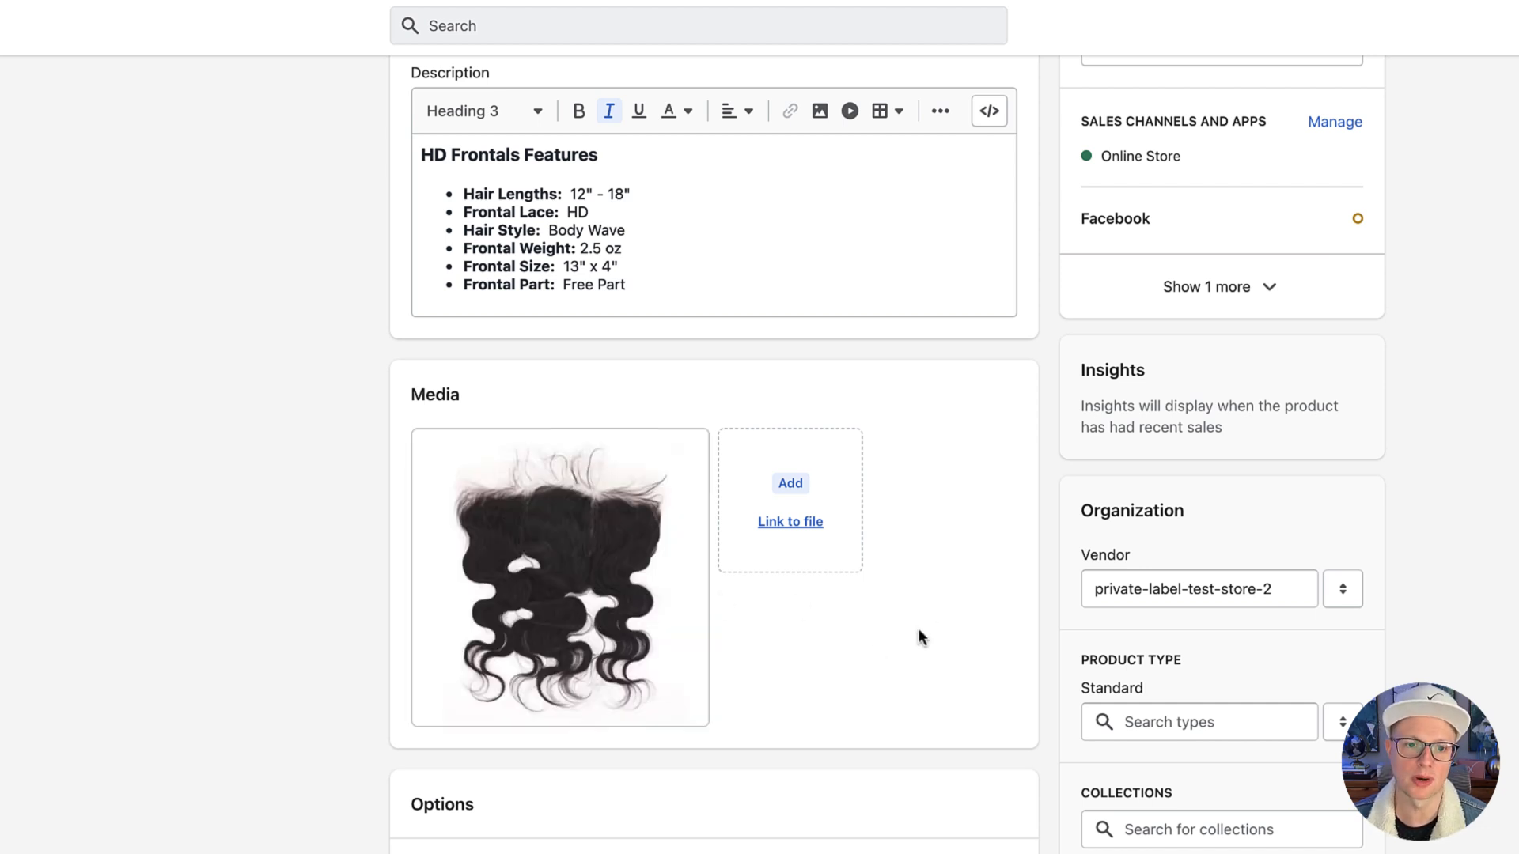
scroll(down, 3)
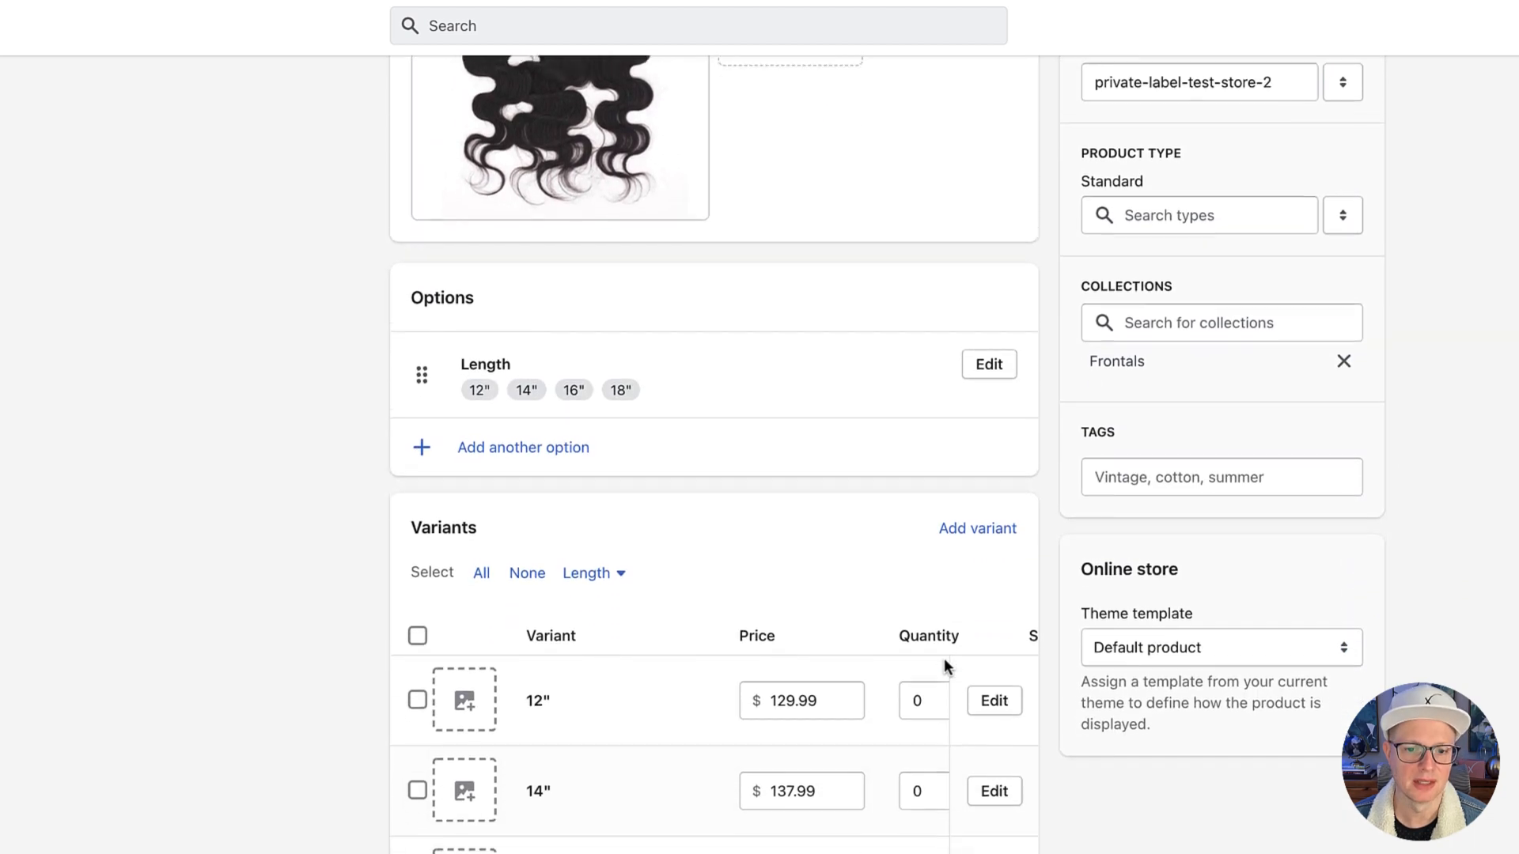
scroll(down, 3)
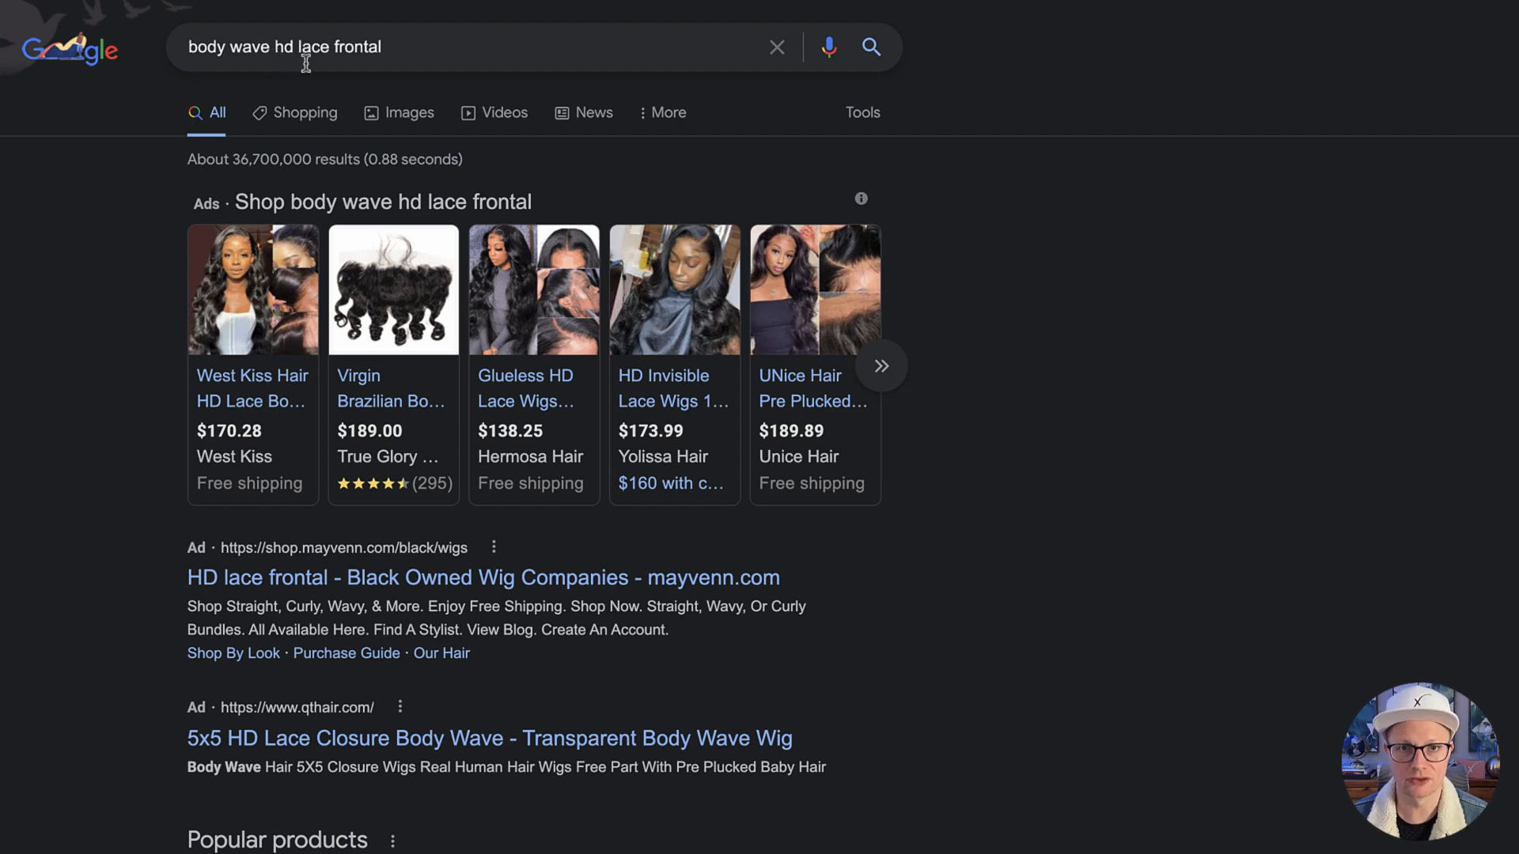
mouse_move(1087, 497)
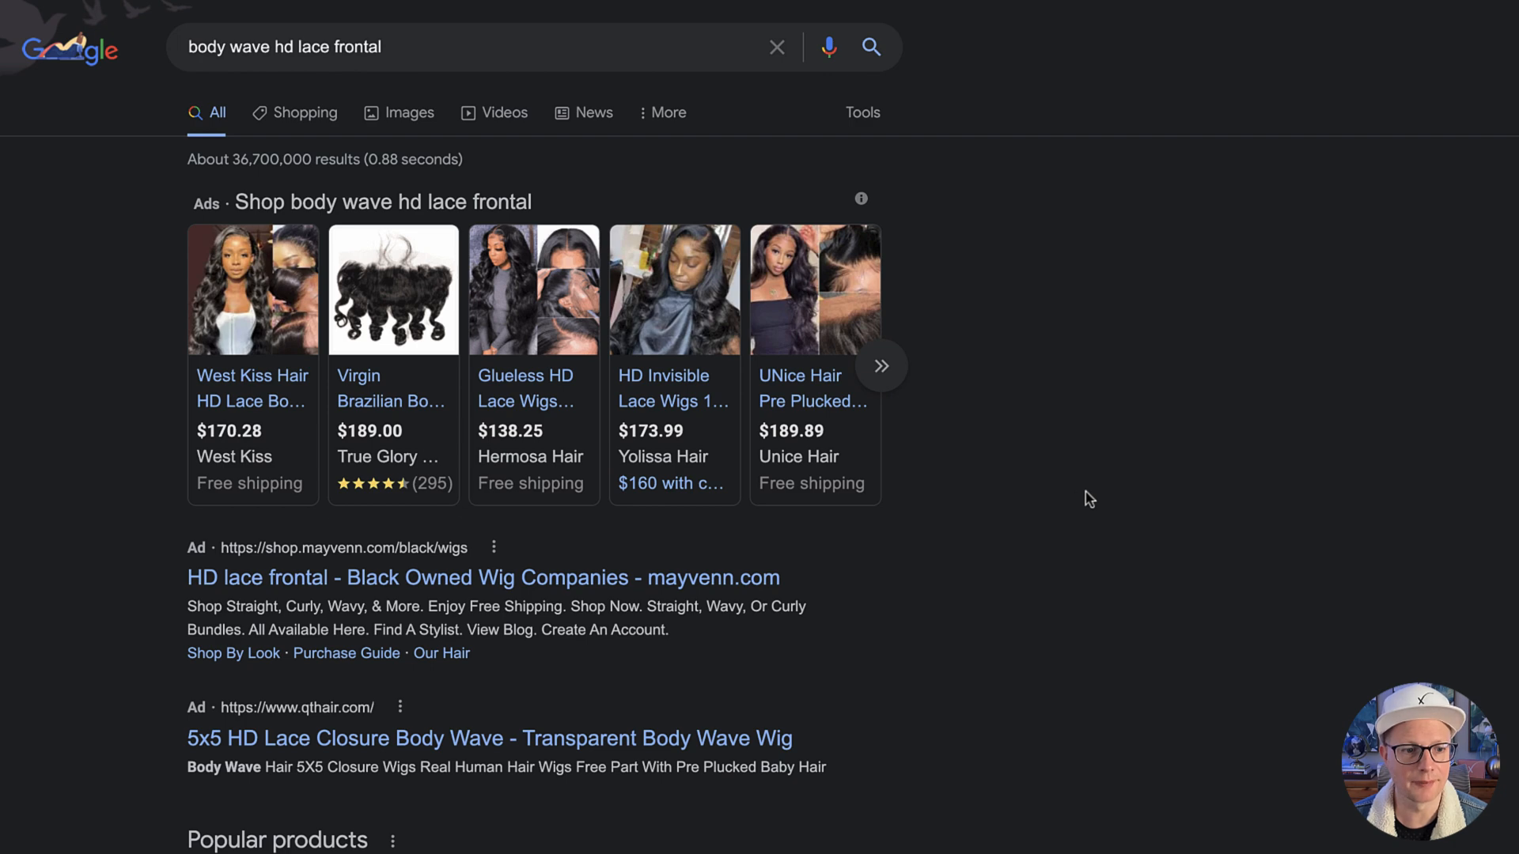
- Look through the Google ads and product listings for body wave HD lace frontals
scroll(down, 3)
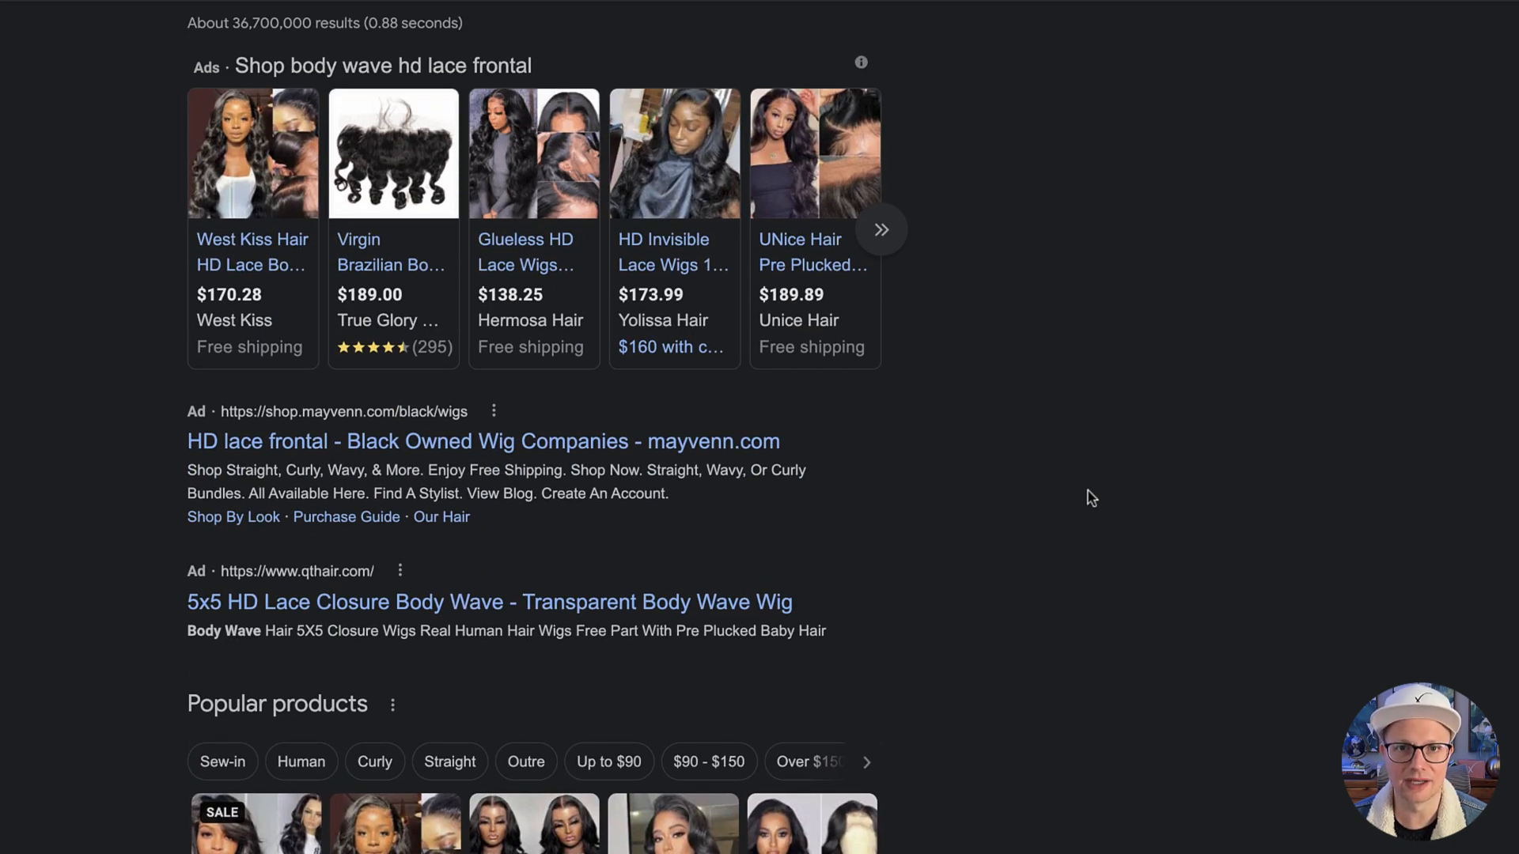
scroll(down, 3)
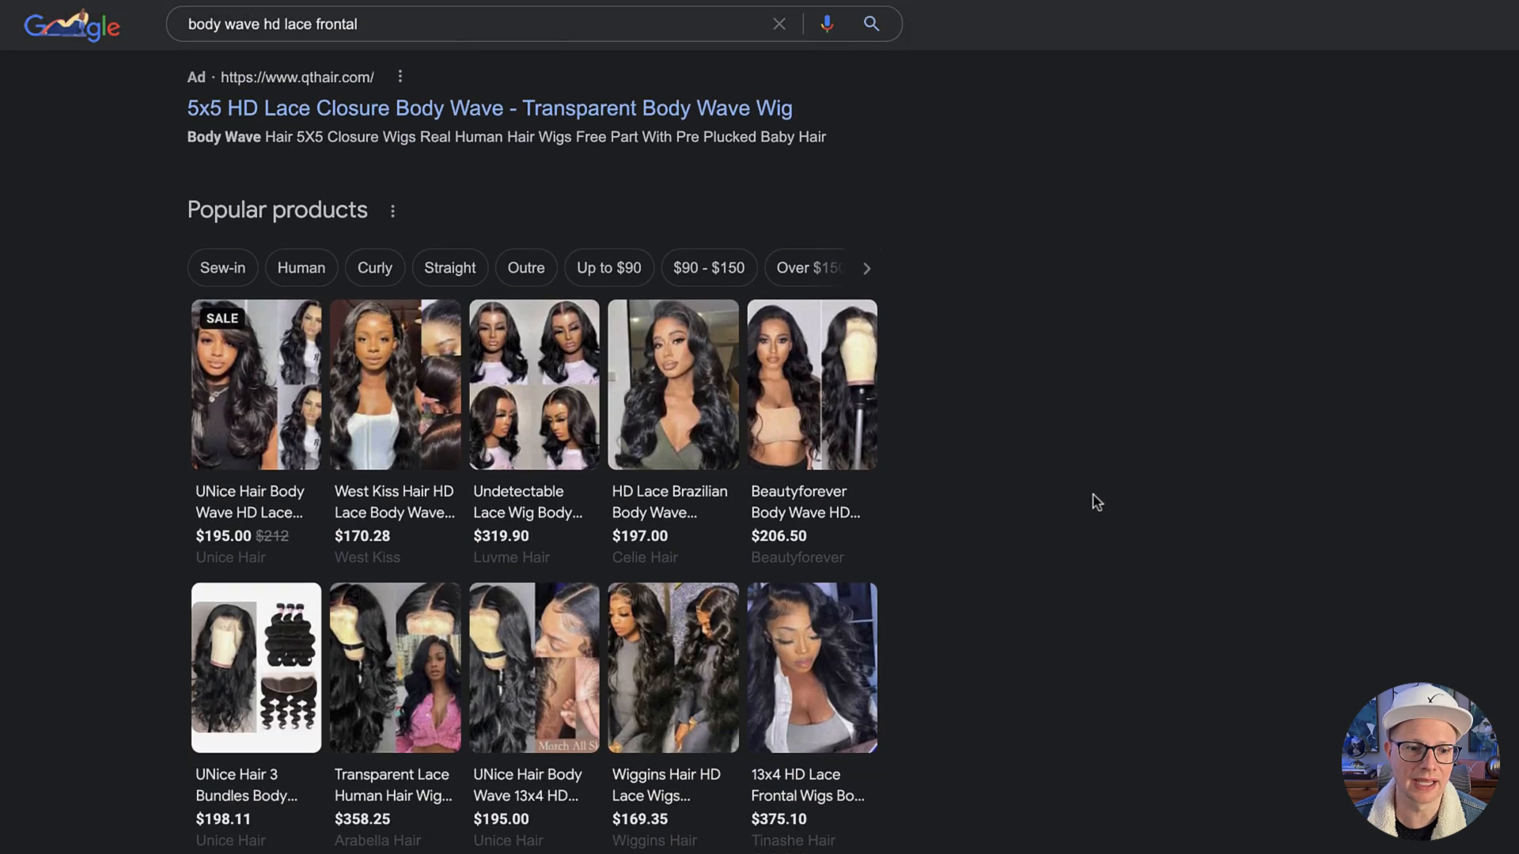
scroll(down, 3)
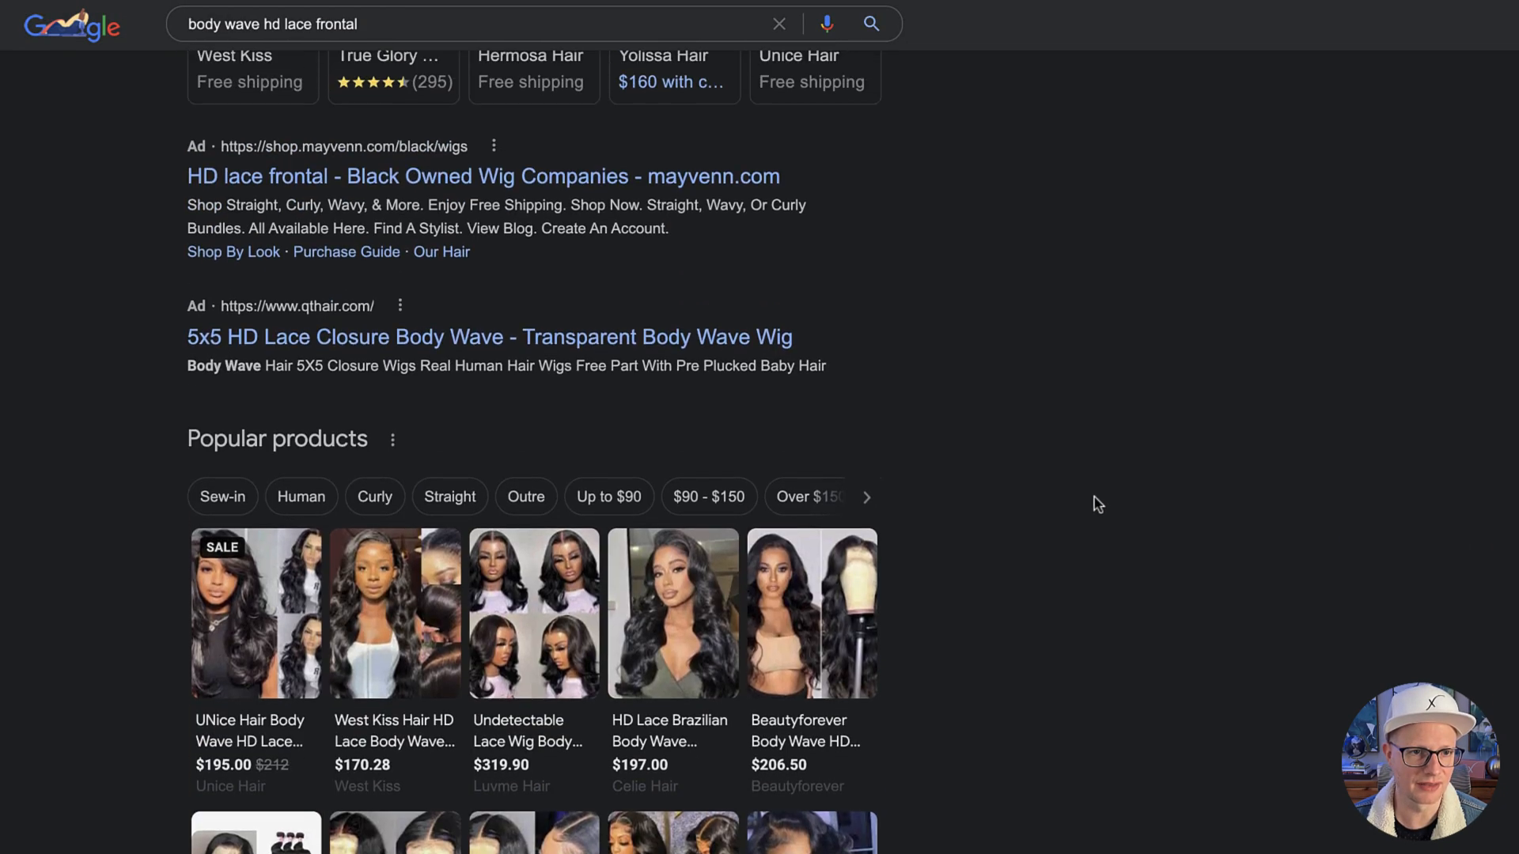
scroll(down, 3)
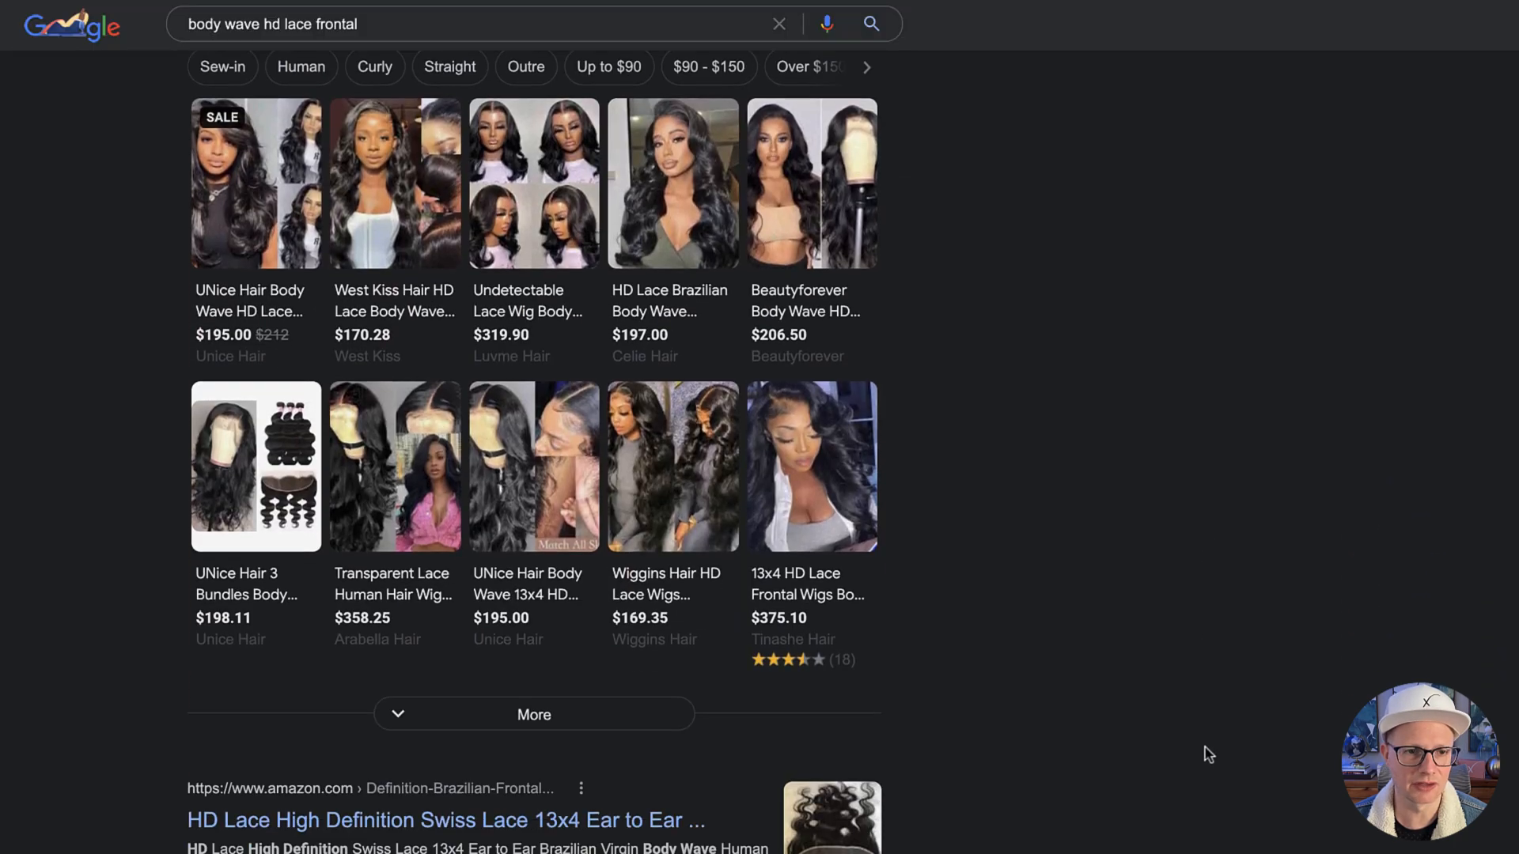
scroll(down, 3)
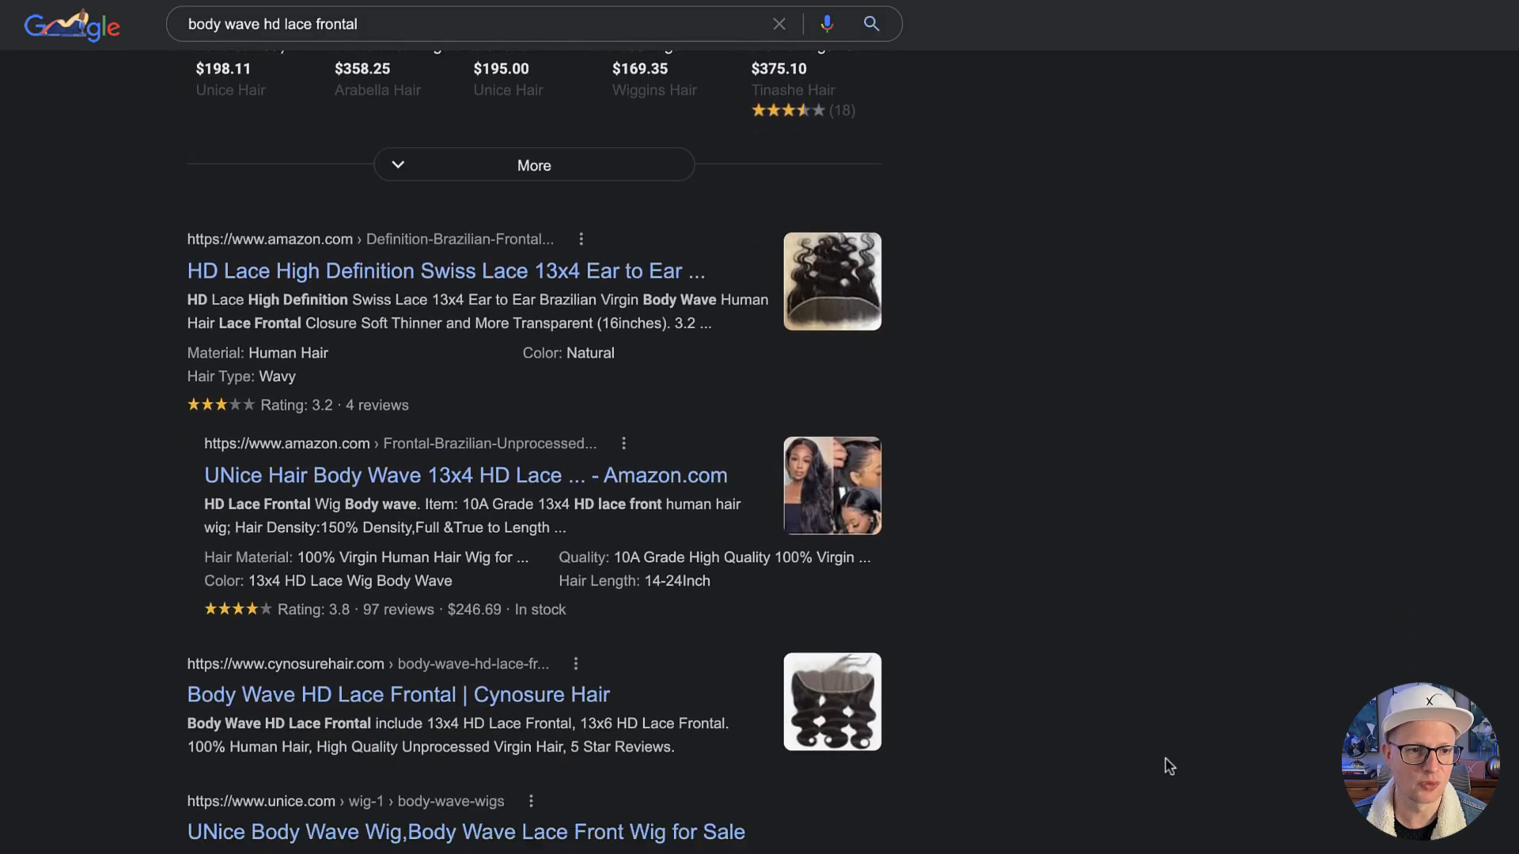
scroll(down, 3)
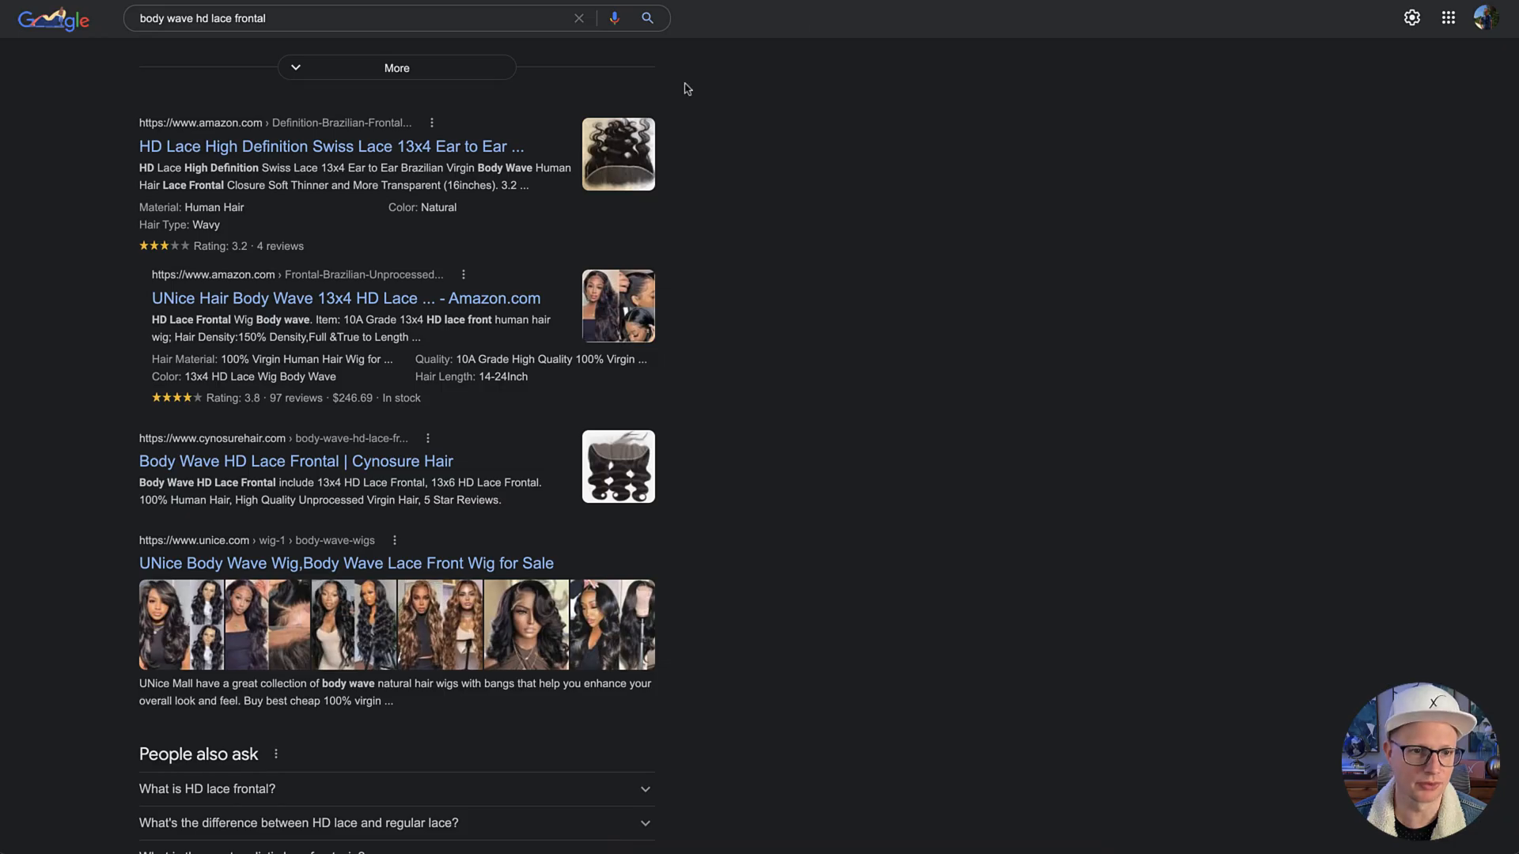
scroll(down, 3)
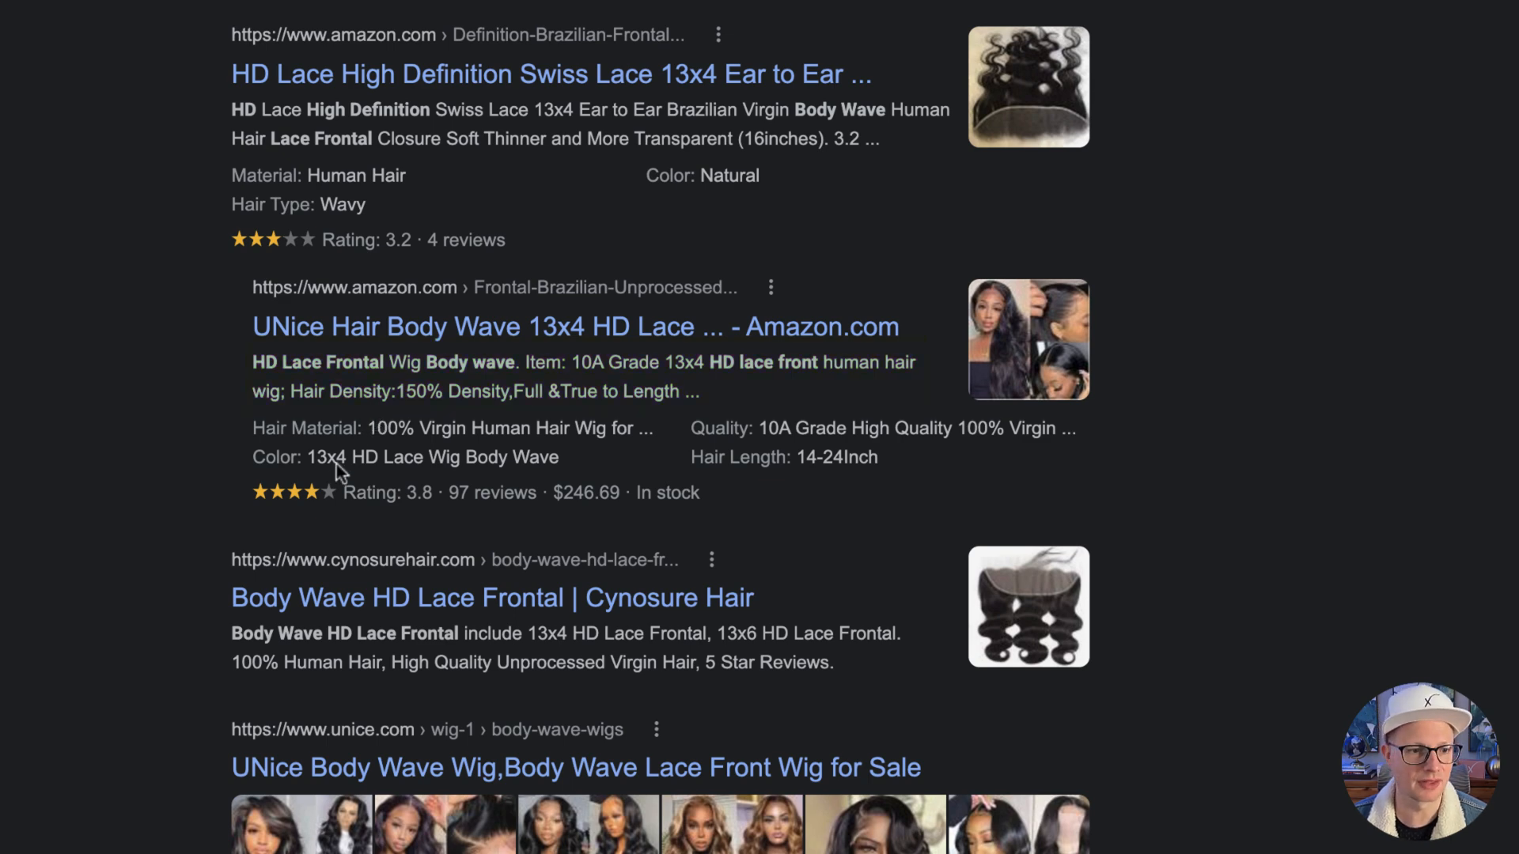
mouse_move(290, 514)
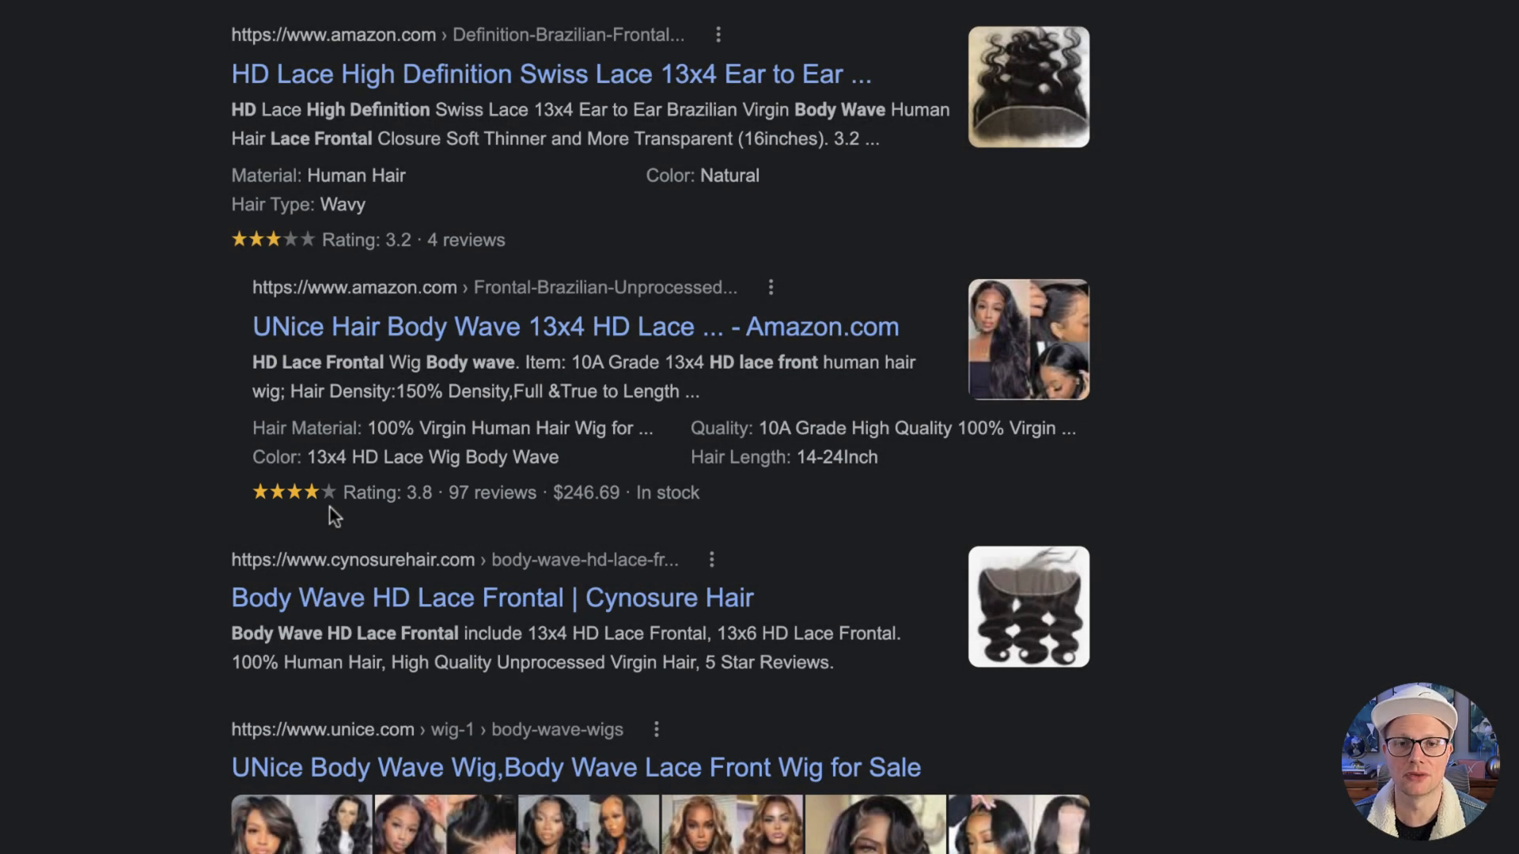
- Review the Stores map section and remaining competitor product pages in the results
scroll(down, 3)
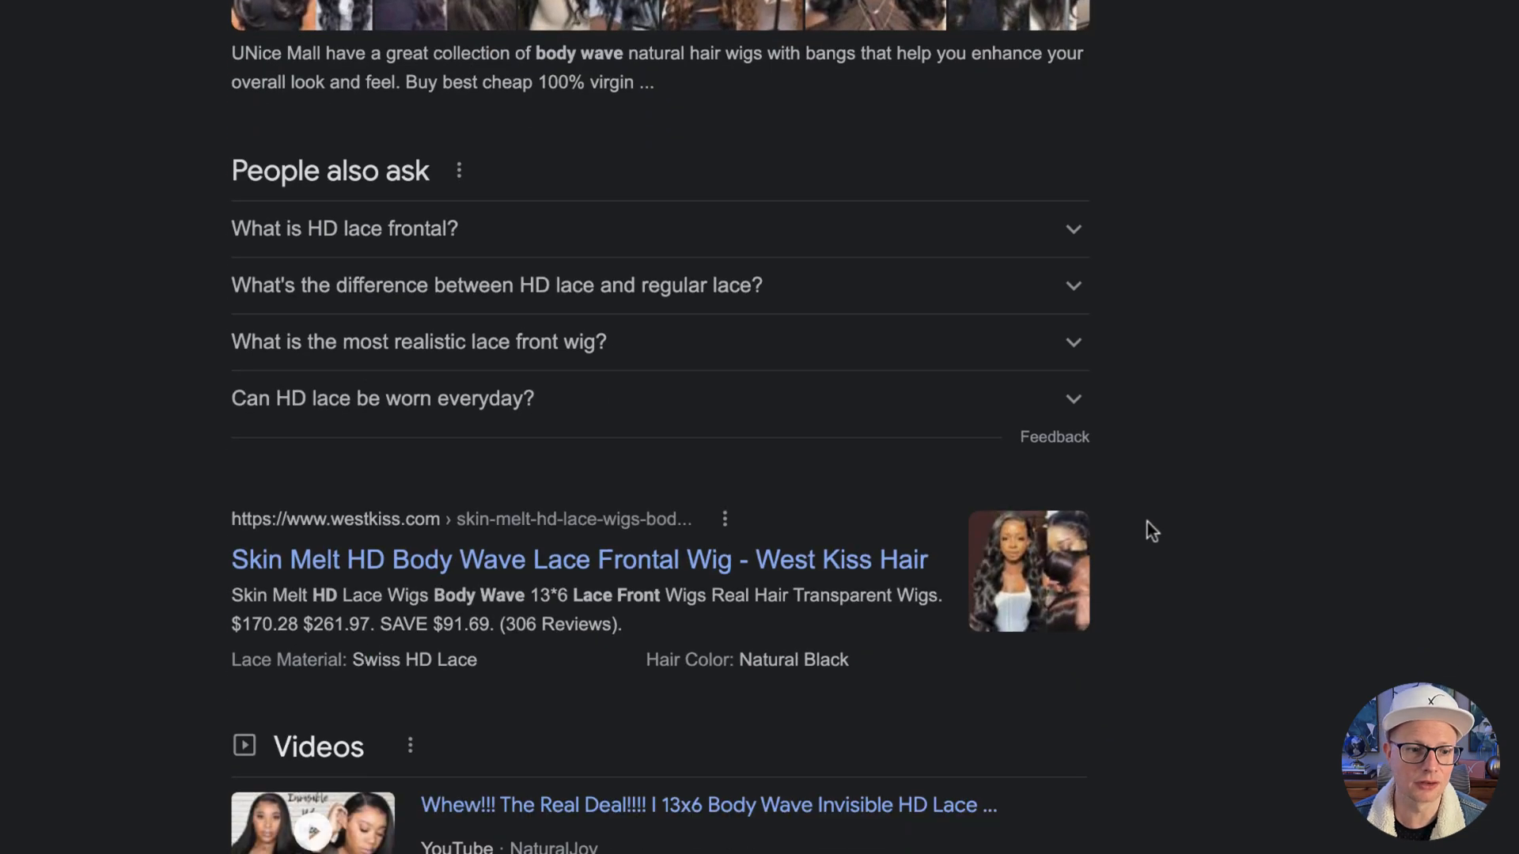
scroll(down, 3)
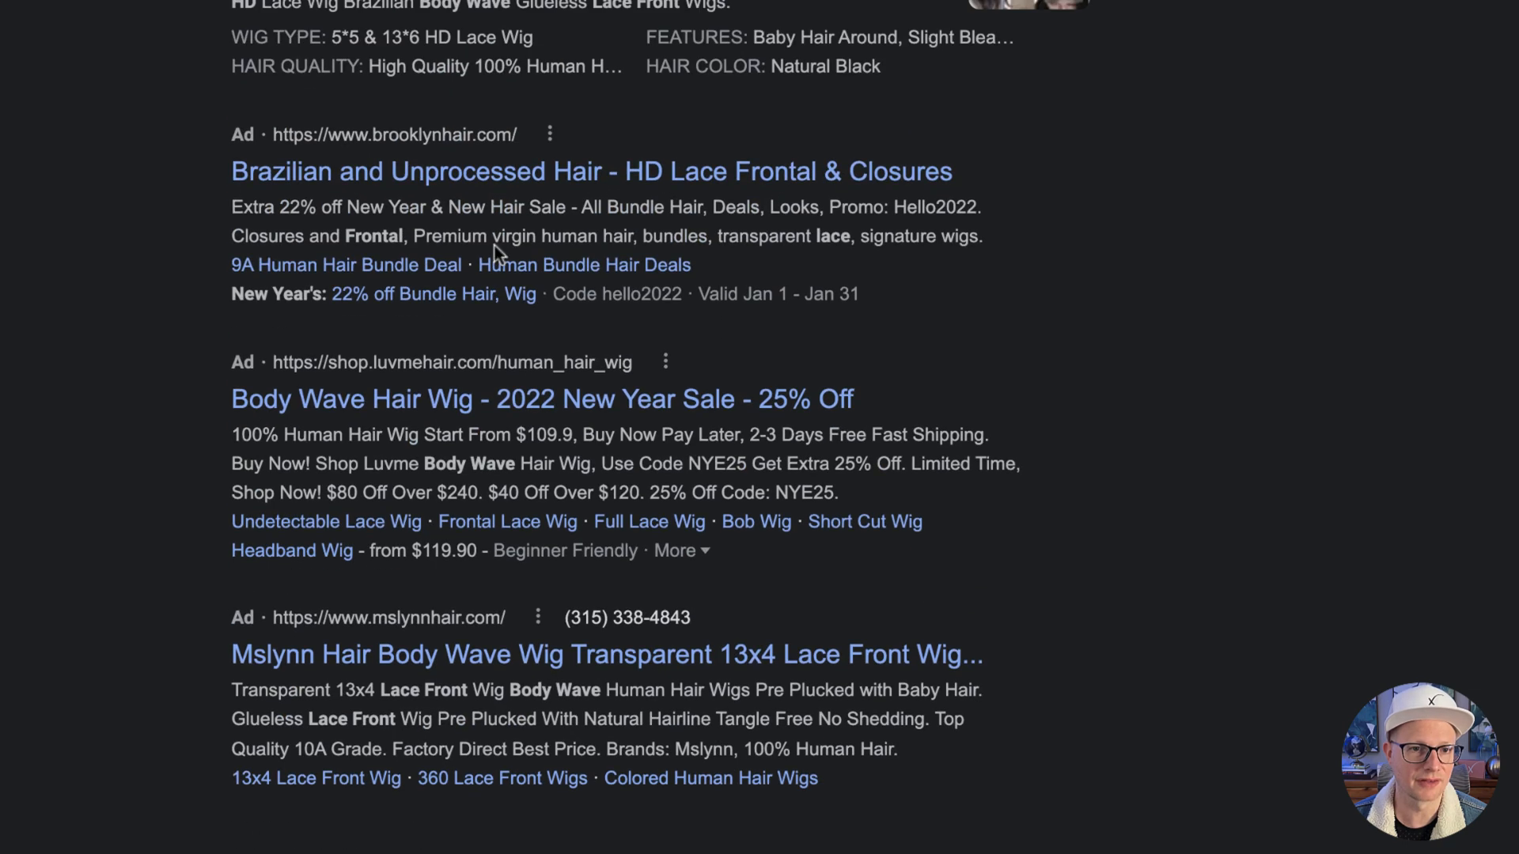
scroll(down, 3)
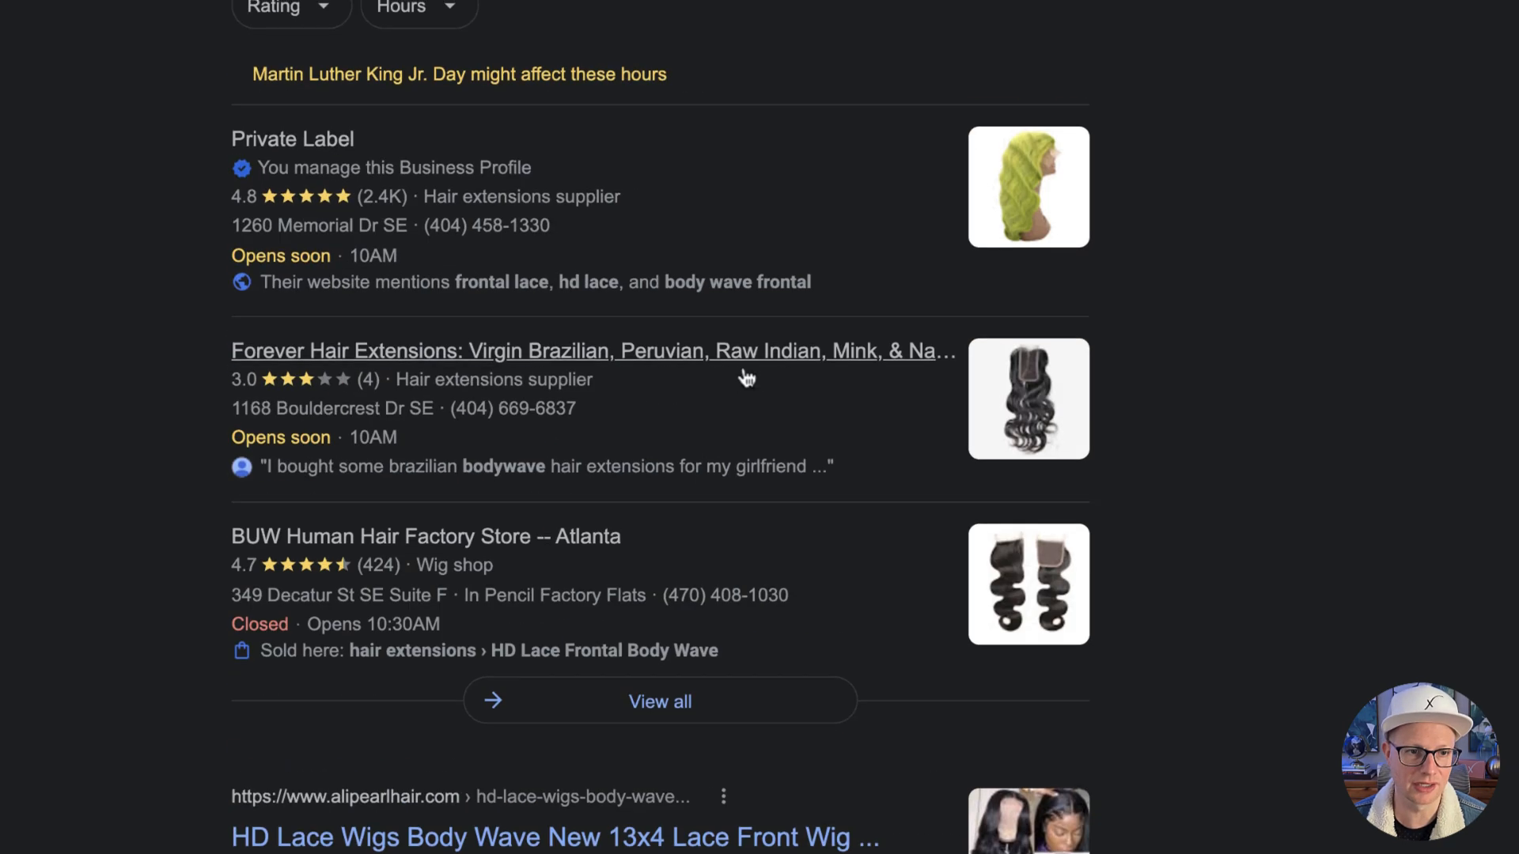
scroll(down, 3)
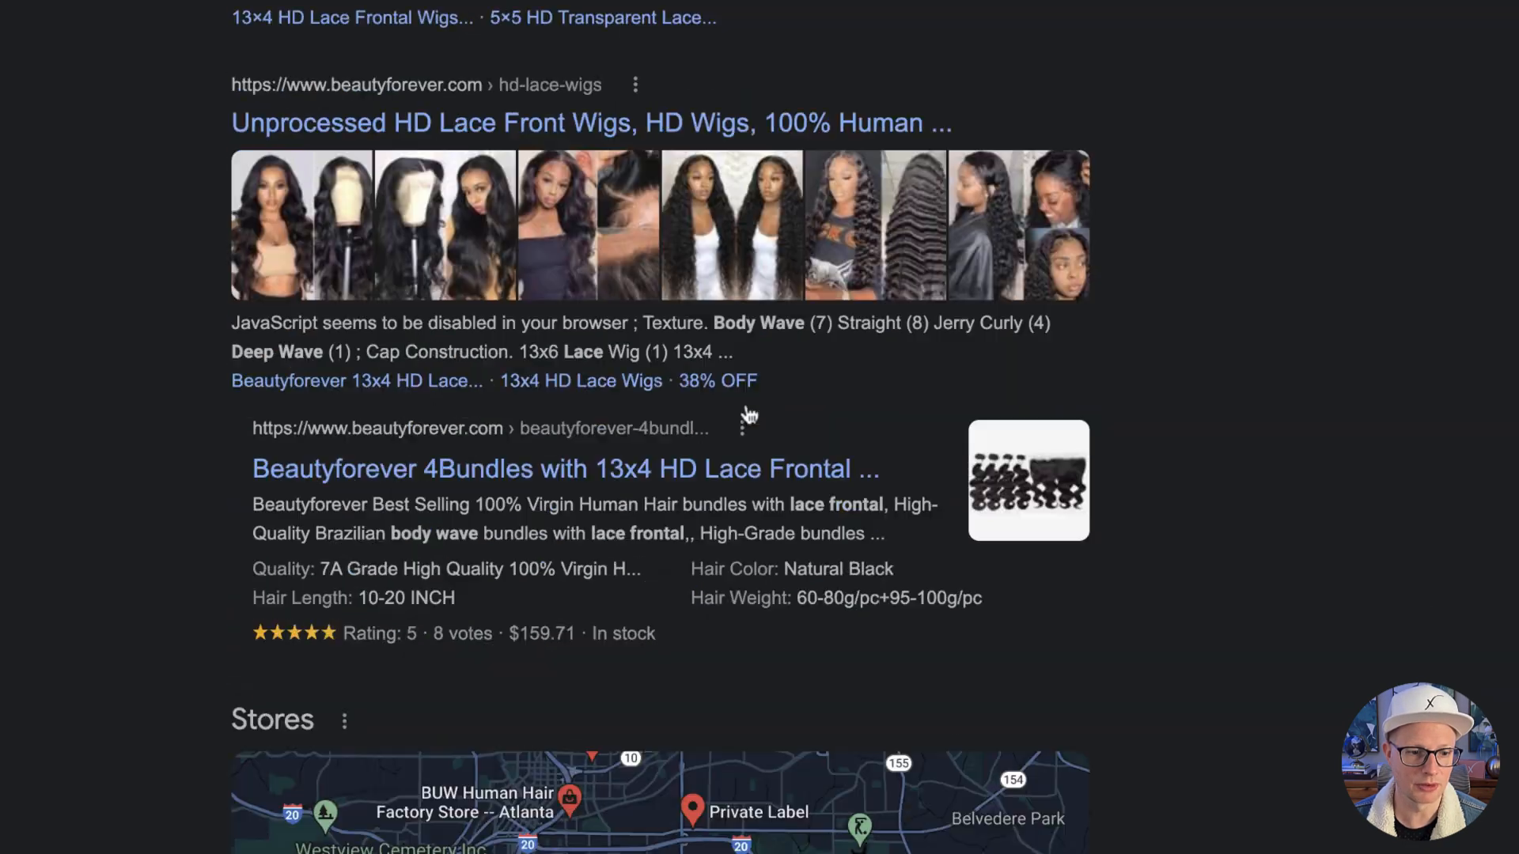
scroll(down, 3)
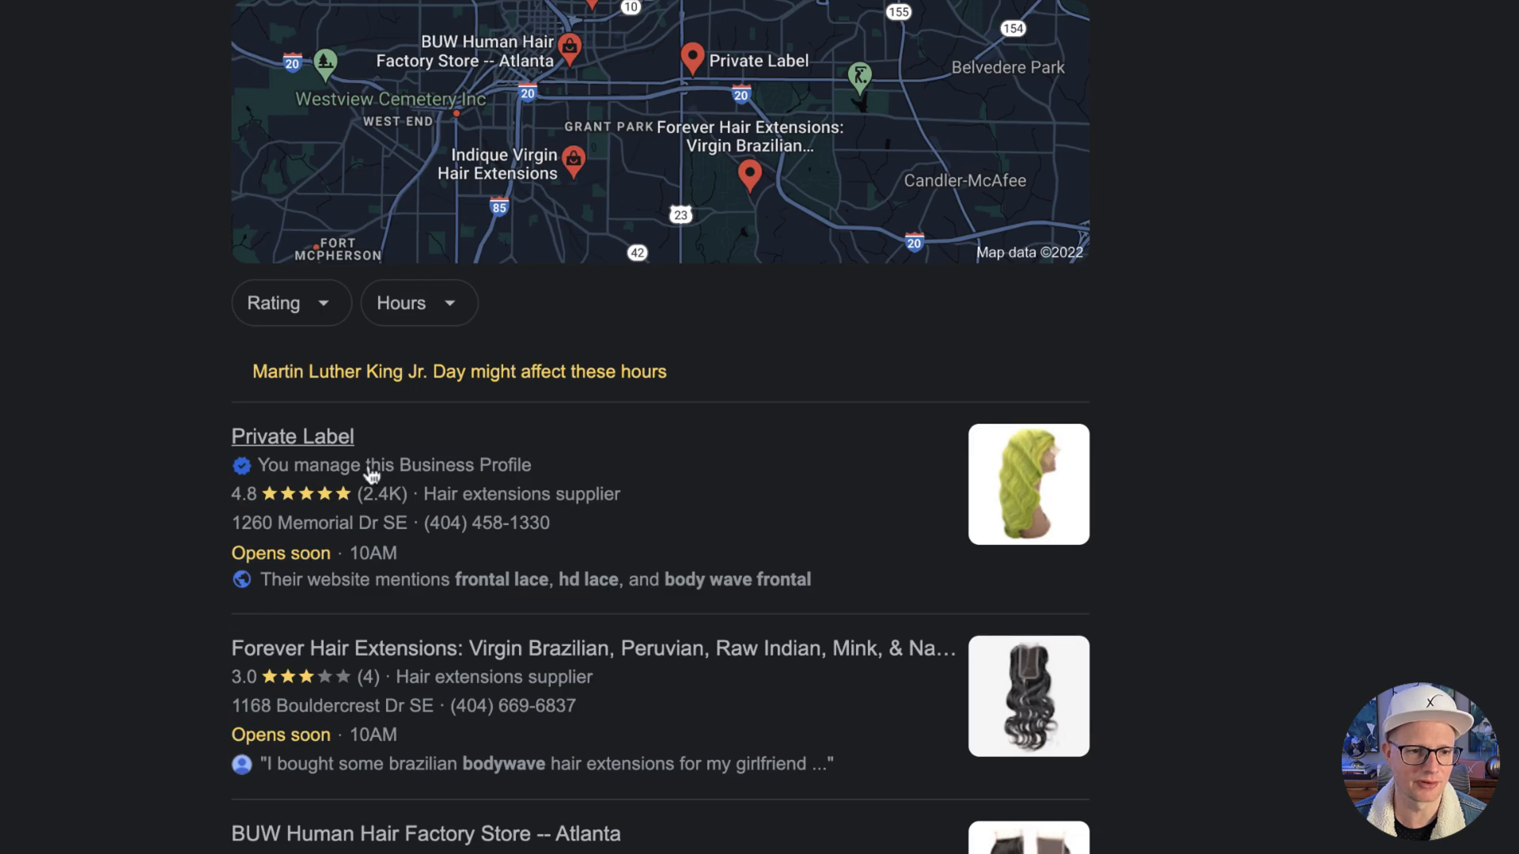
mouse_move(760, 509)
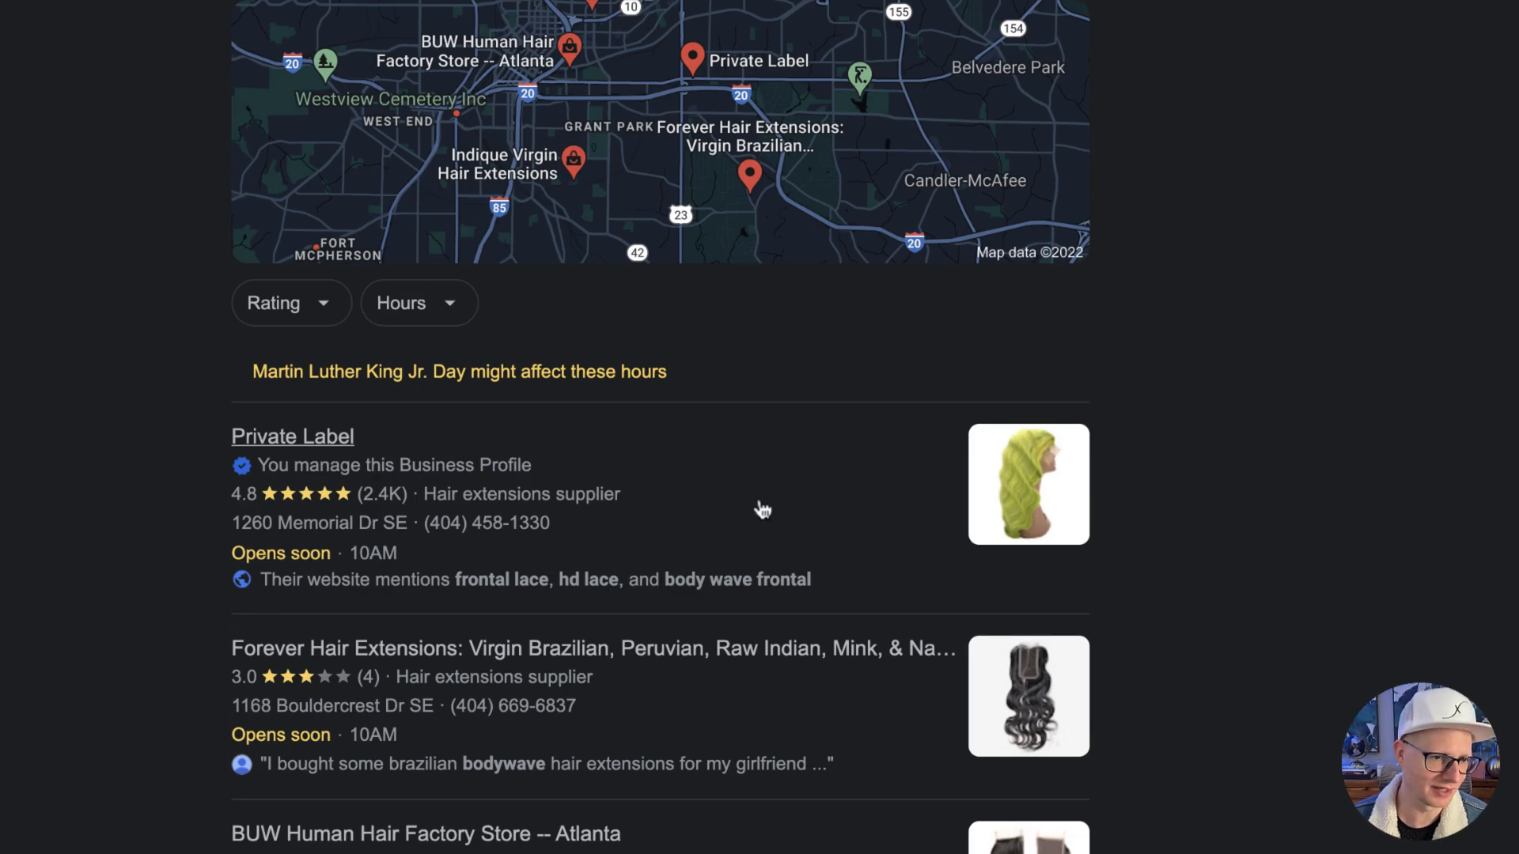
mouse_move(1026, 499)
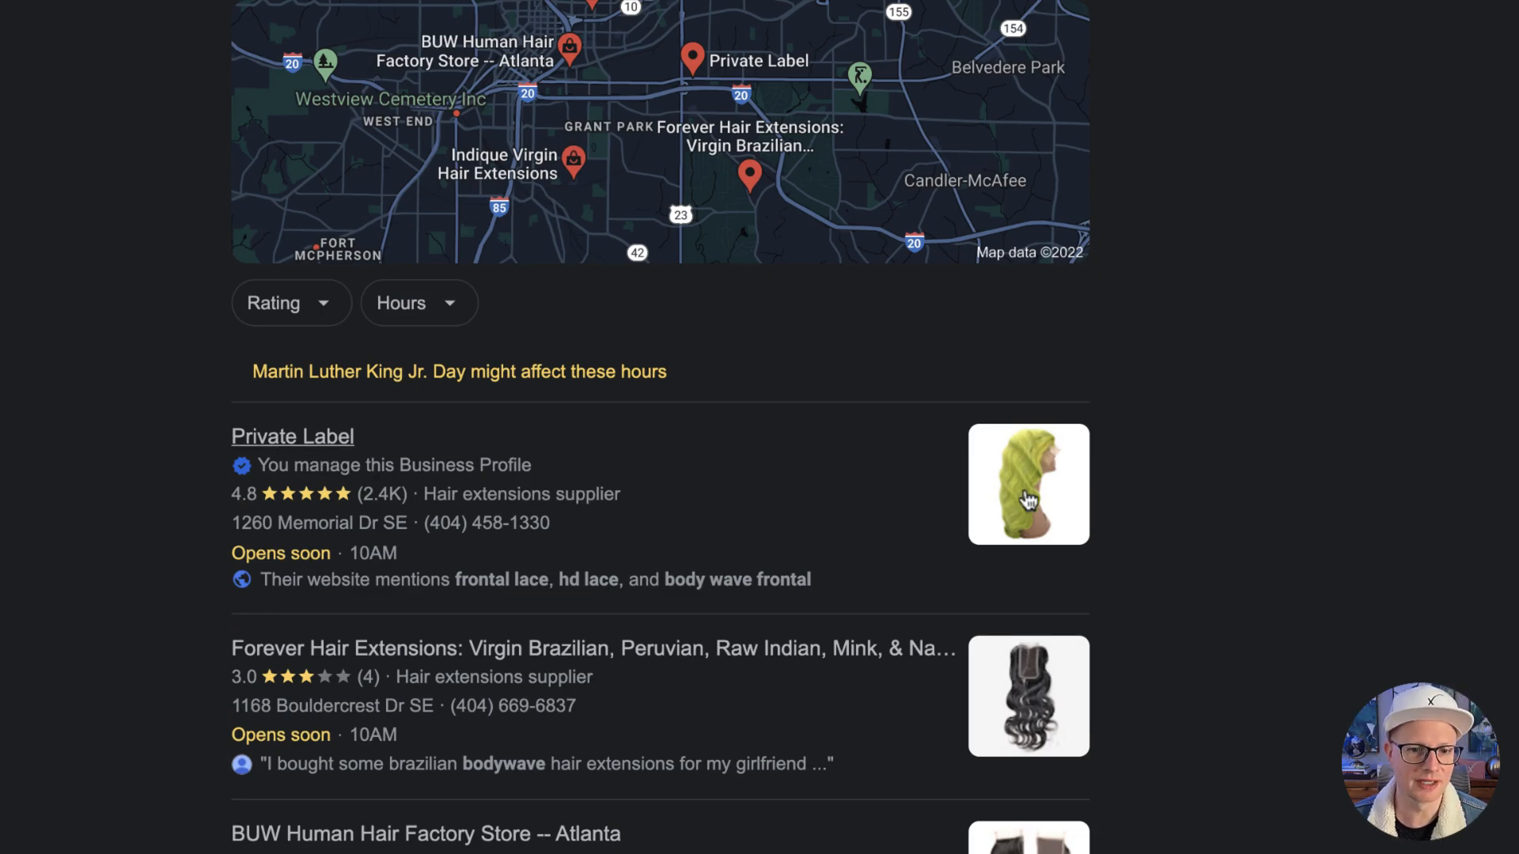
scroll(down, 3)
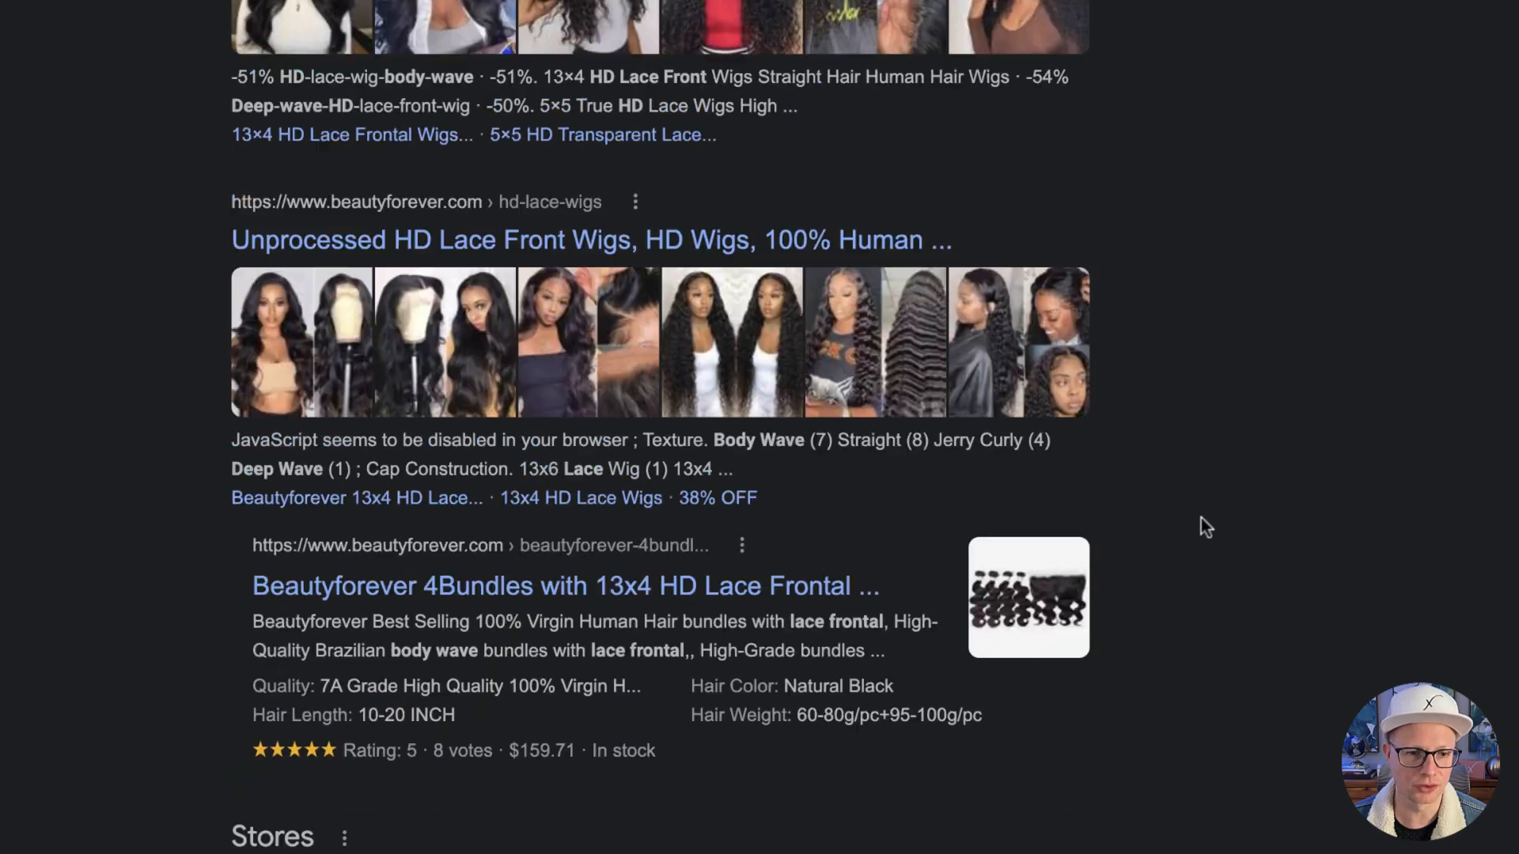
scroll(down, 3)
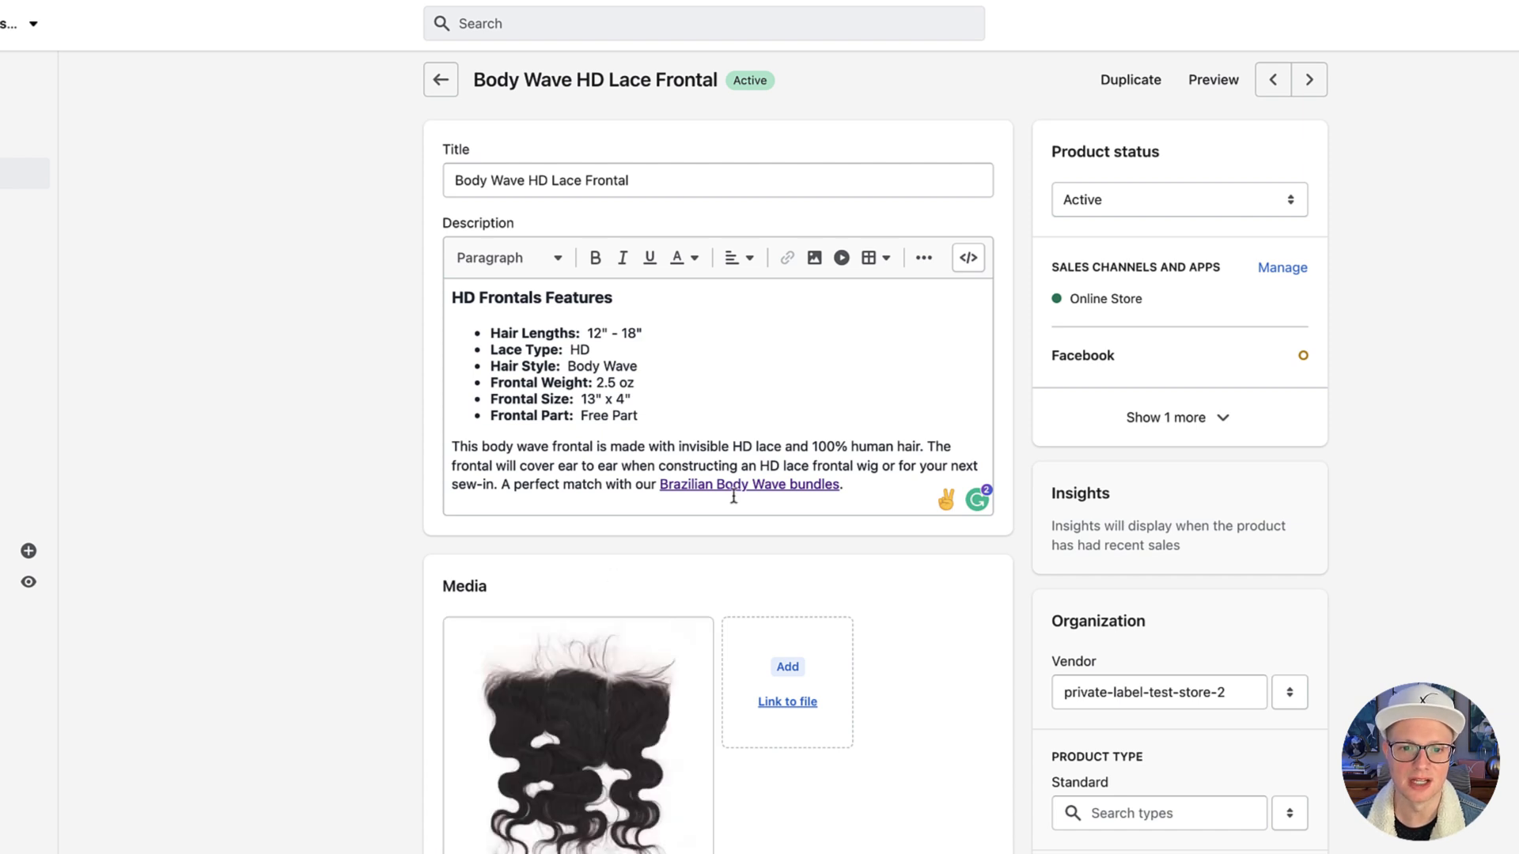
mouse_move(749, 484)
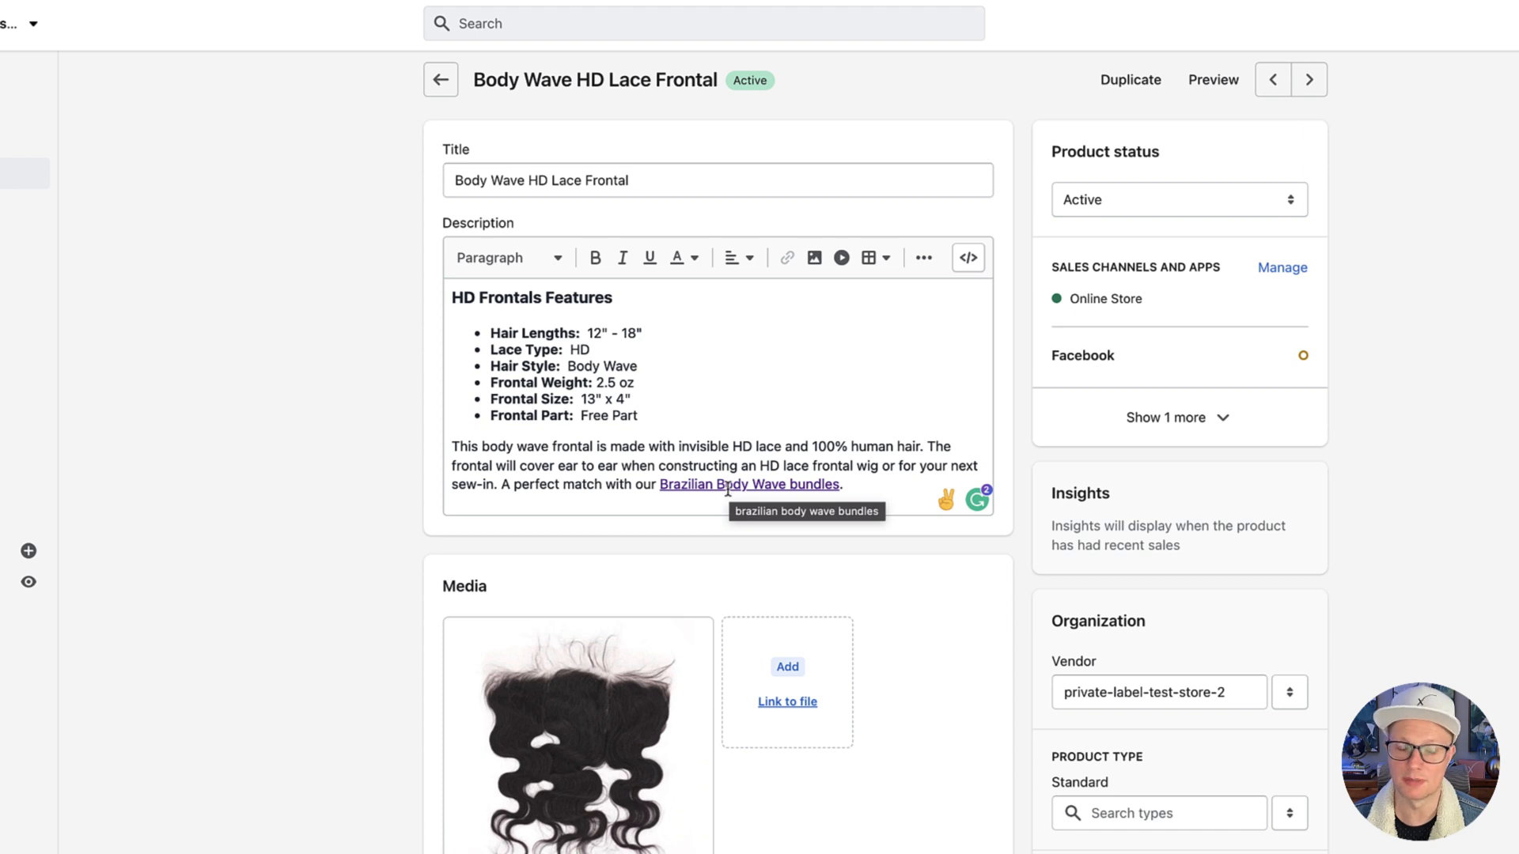
mouse_move(656, 432)
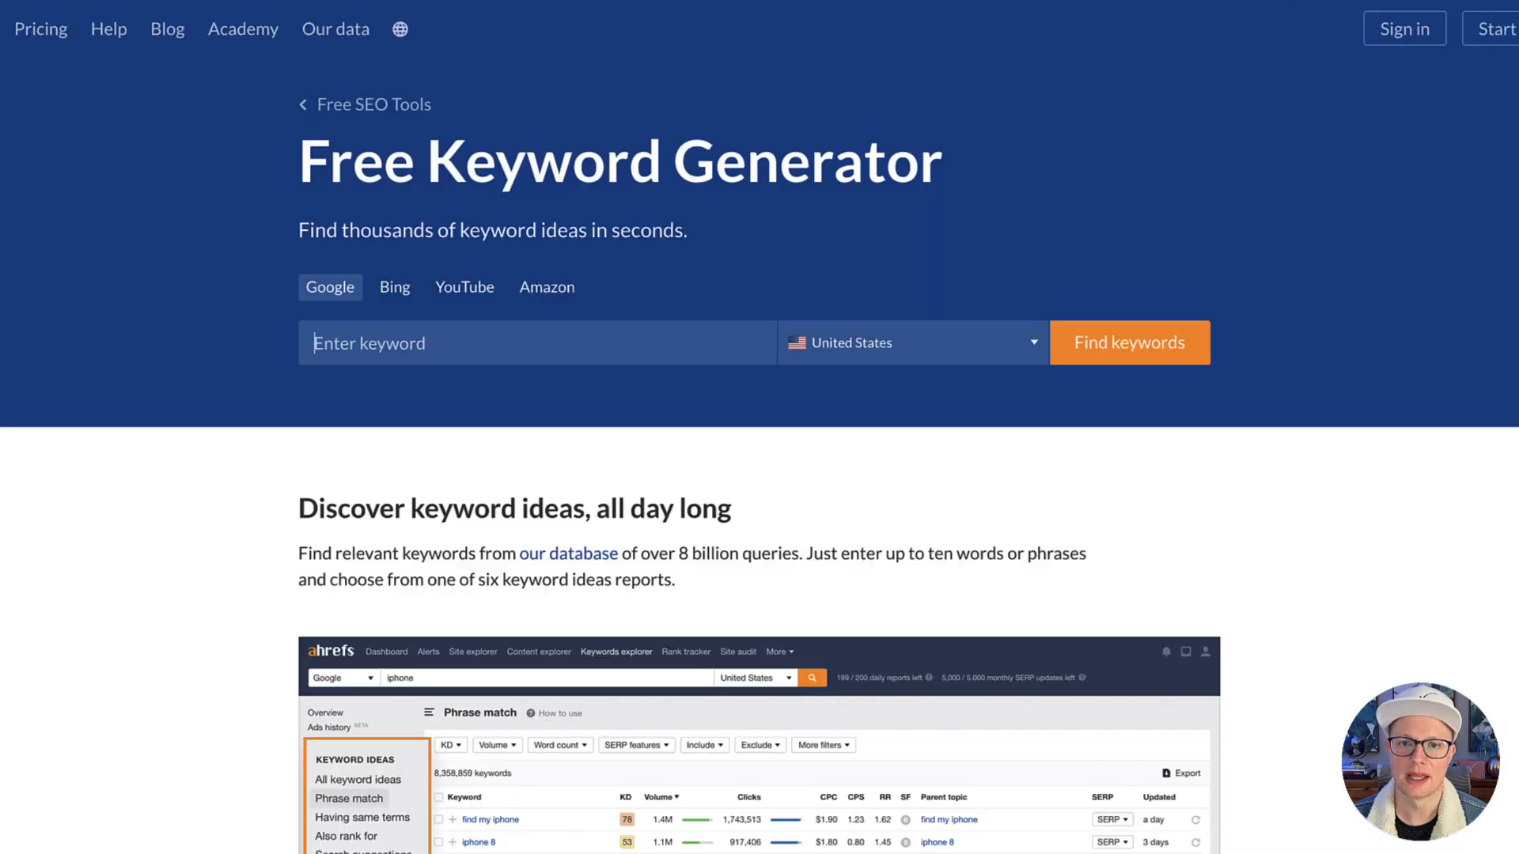
- Review the Phrase match keyword ideas for HD Lace Frontal with their difficulty and volume
scroll(down, 3)
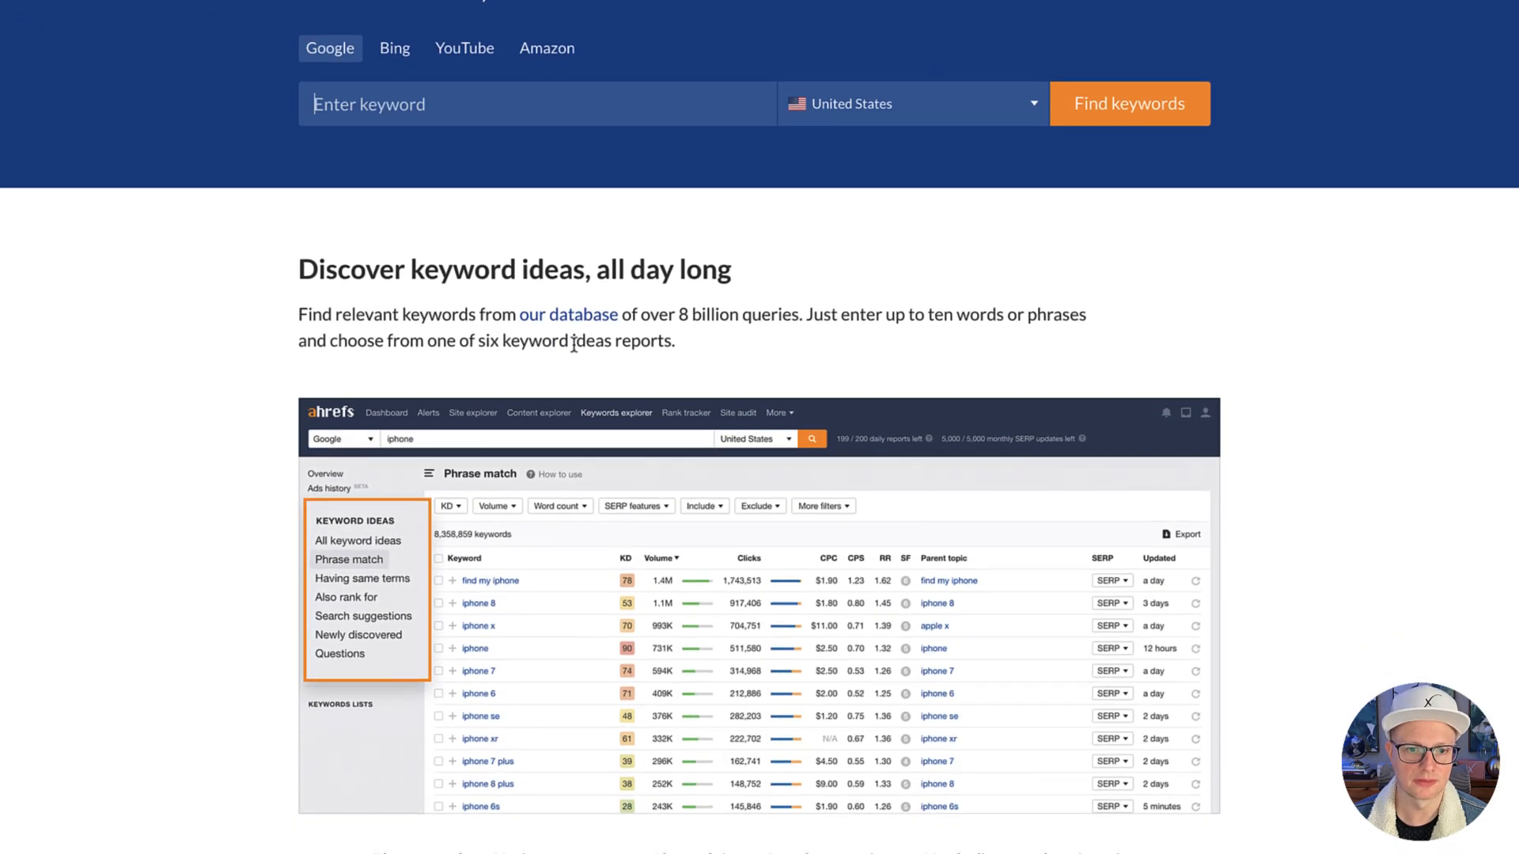
scroll(up, 3)
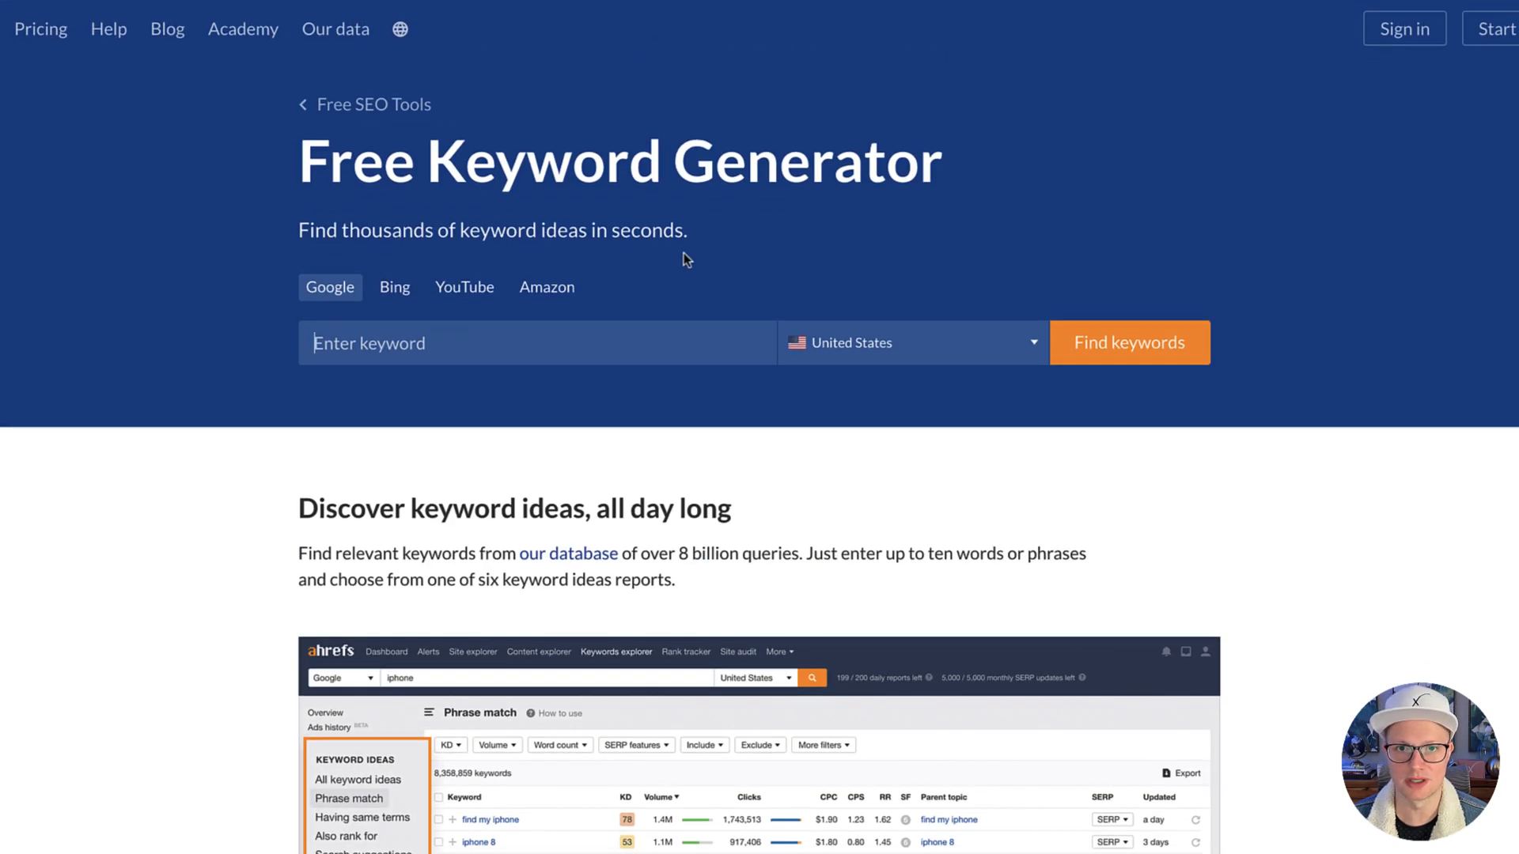
mouse_move(714, 228)
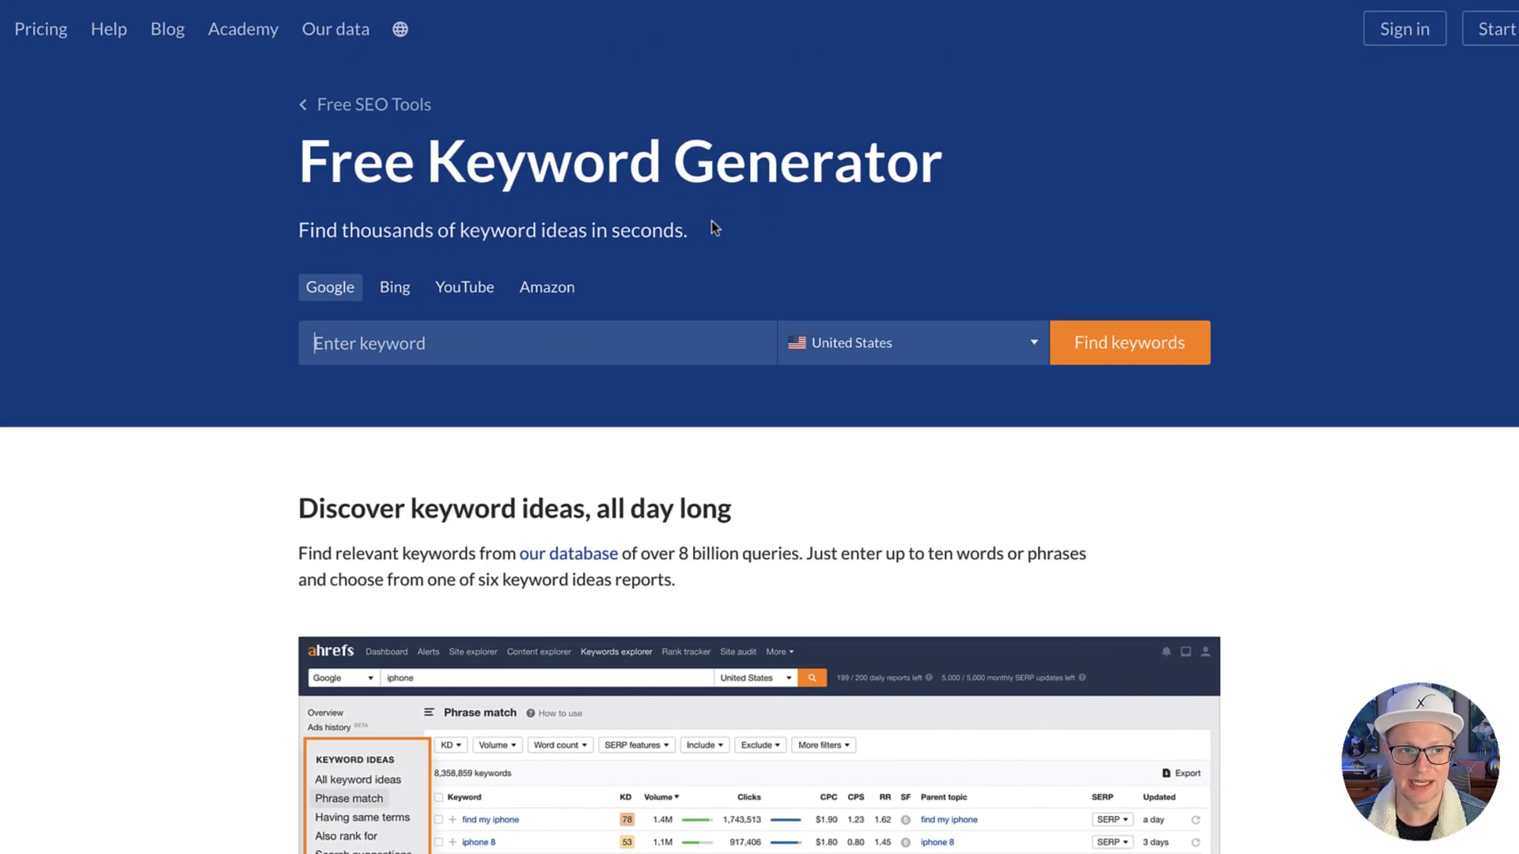
mouse_move(760, 316)
text(HD Lace Frontal)
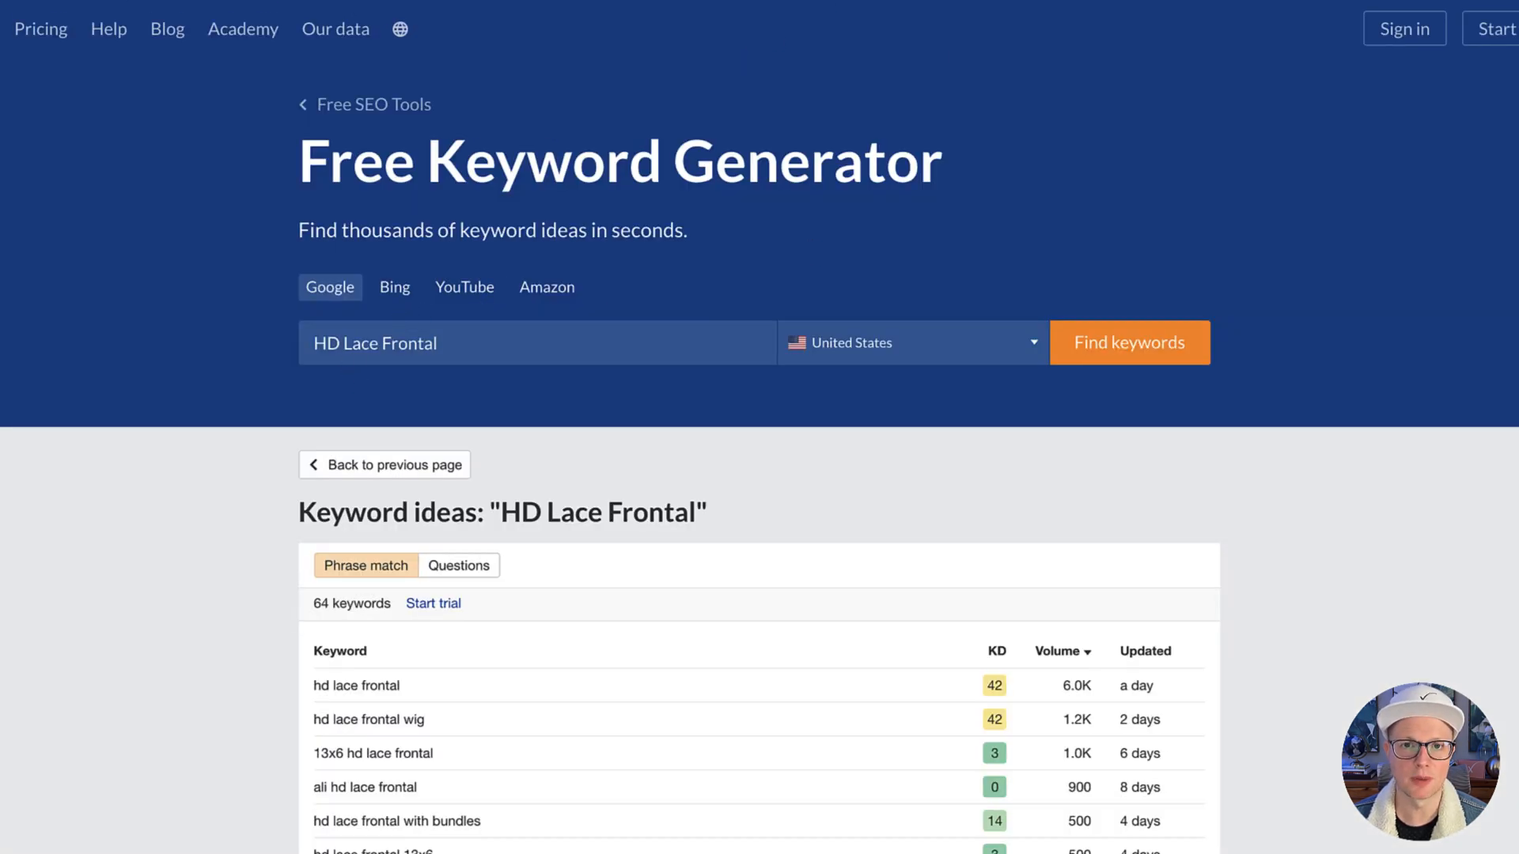
scroll(down, 3)
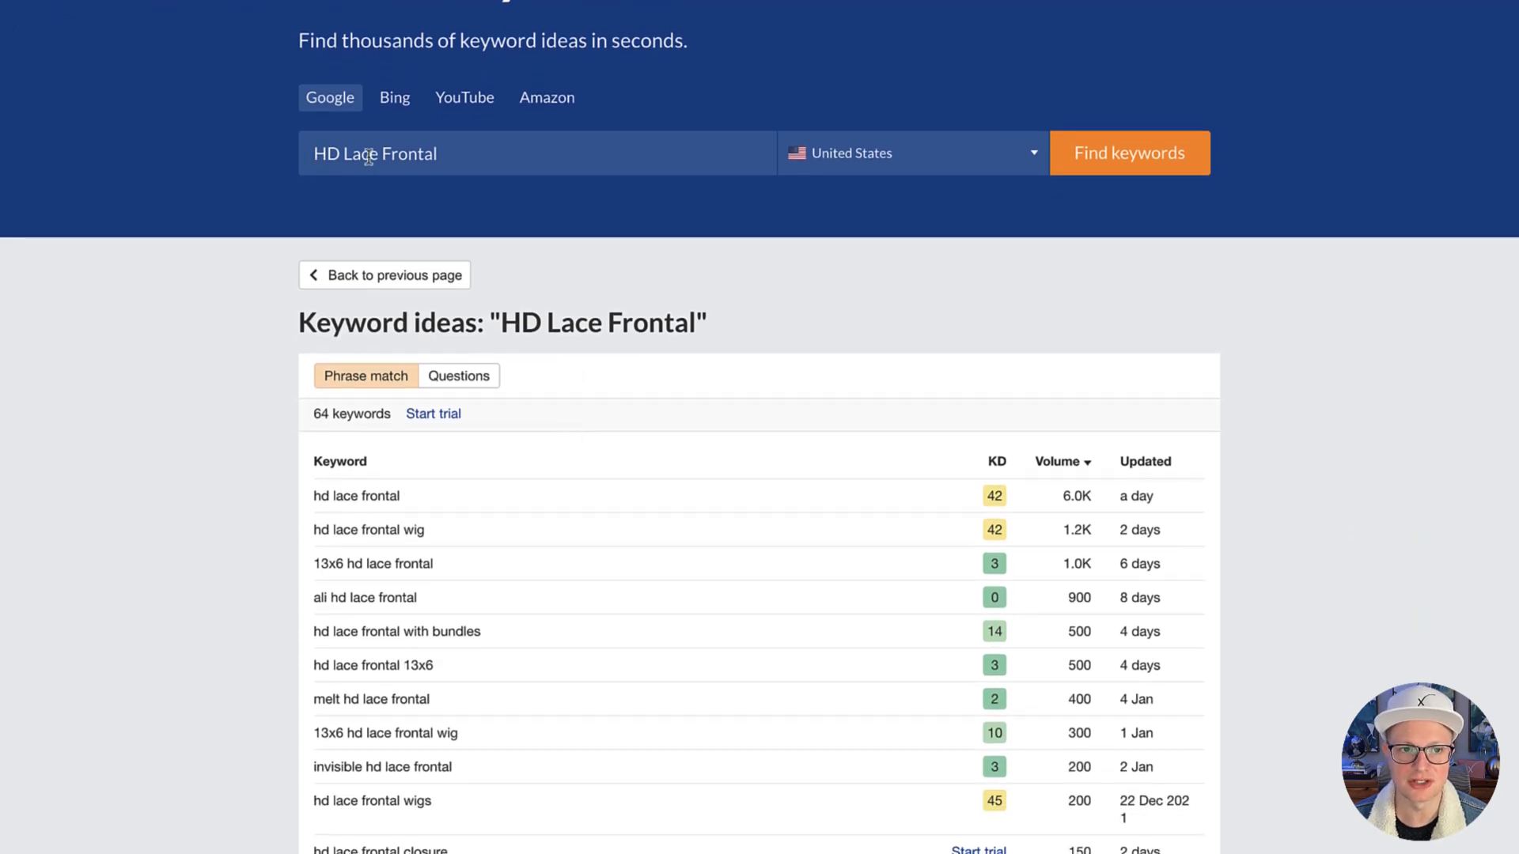
scroll(down, 3)
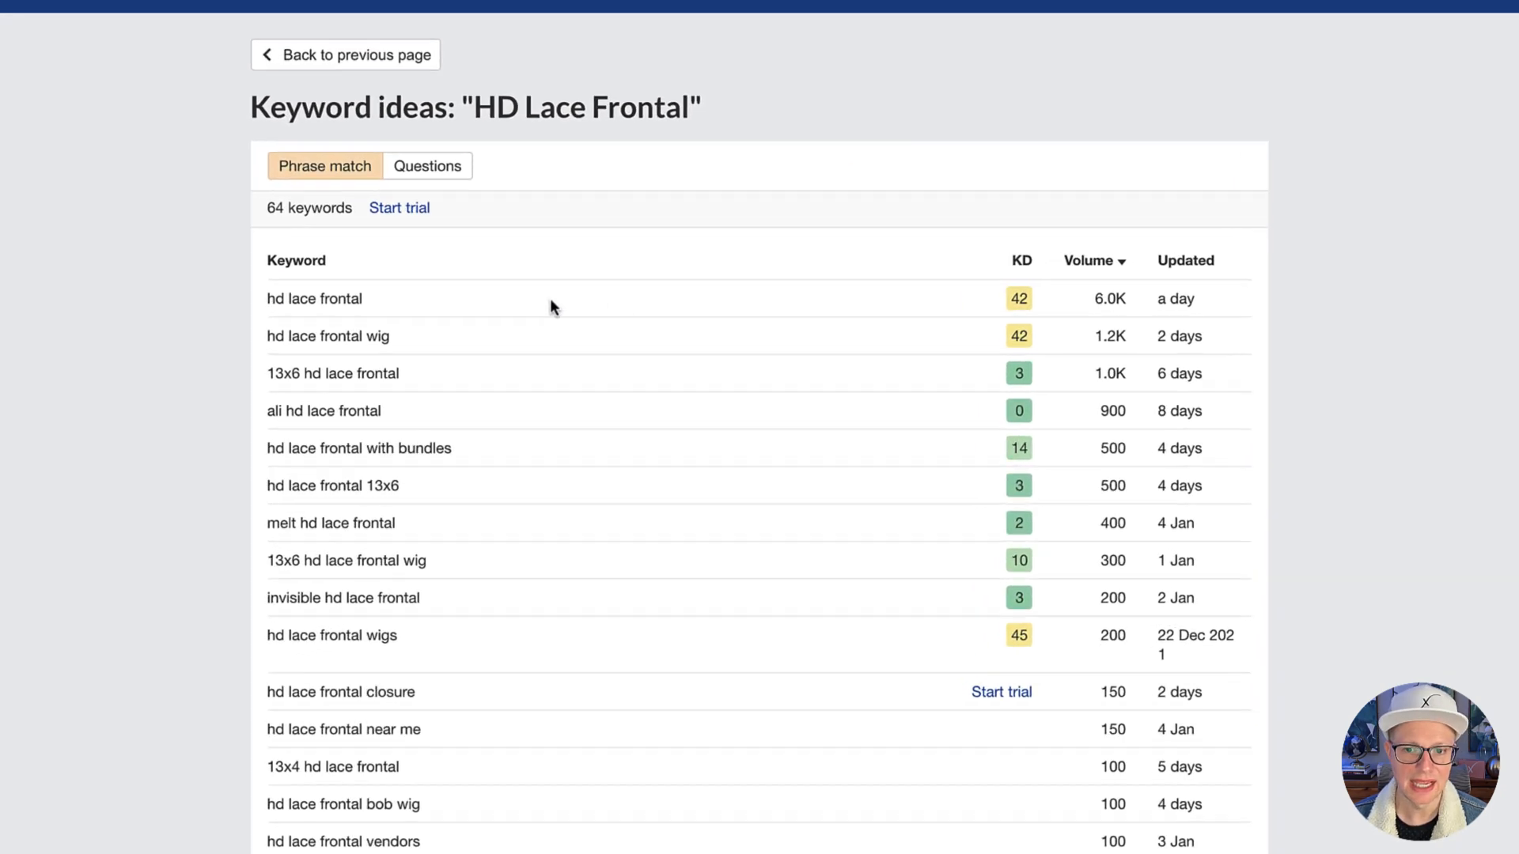
scroll(down, 3)
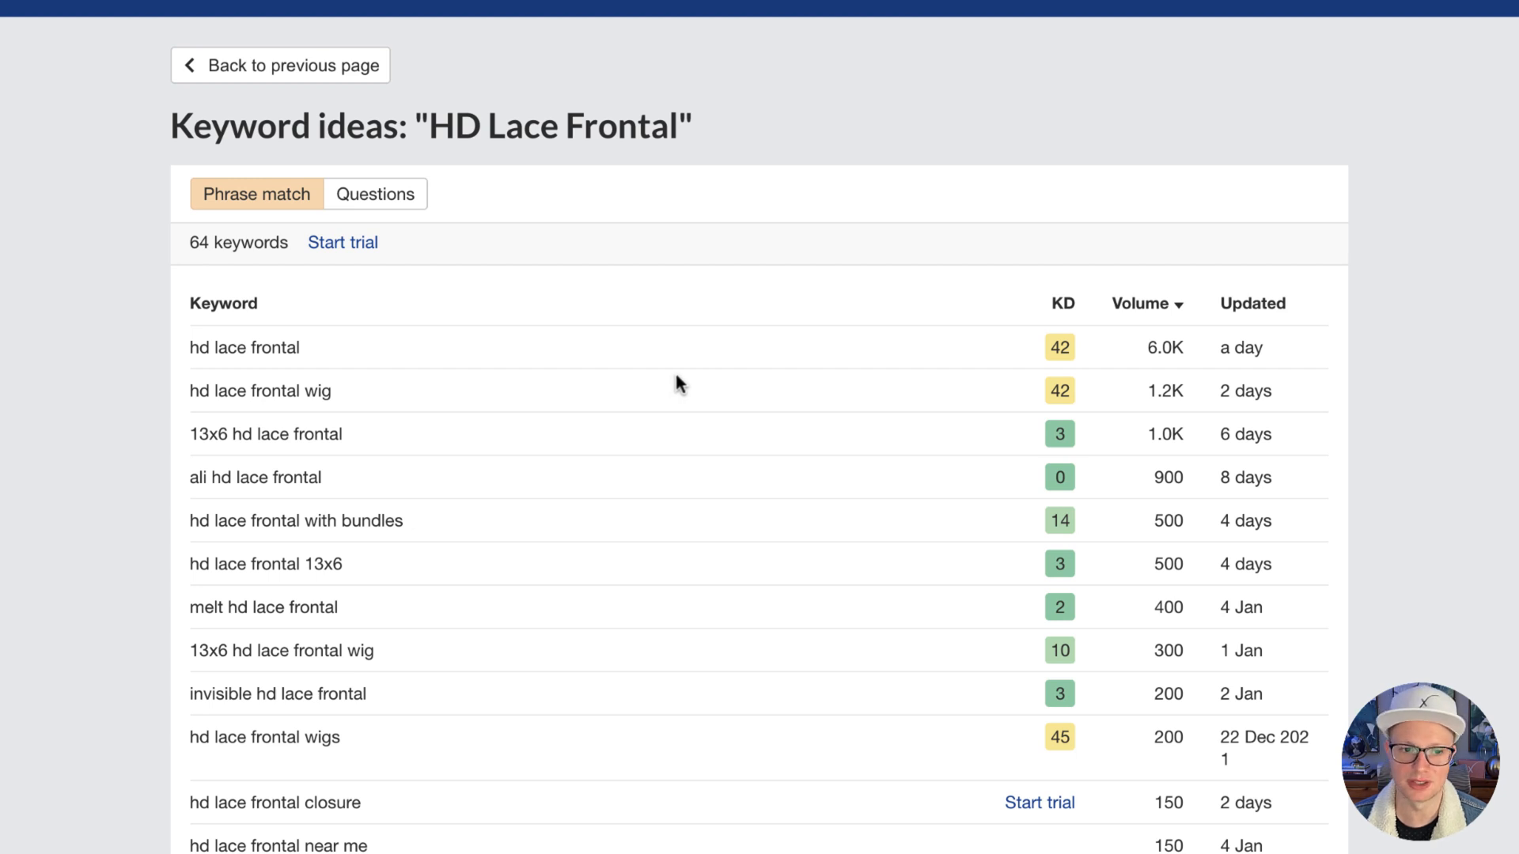
mouse_move(418, 371)
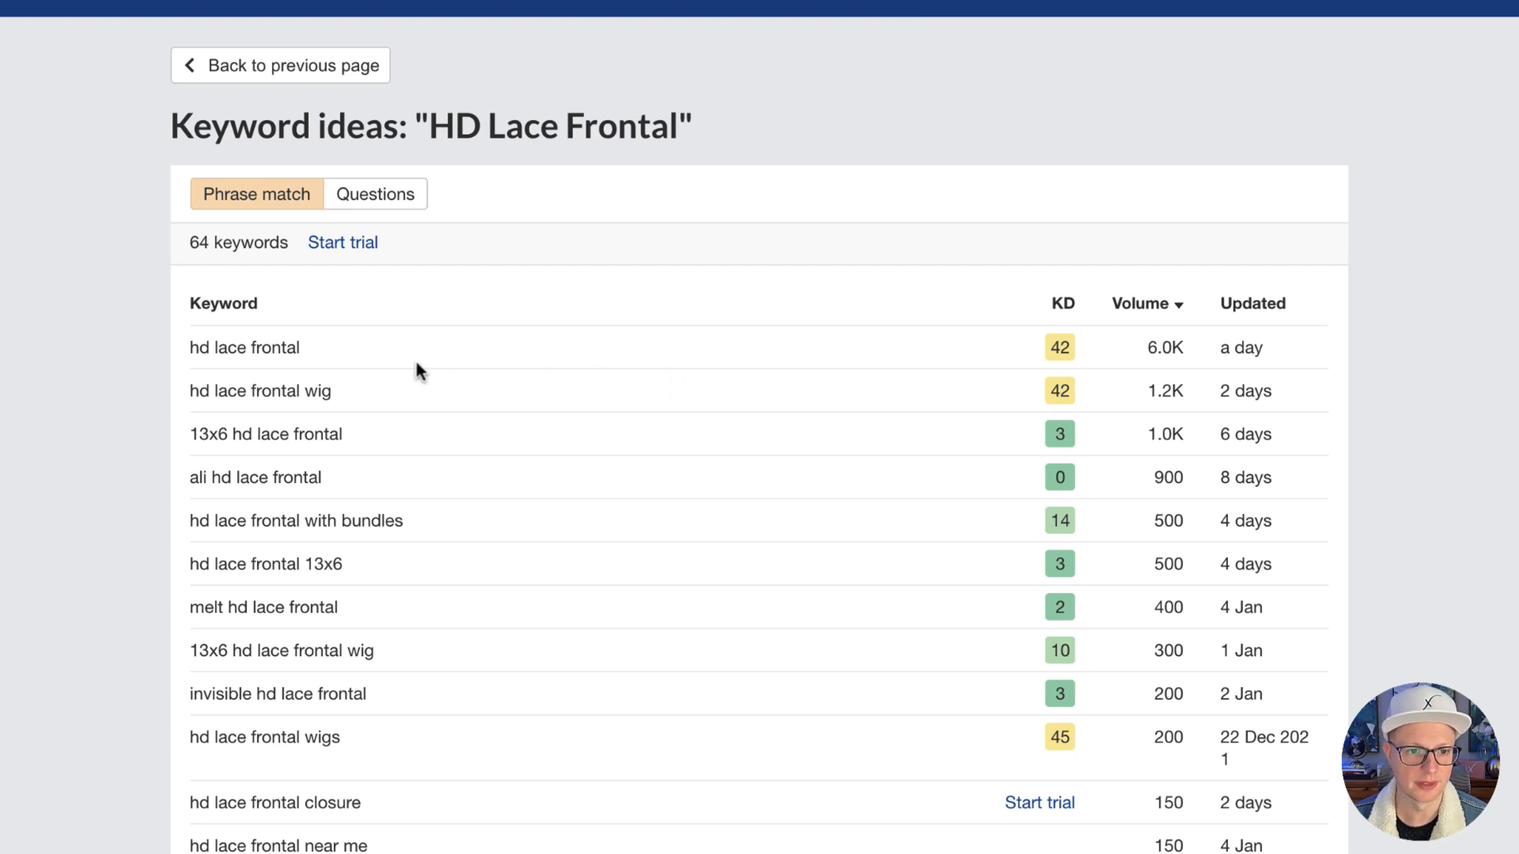
mouse_move(283, 355)
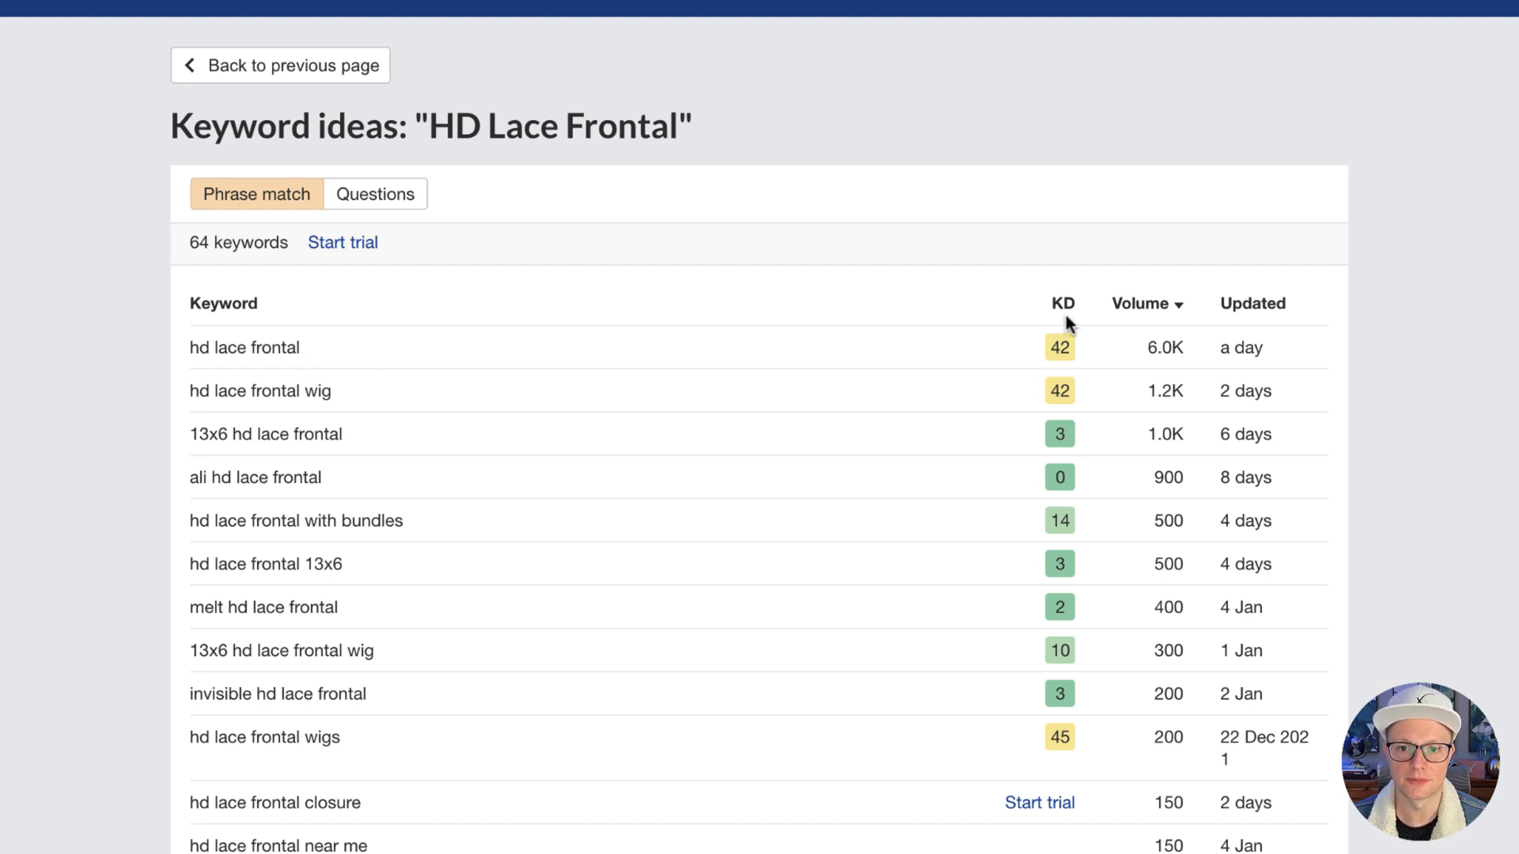
mouse_move(1135, 359)
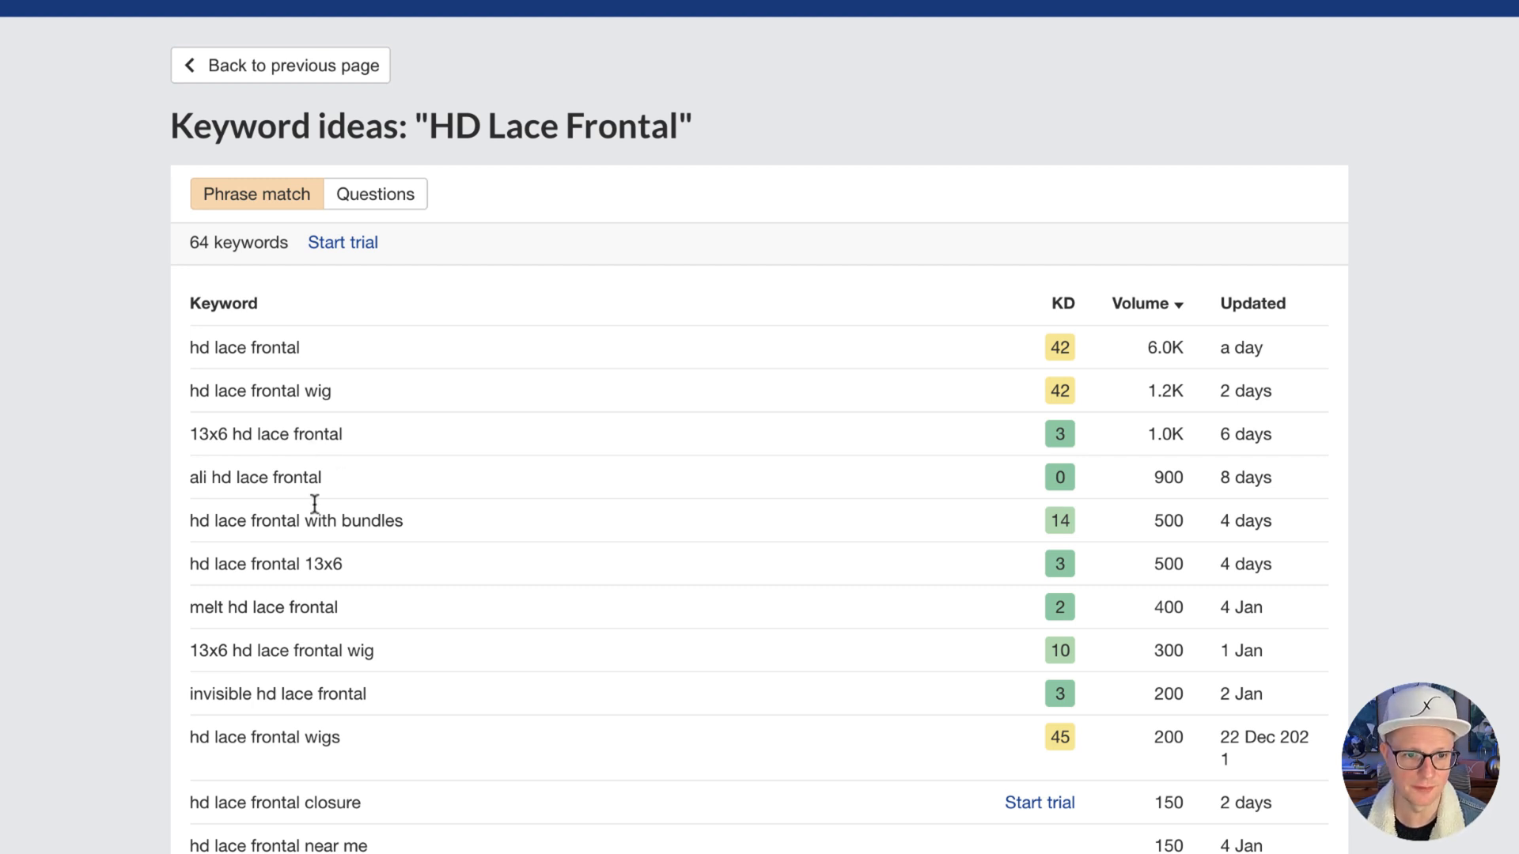
scroll(down, 3)
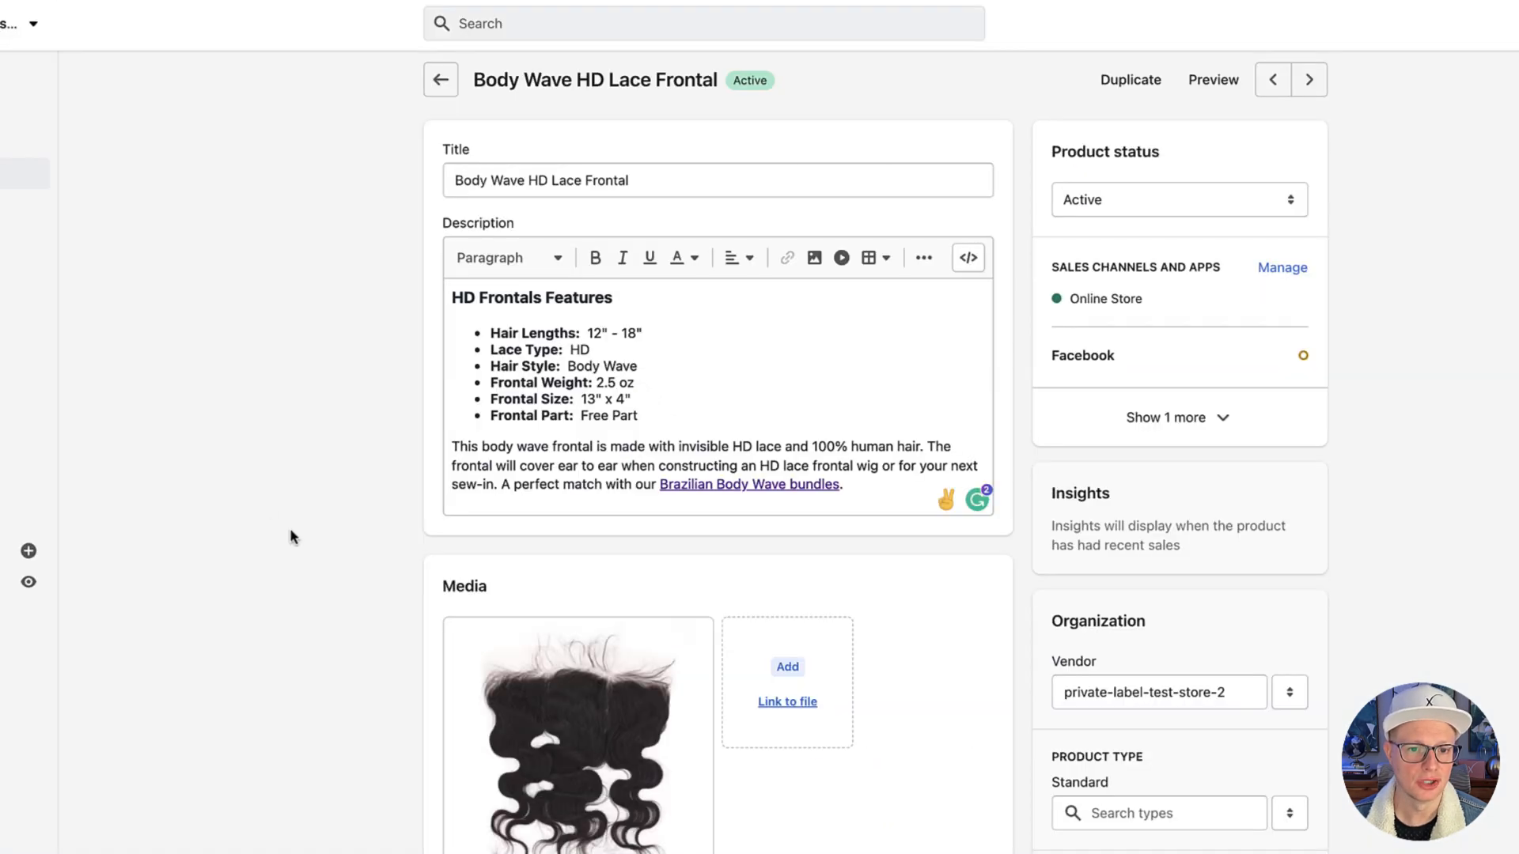
scroll(down, 3)
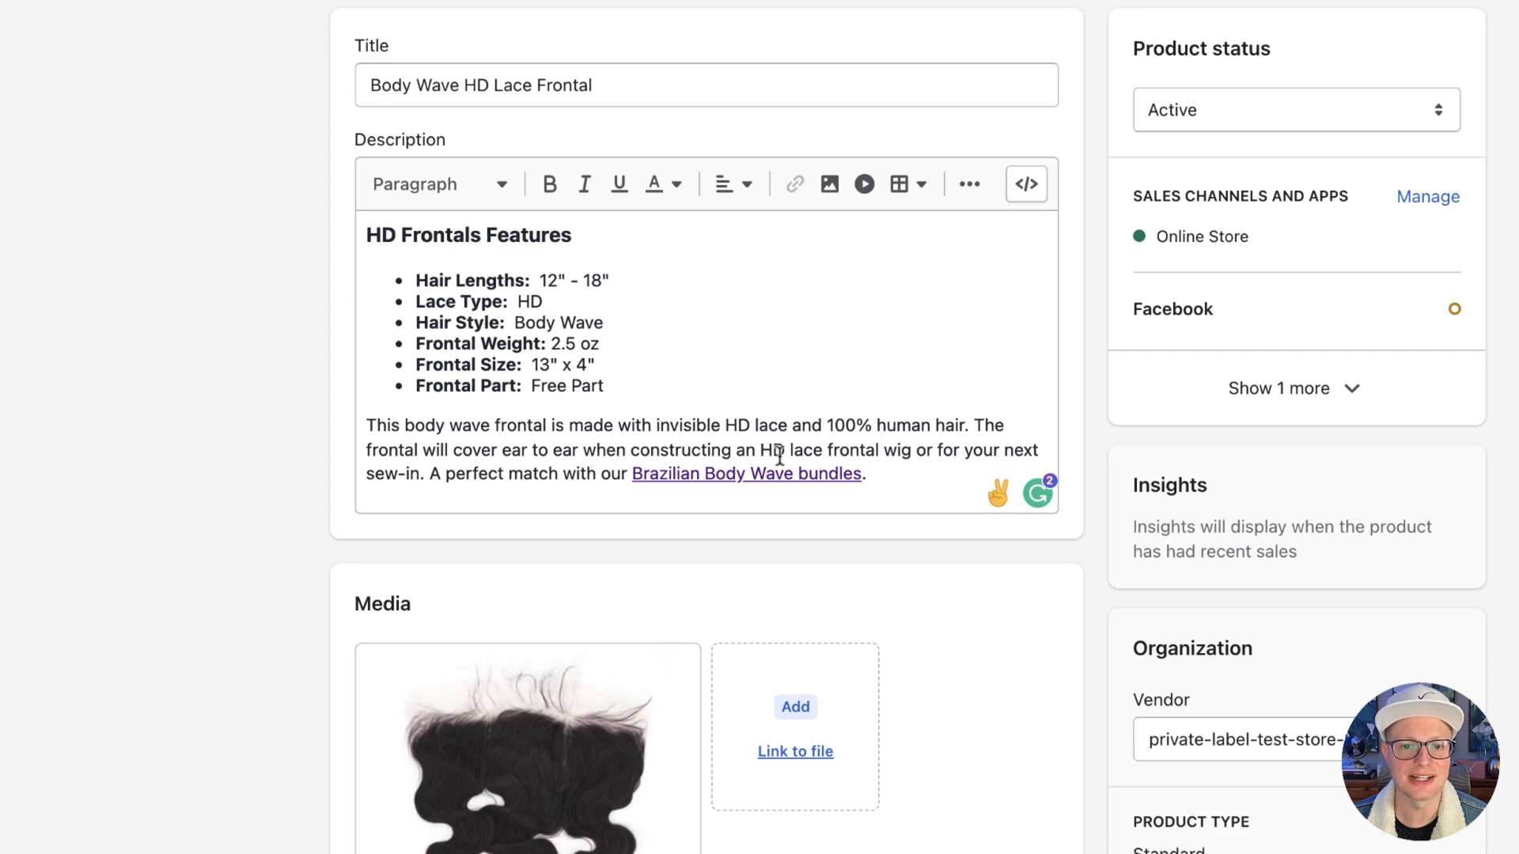
scroll(down, 3)
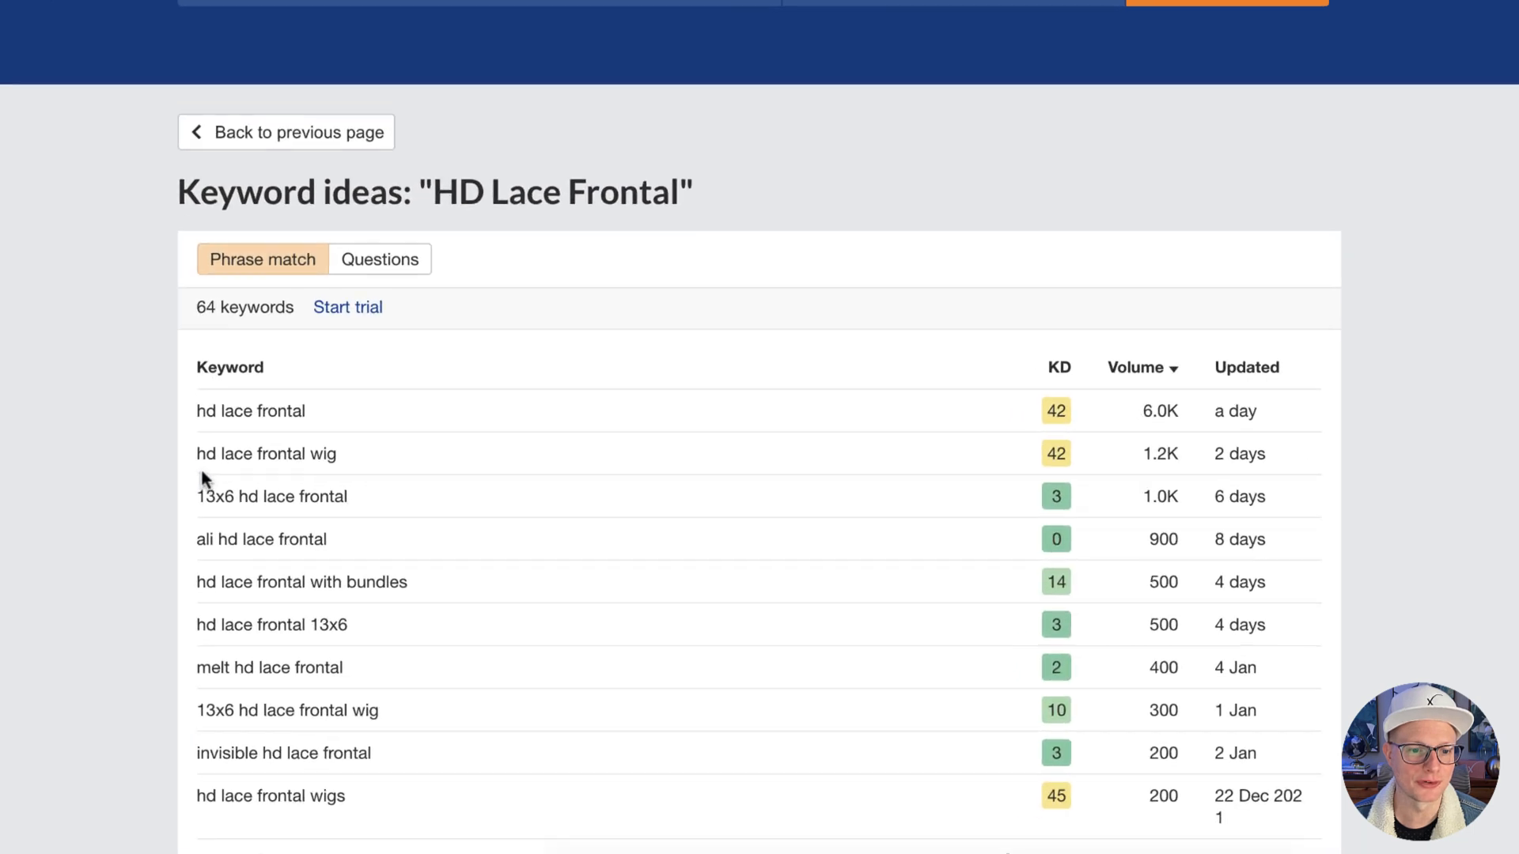
scroll(down, 3)
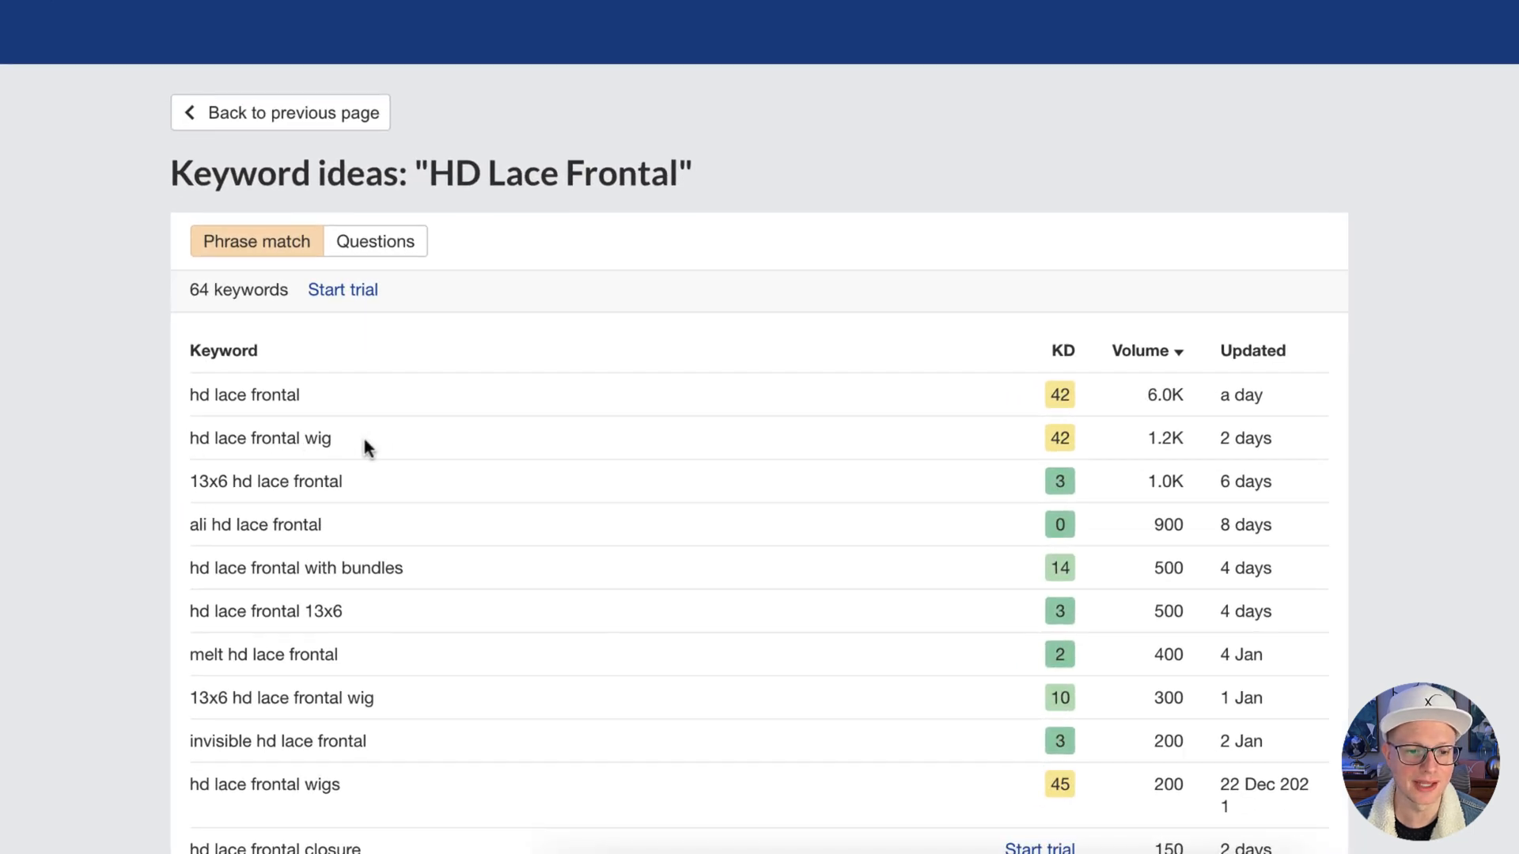
mouse_move(366, 453)
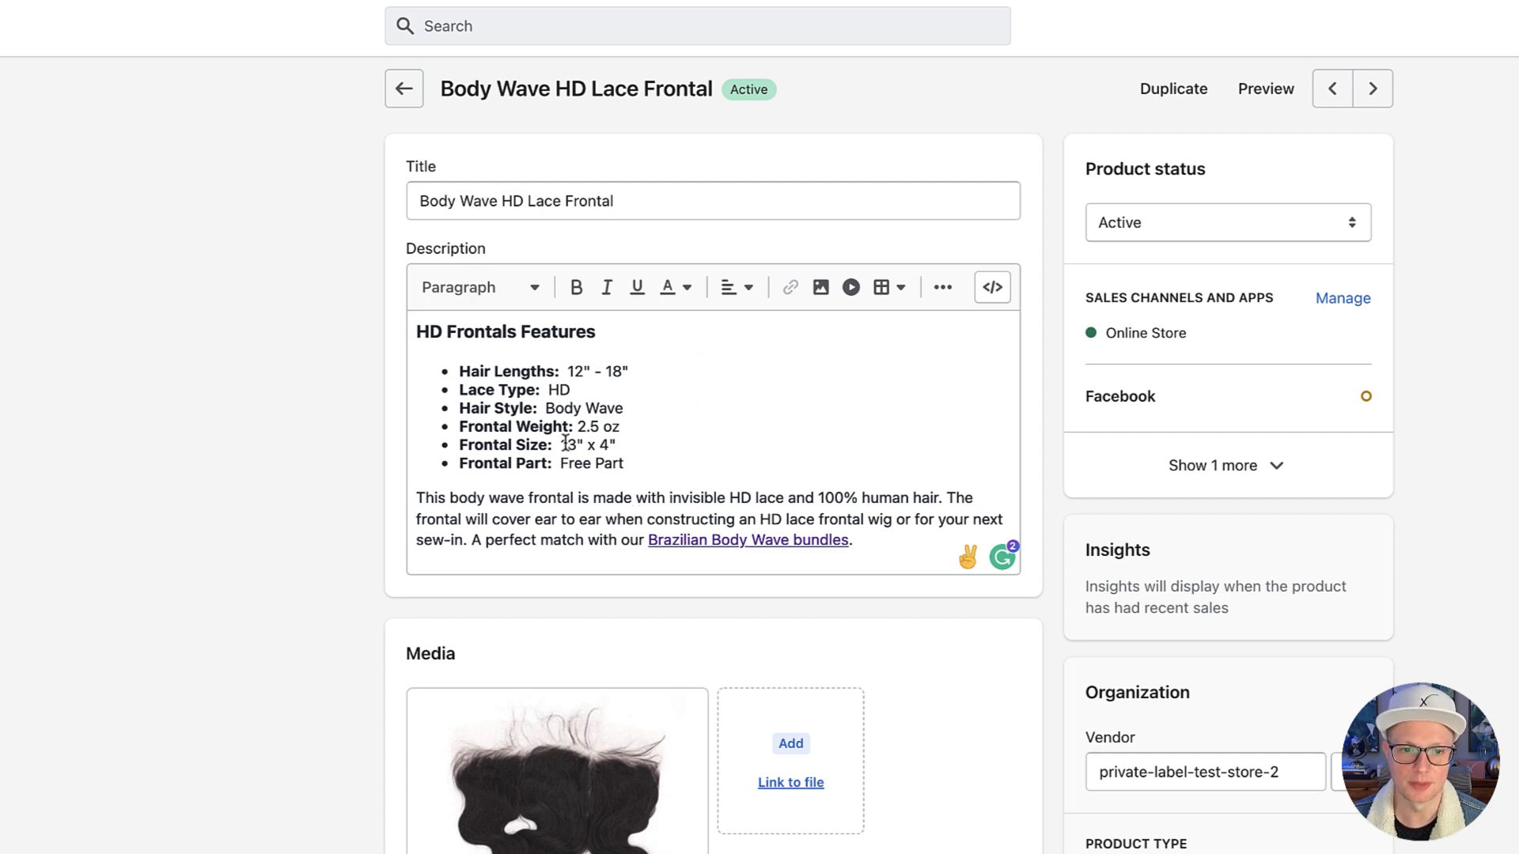
- Set the frontal product photo's alt text to 'HD Body Wave Frontal' and save it
scroll(down, 3)
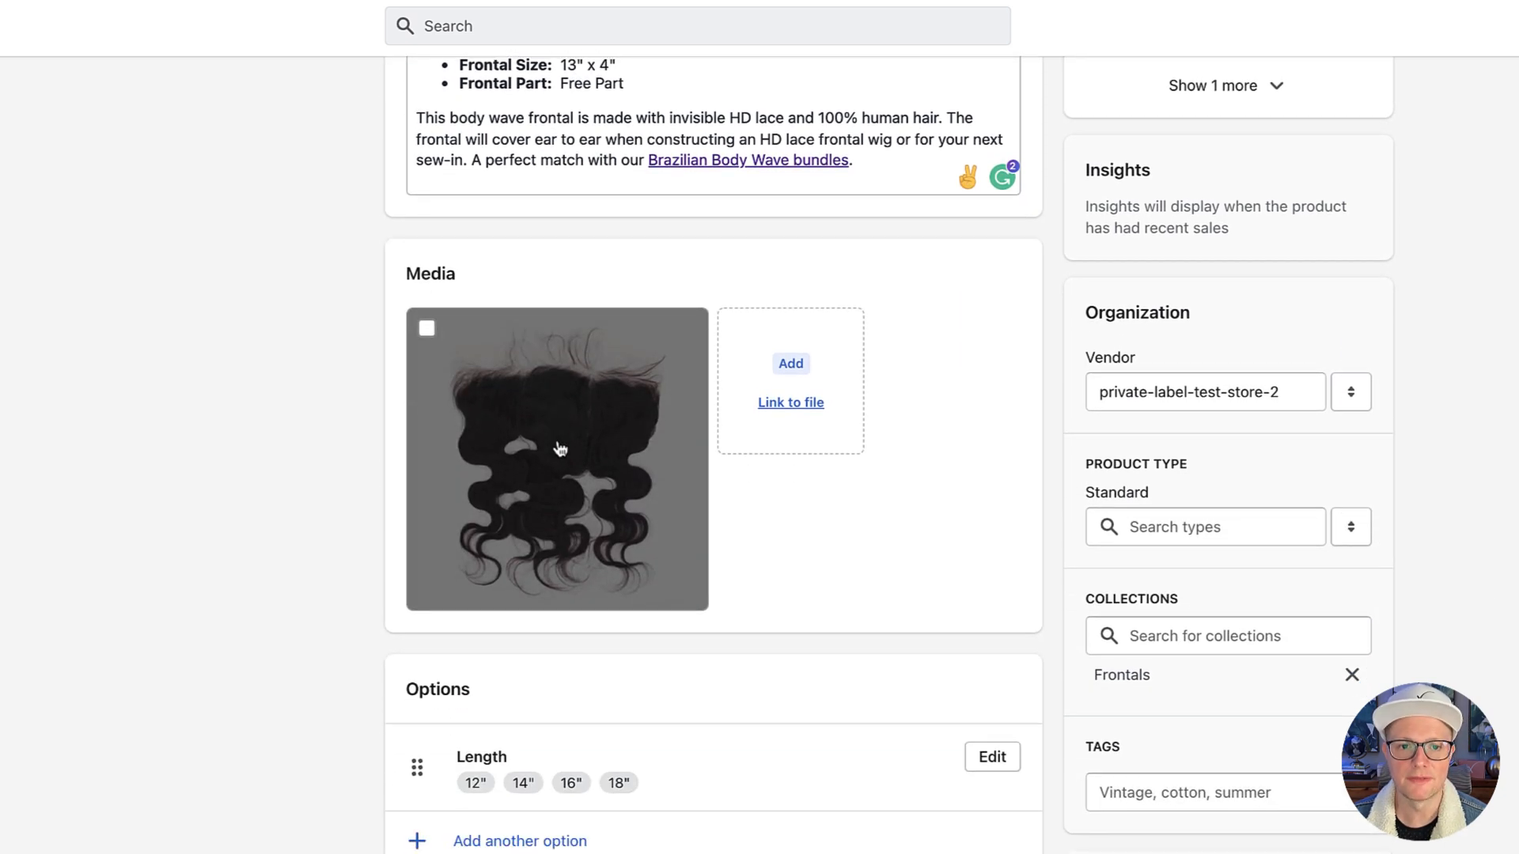
click(557, 458)
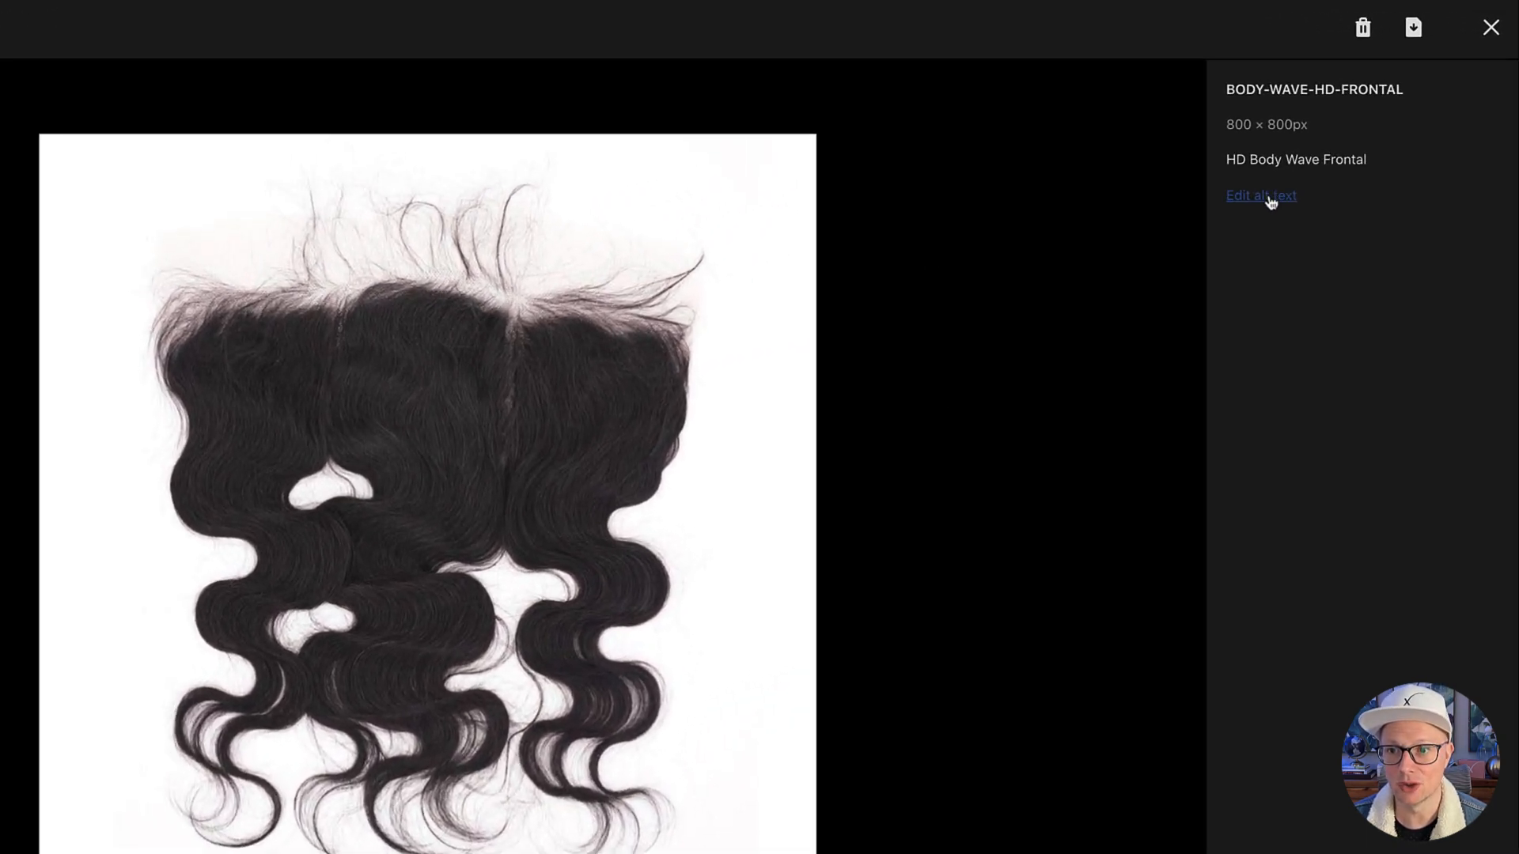
click(1260, 195)
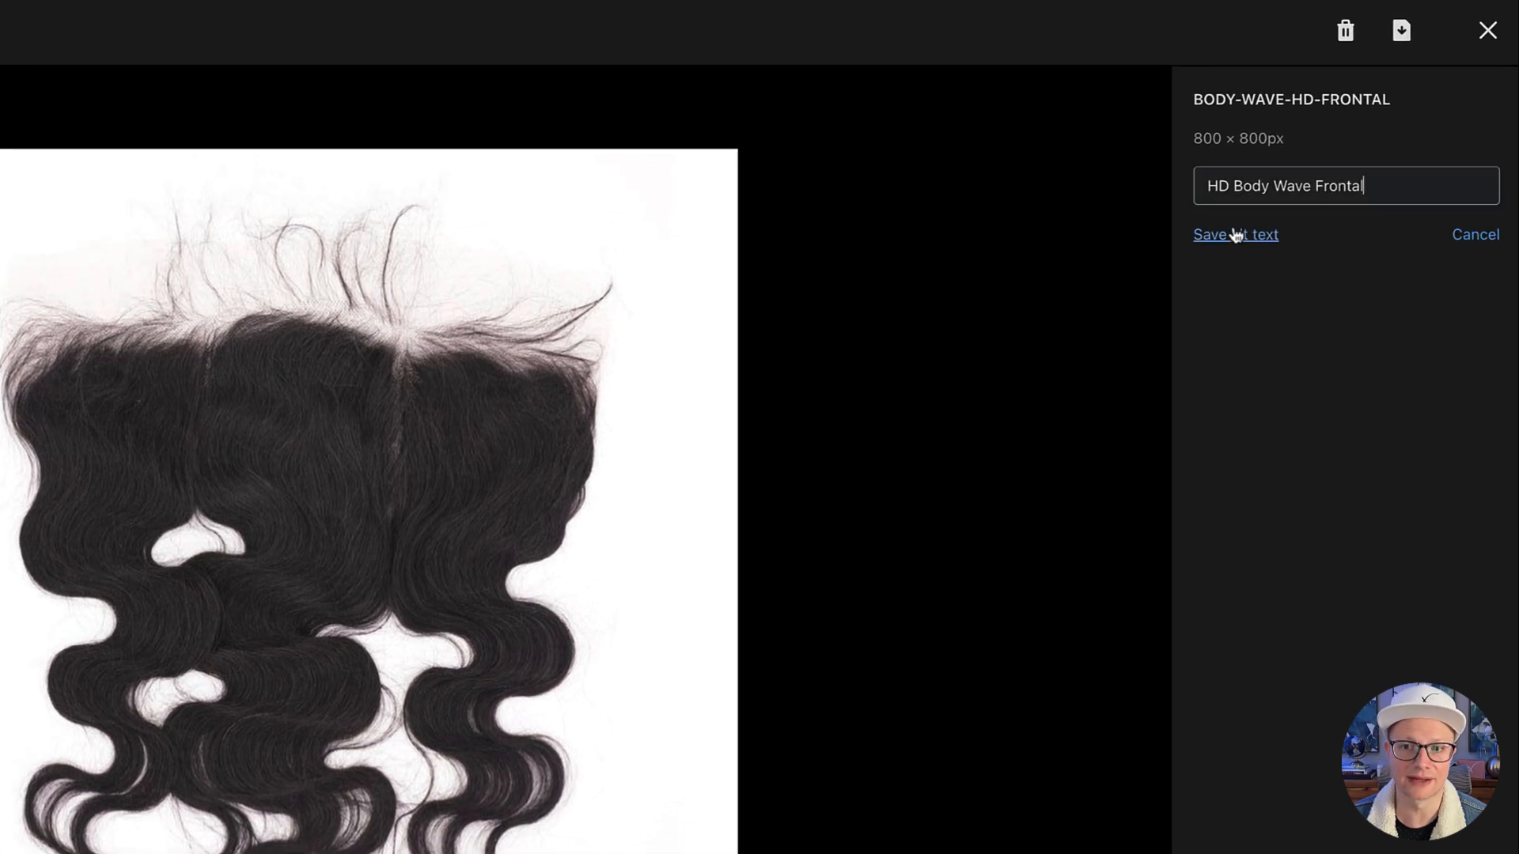
click(1345, 185)
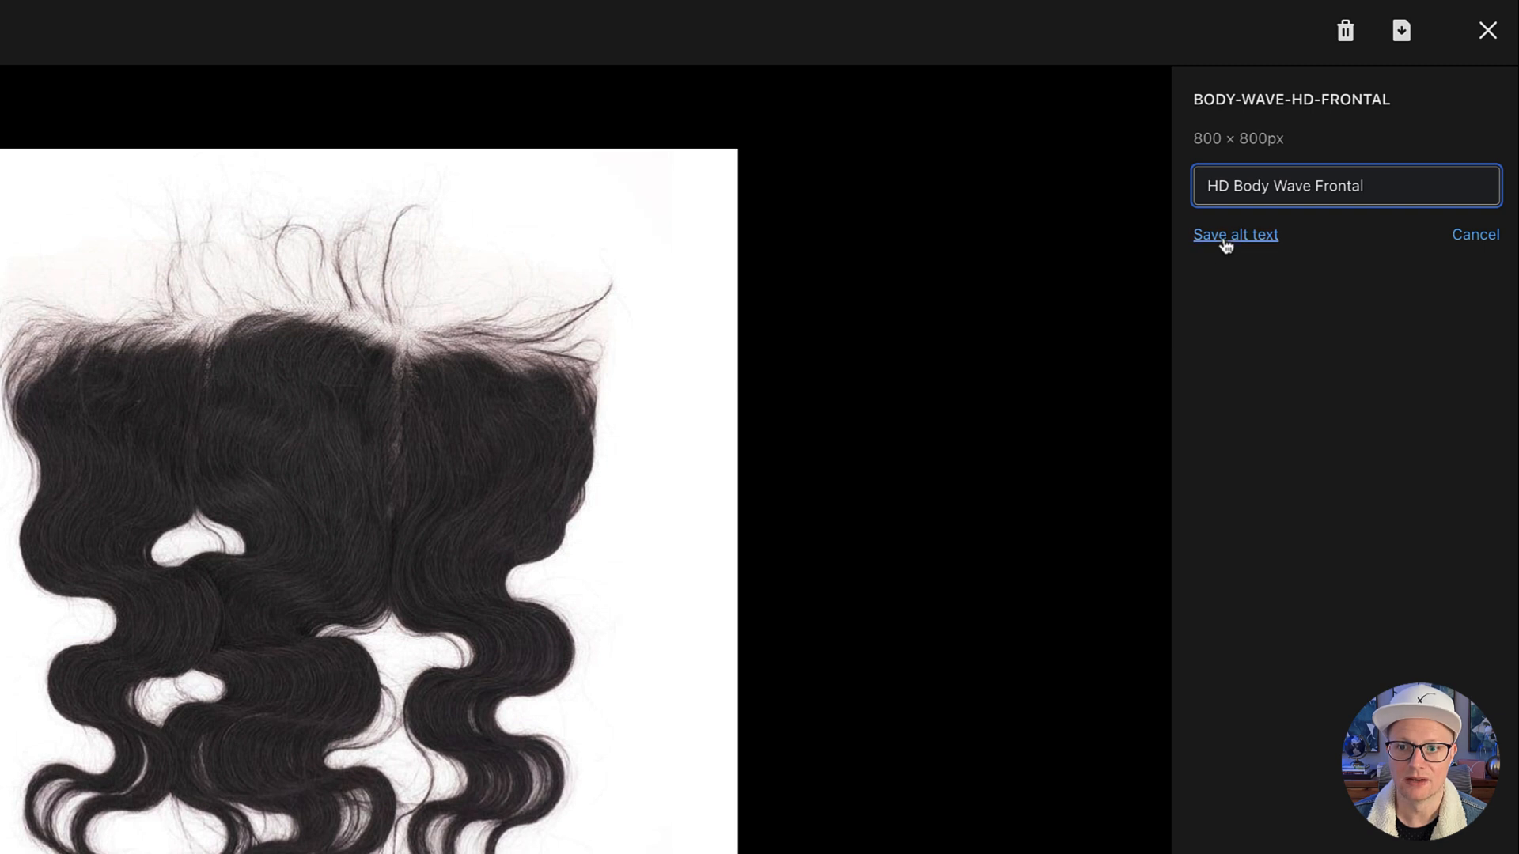
click(1234, 233)
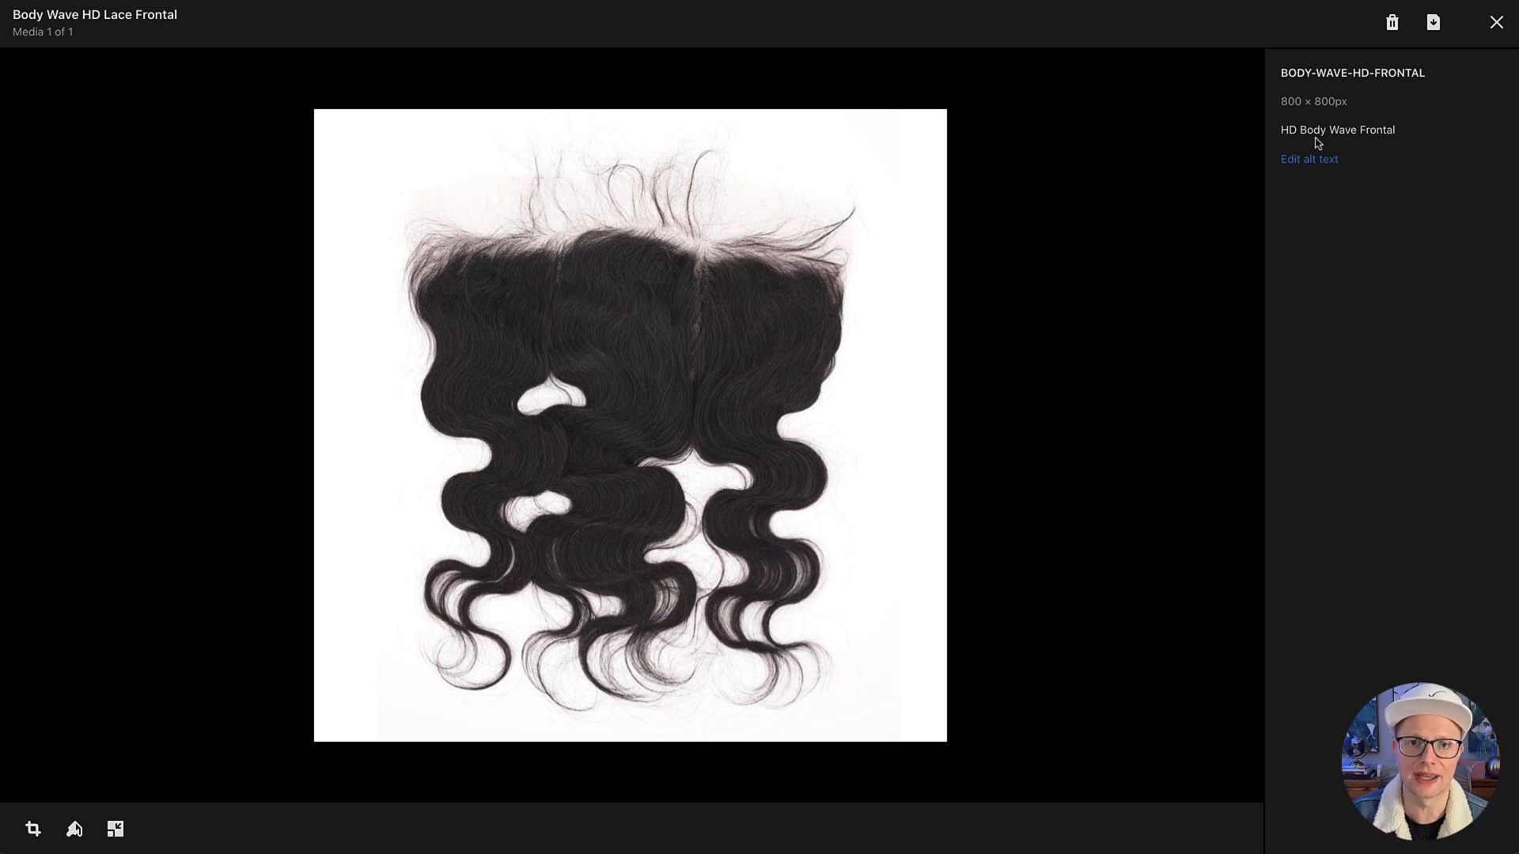
mouse_move(733, 349)
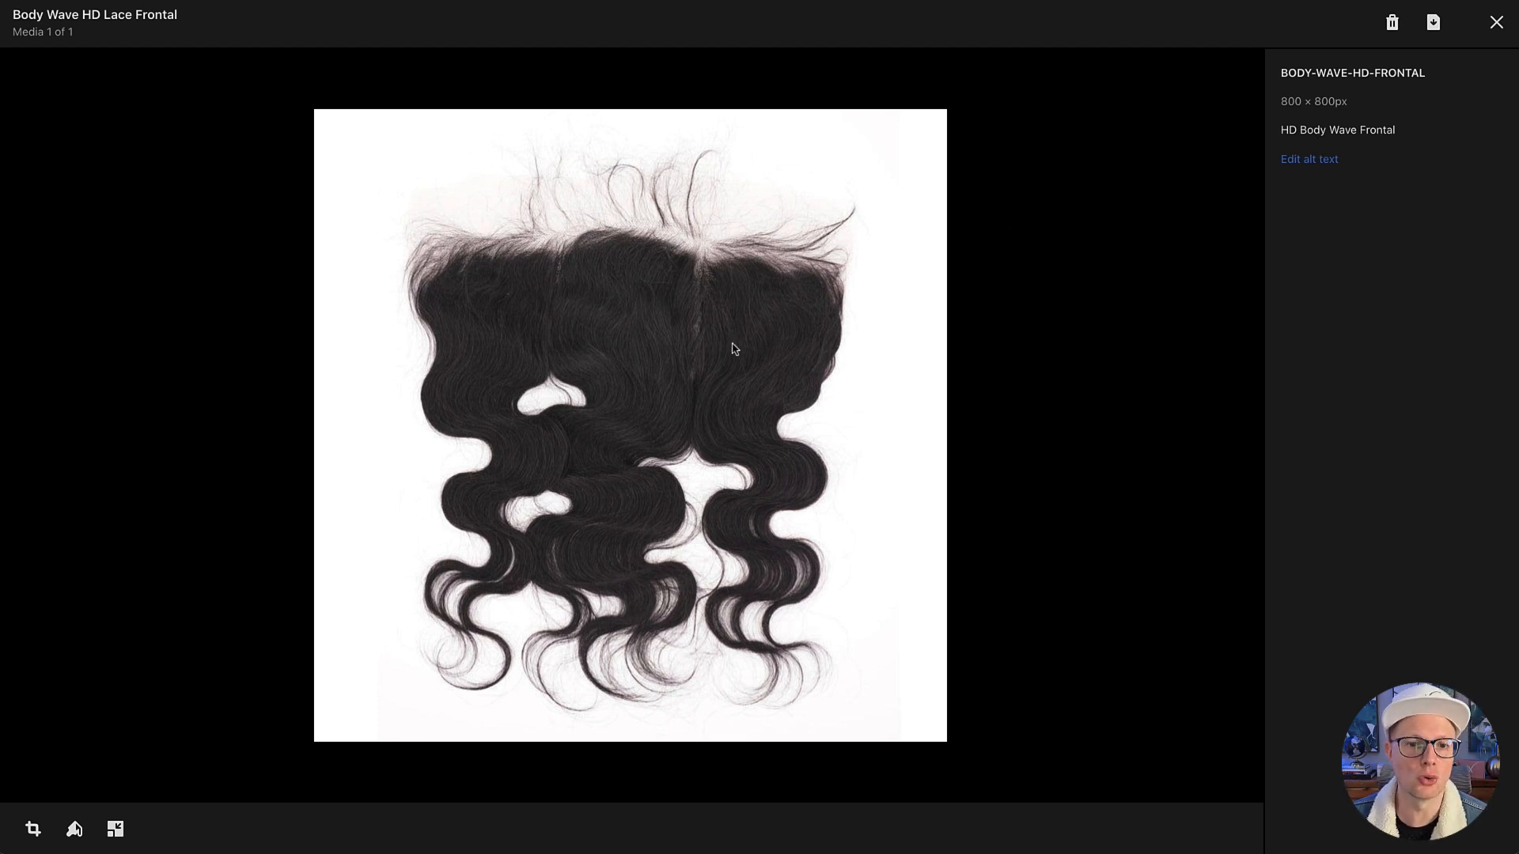
mouse_move(1496, 21)
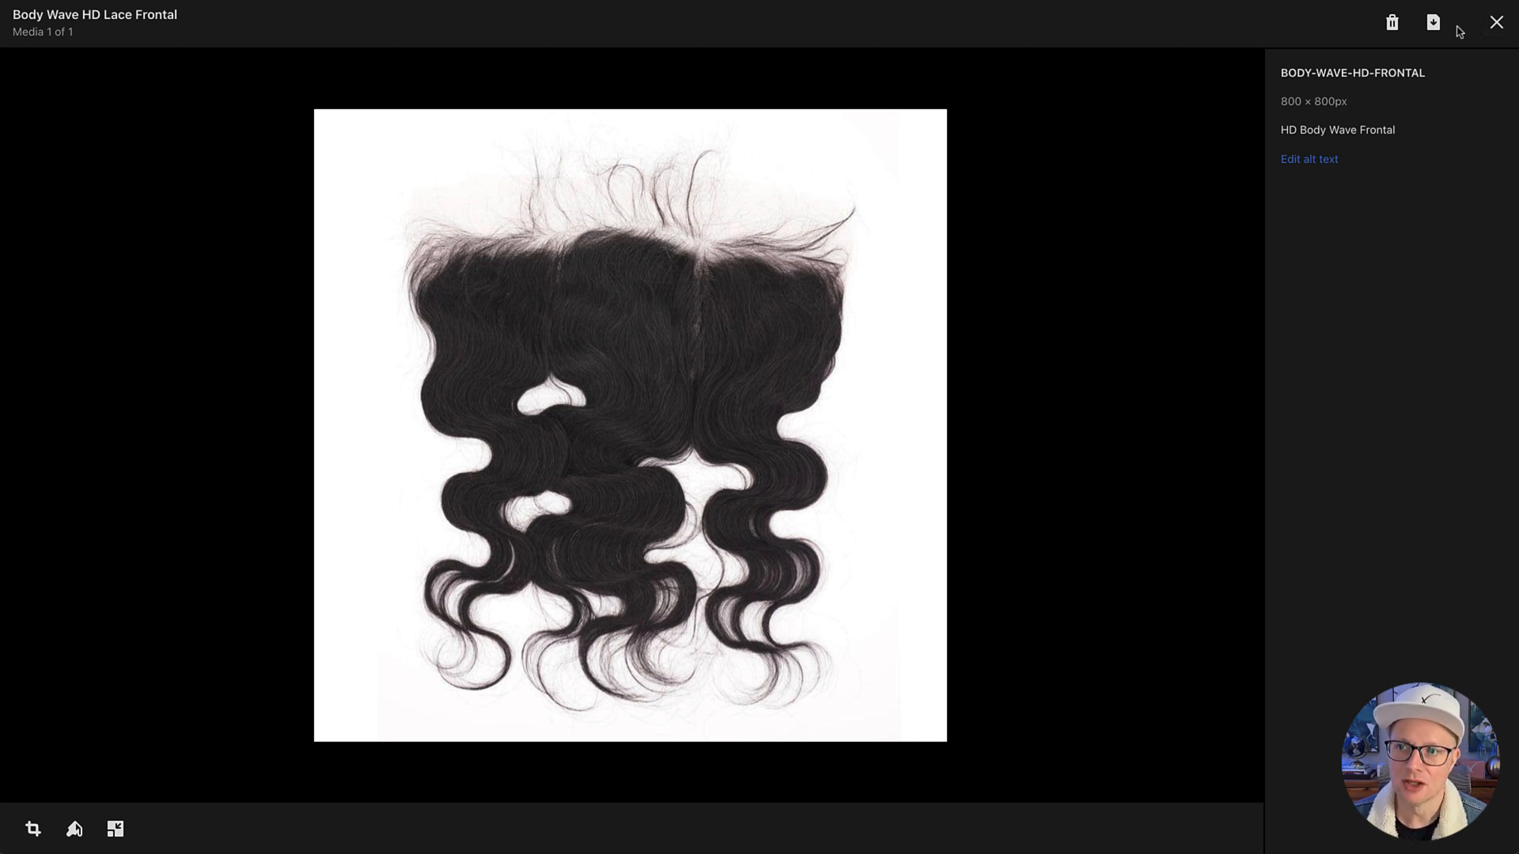
mouse_move(1496, 21)
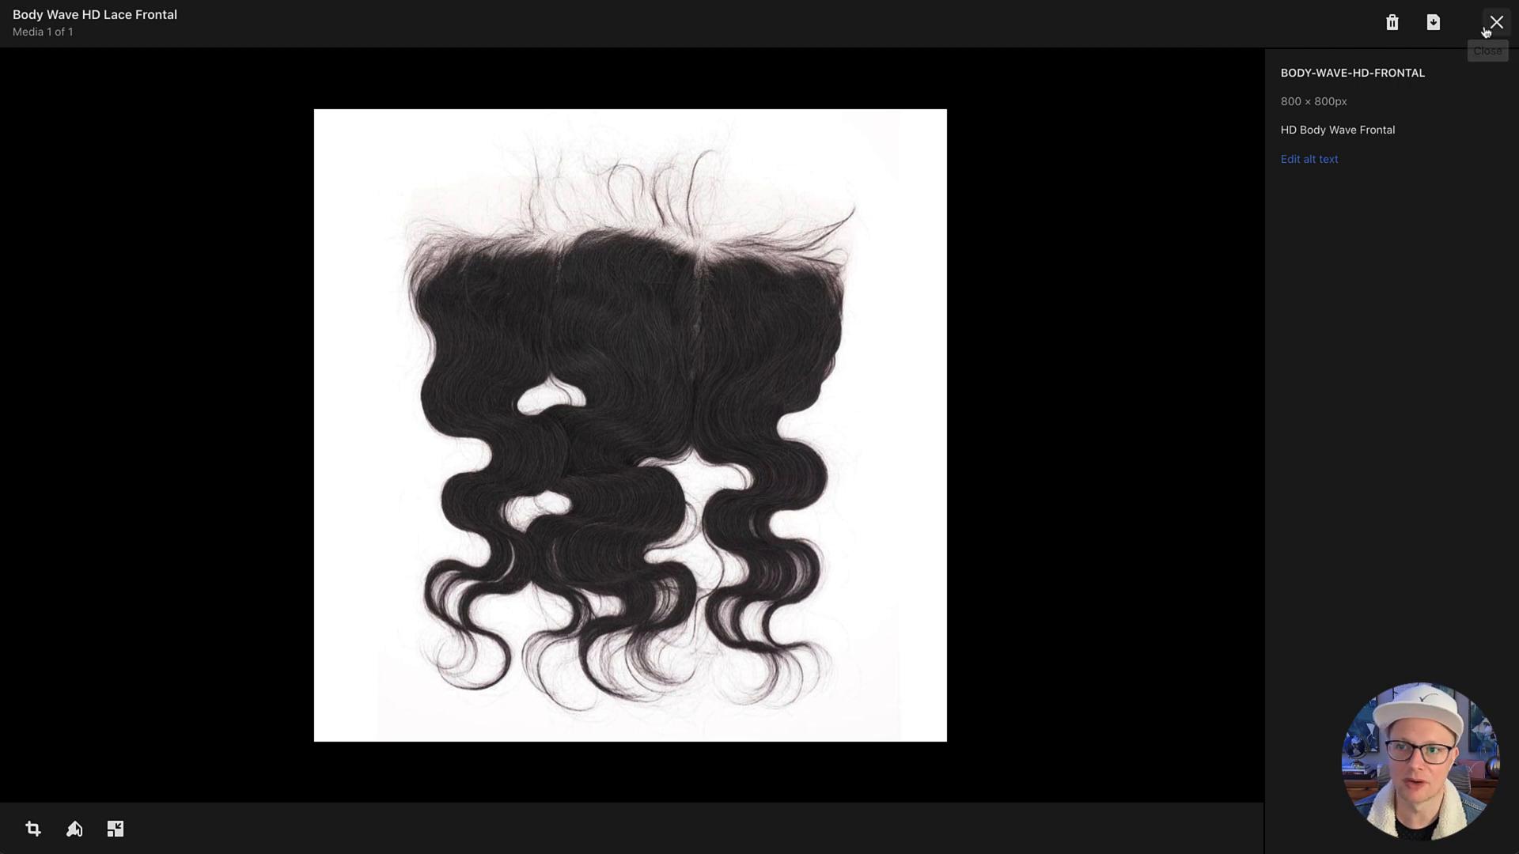
- Review the search engine listing preview and begin editing the SEO page title
click(1495, 22)
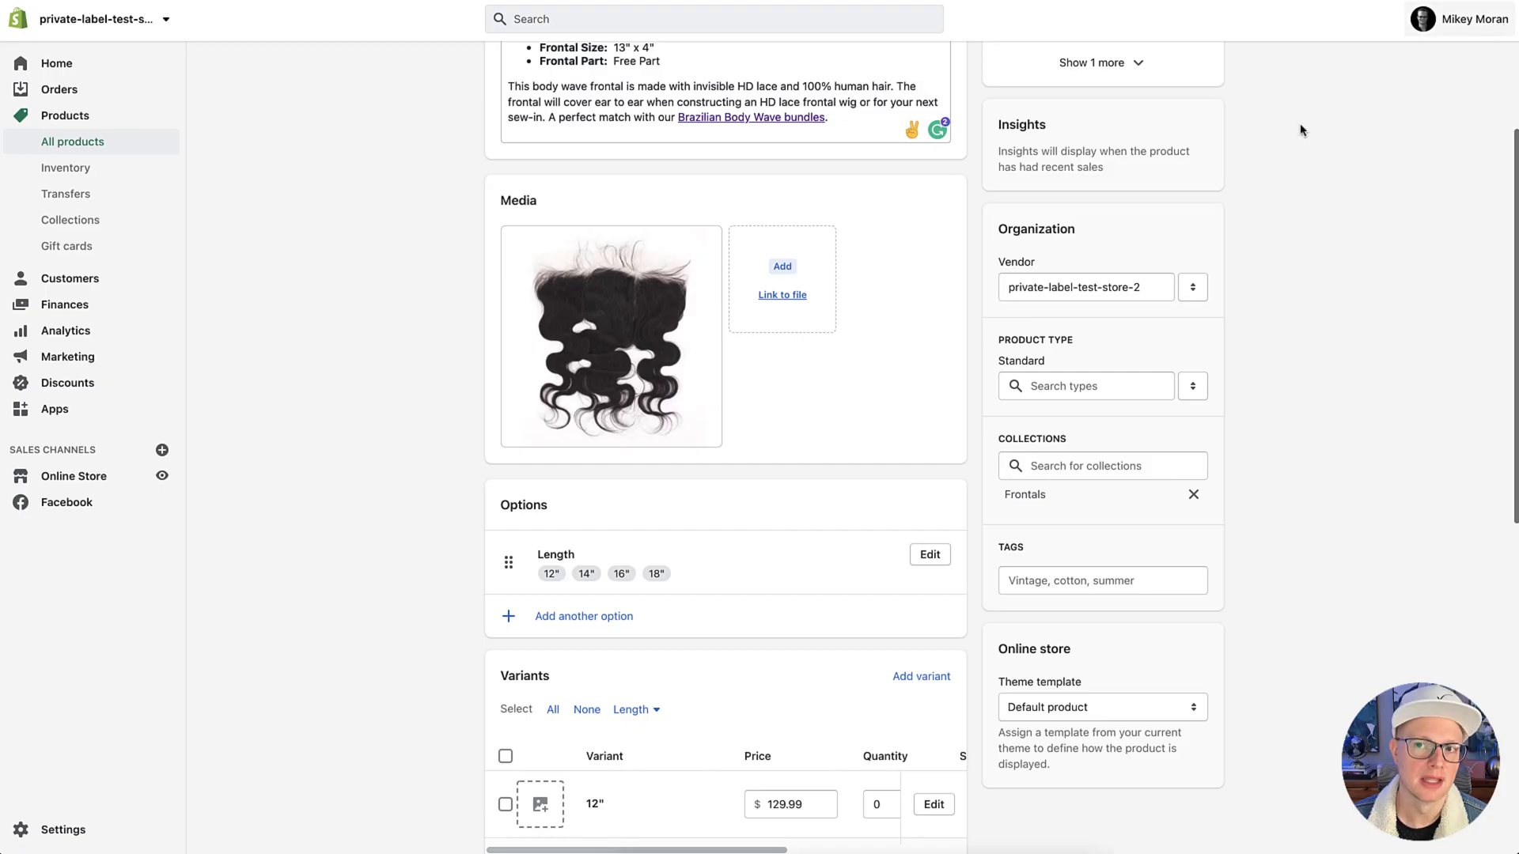
mouse_move(703, 494)
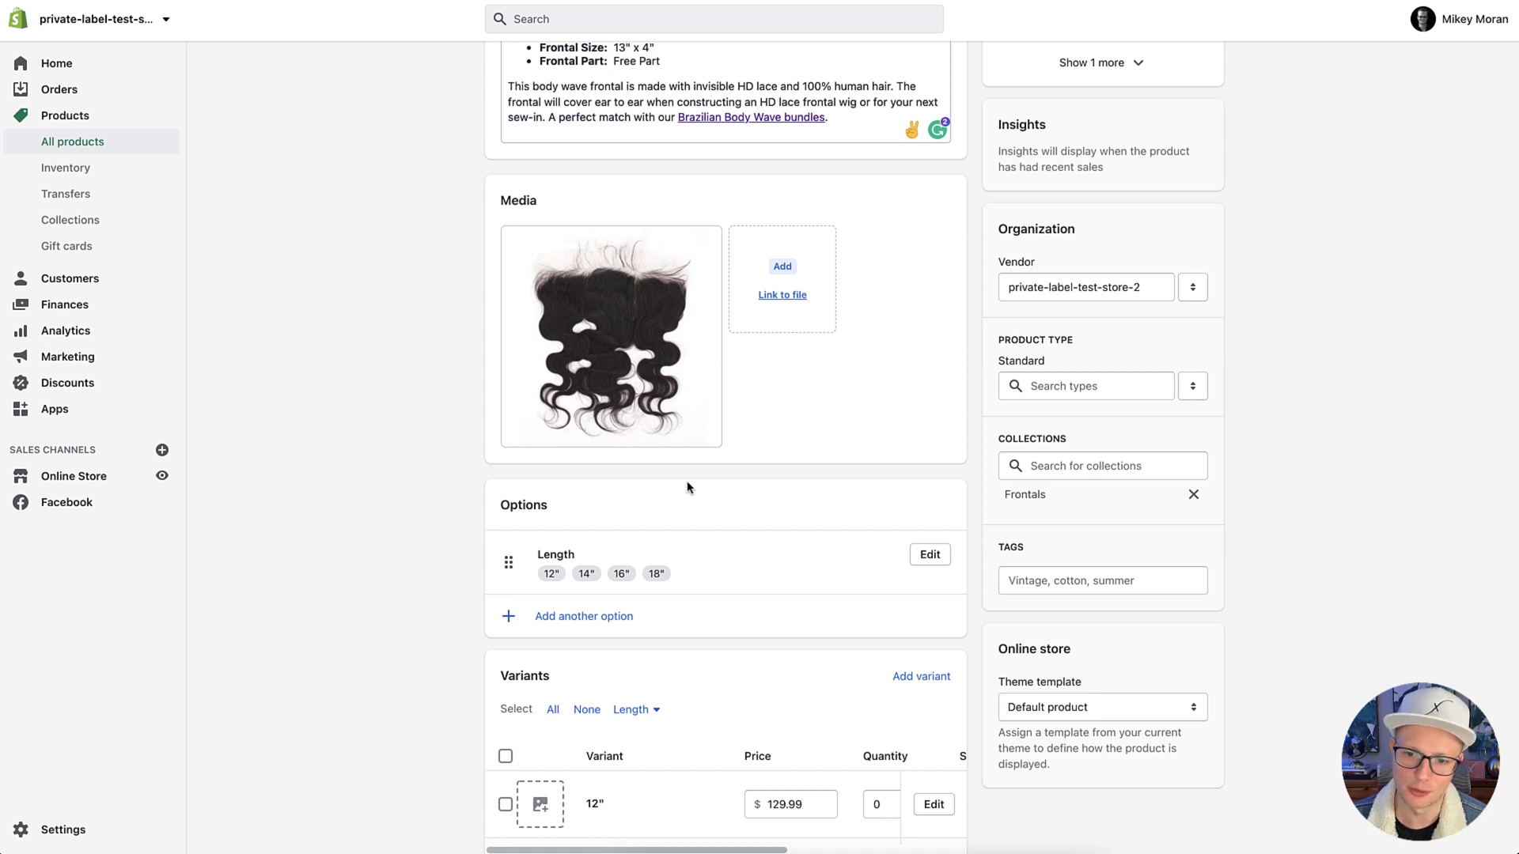
scroll(down, 3)
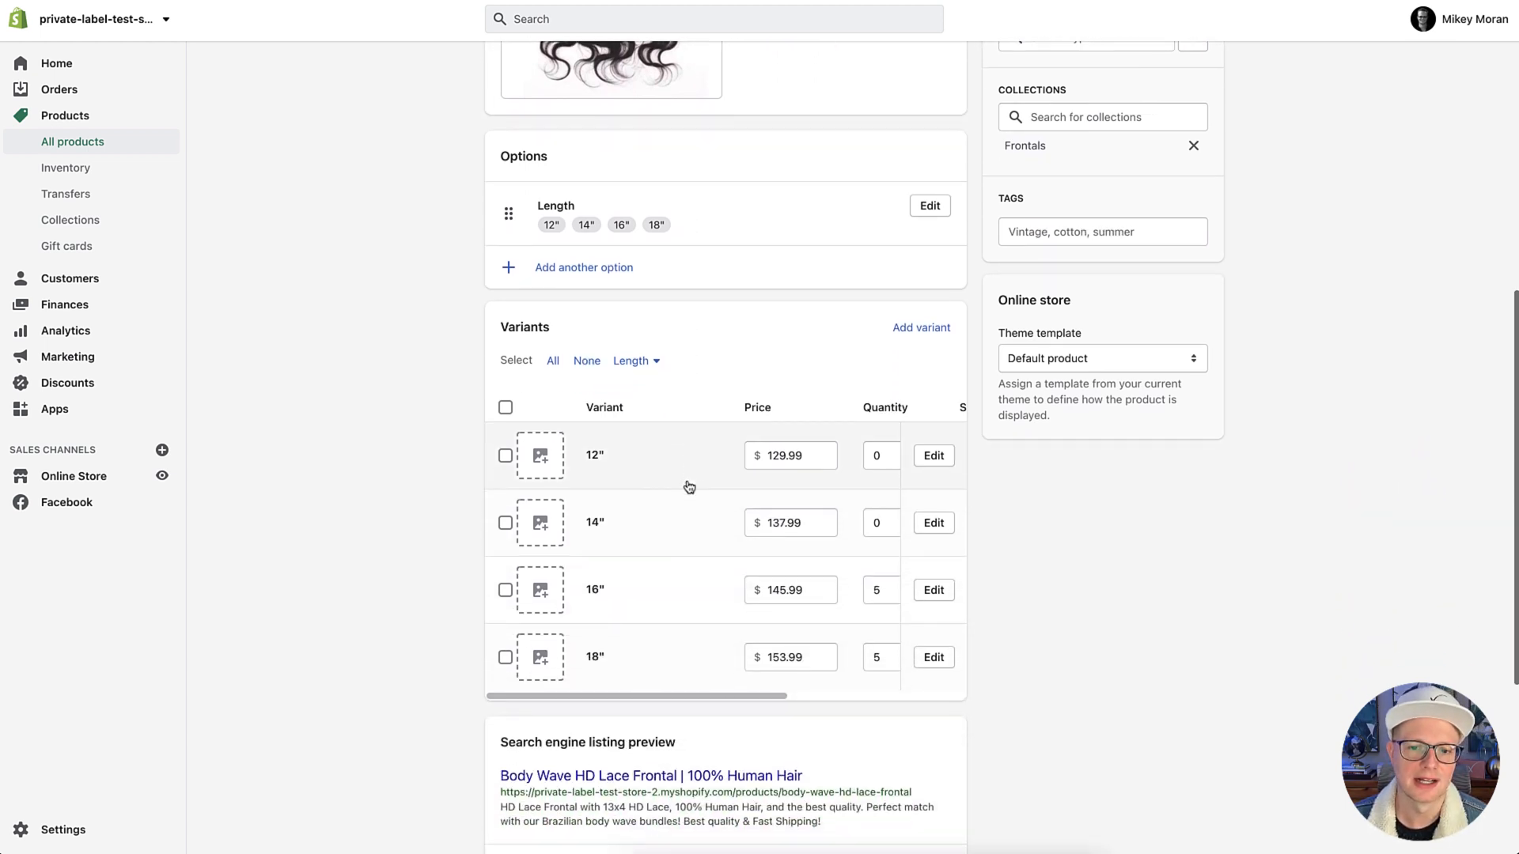
scroll(down, 3)
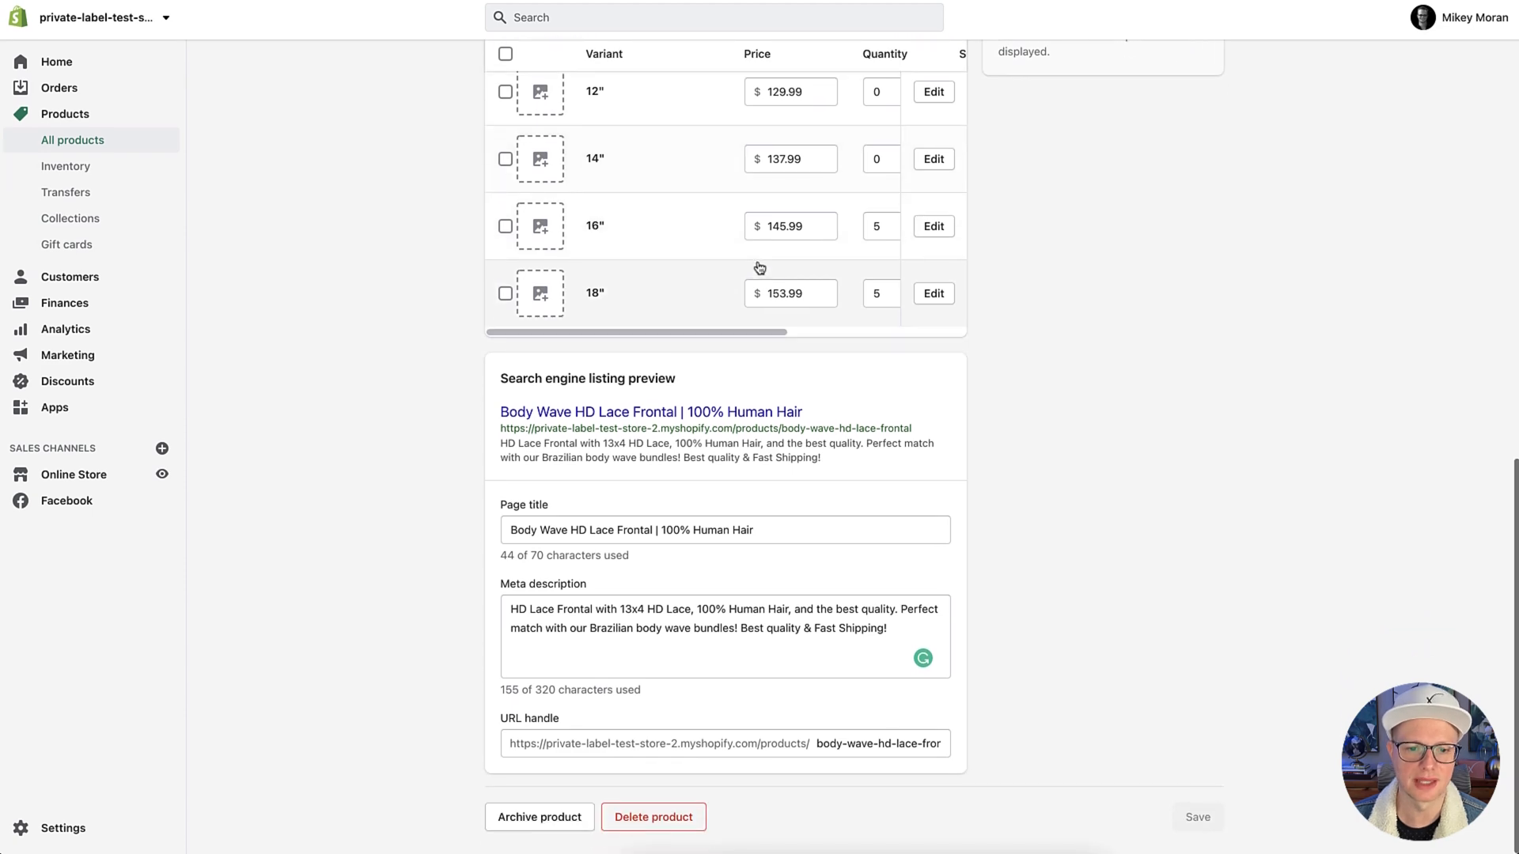
scroll(down, 3)
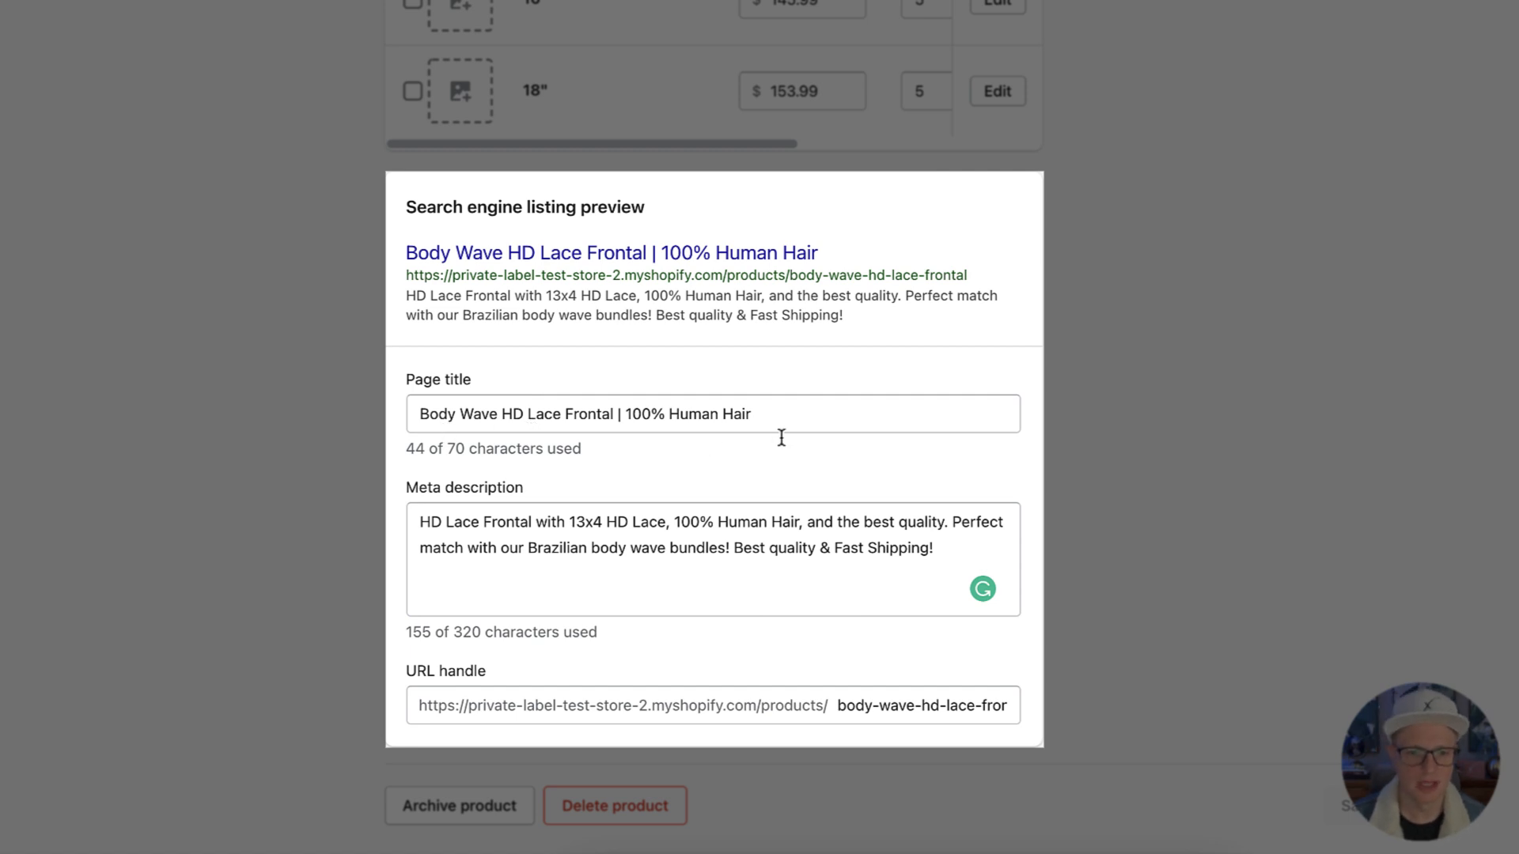
click(713, 414)
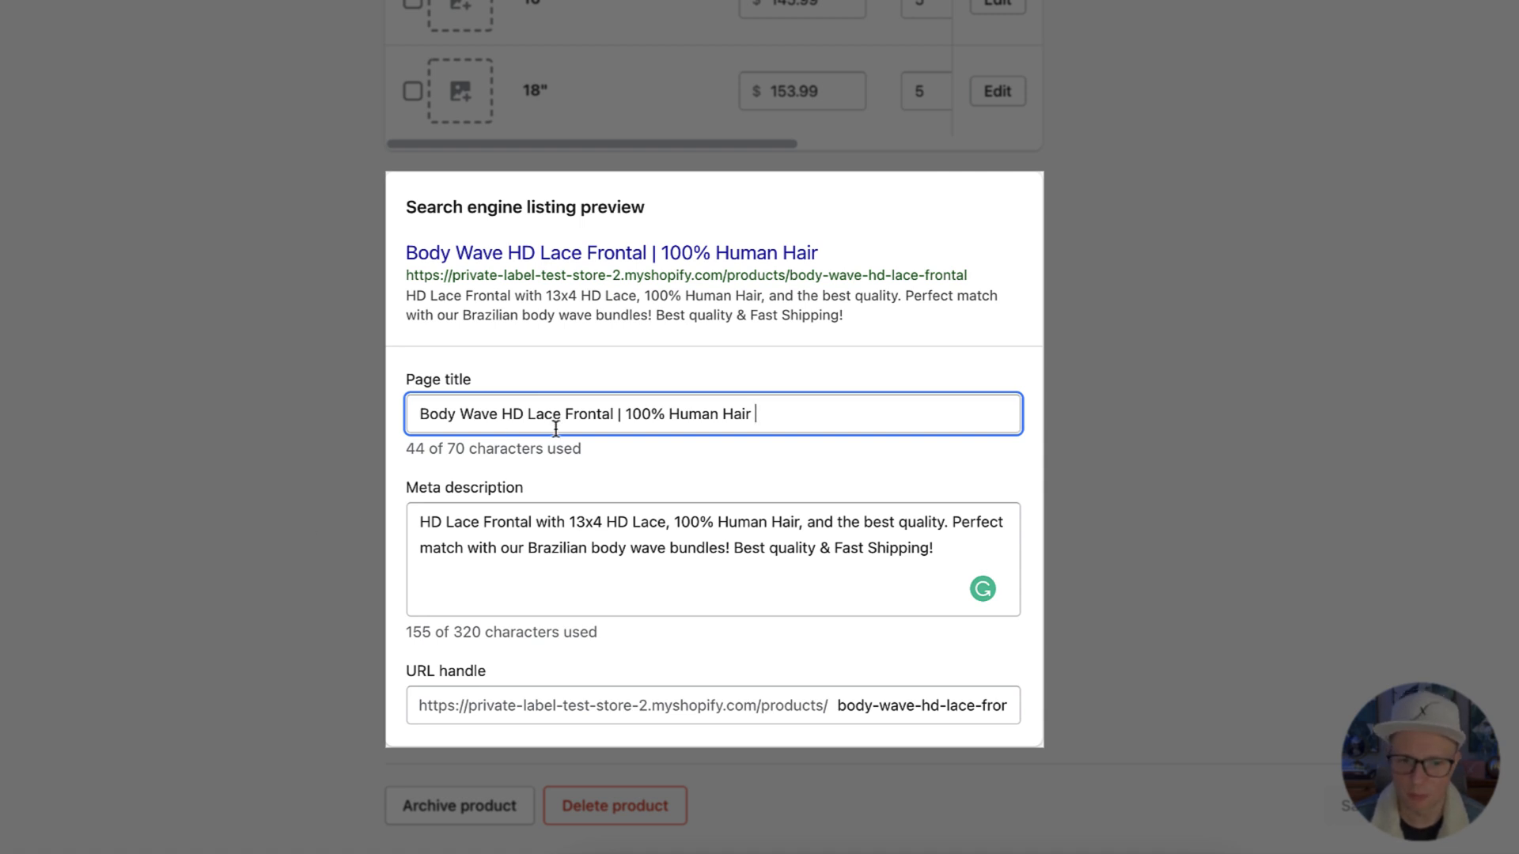
mouse_move(431, 660)
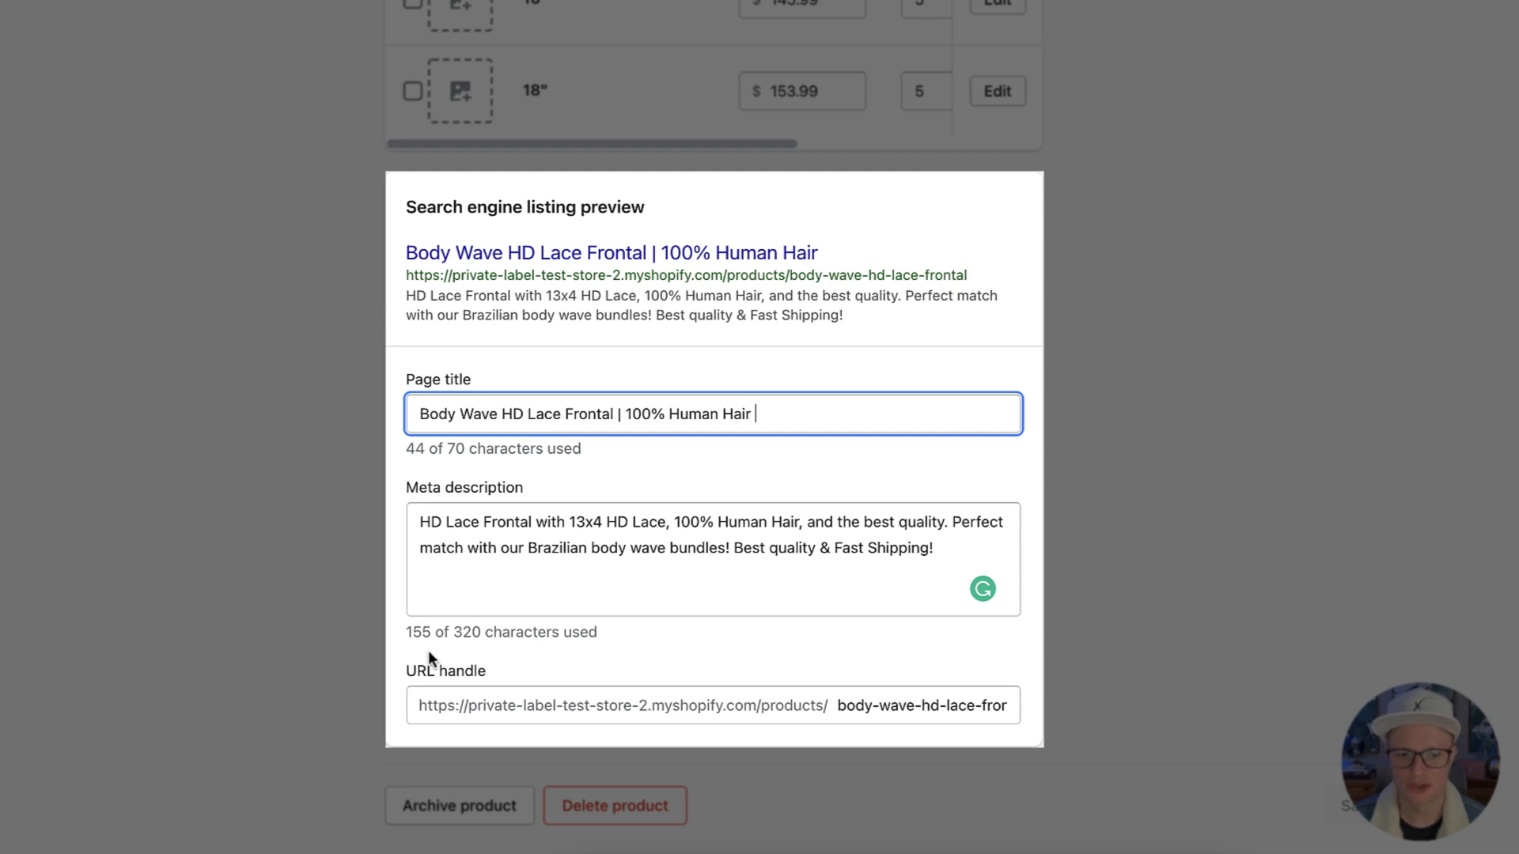
mouse_move(488, 651)
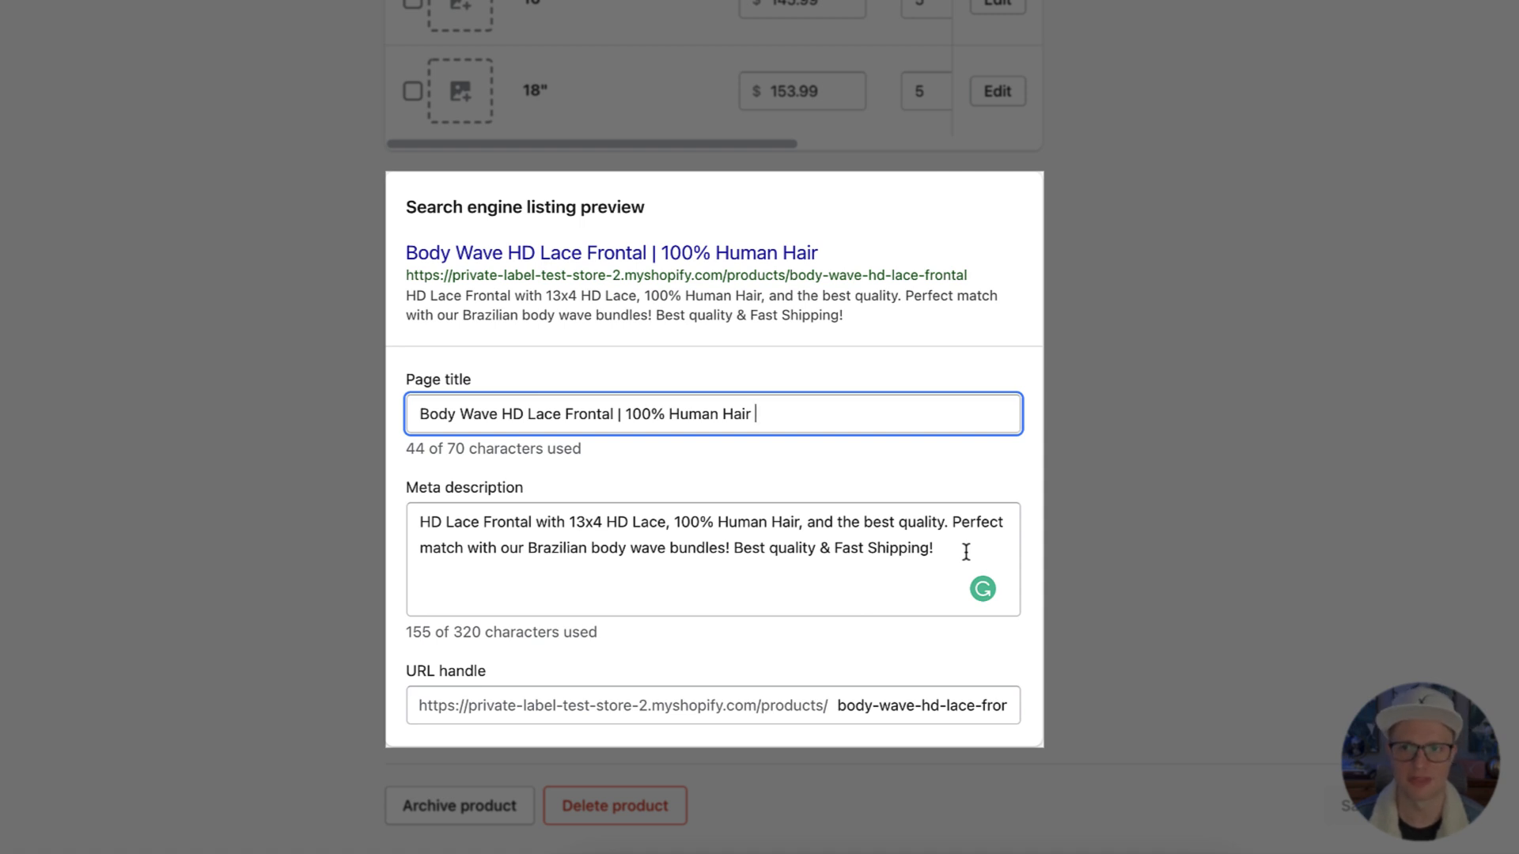
mouse_move(401, 556)
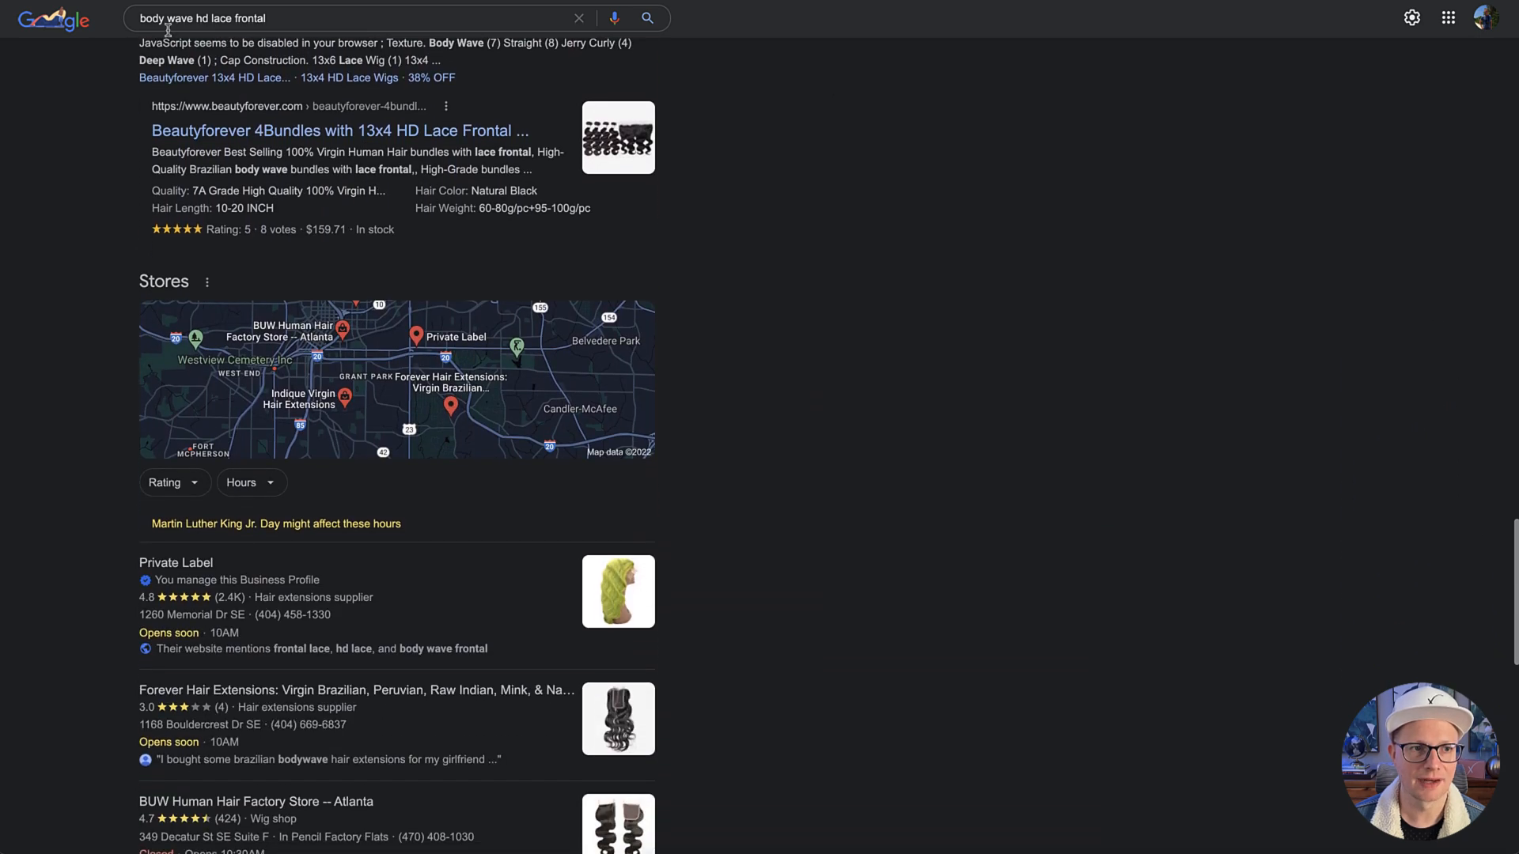
- Review the 'body wave hd lace frontal' results down to the Related searches section
scroll(down, 3)
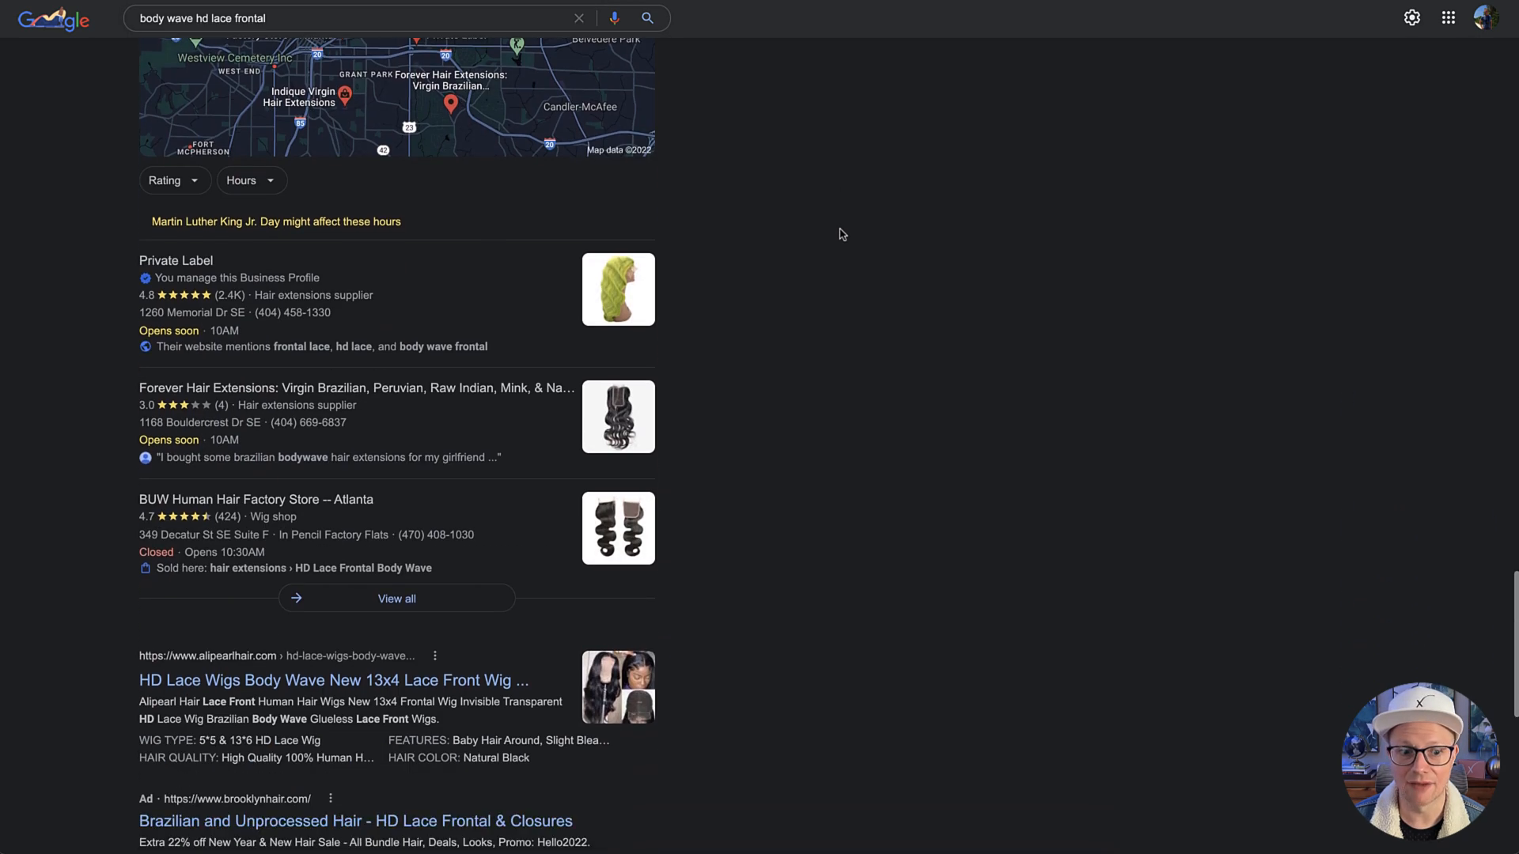
scroll(down, 3)
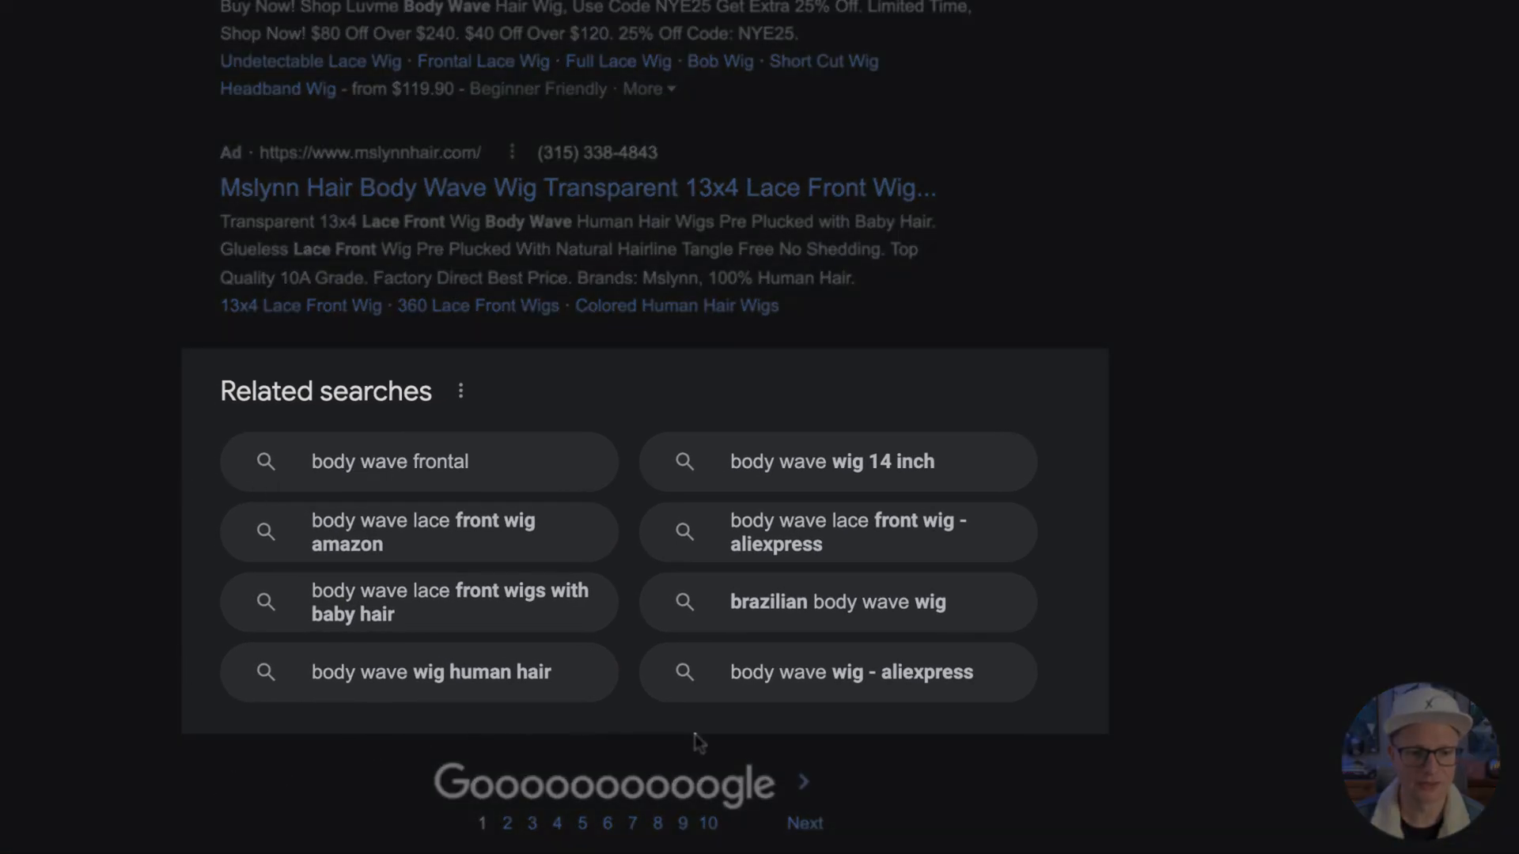
mouse_move(336, 820)
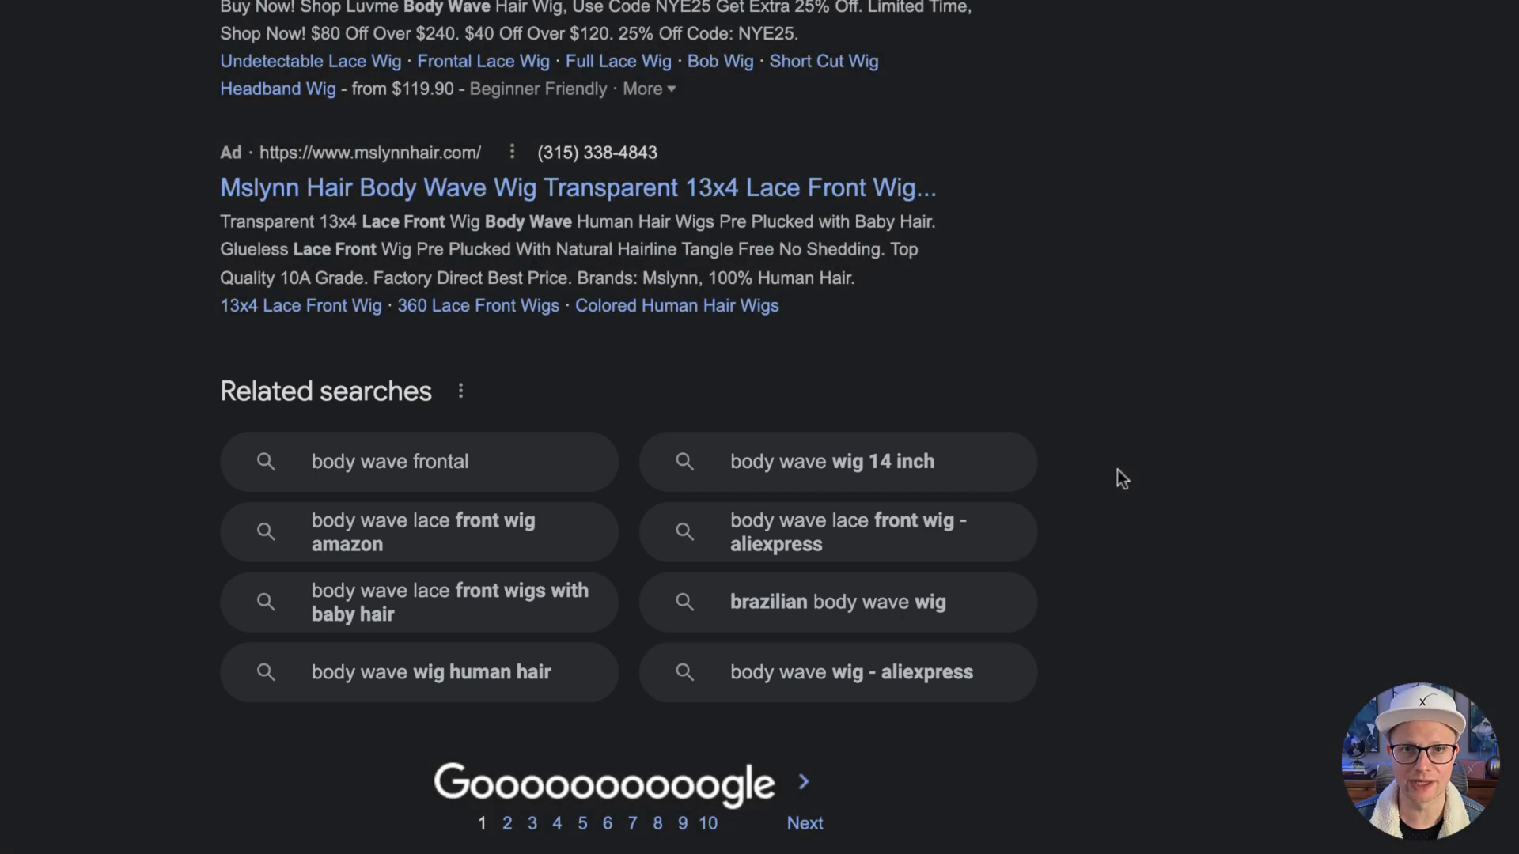
mouse_move(155, 460)
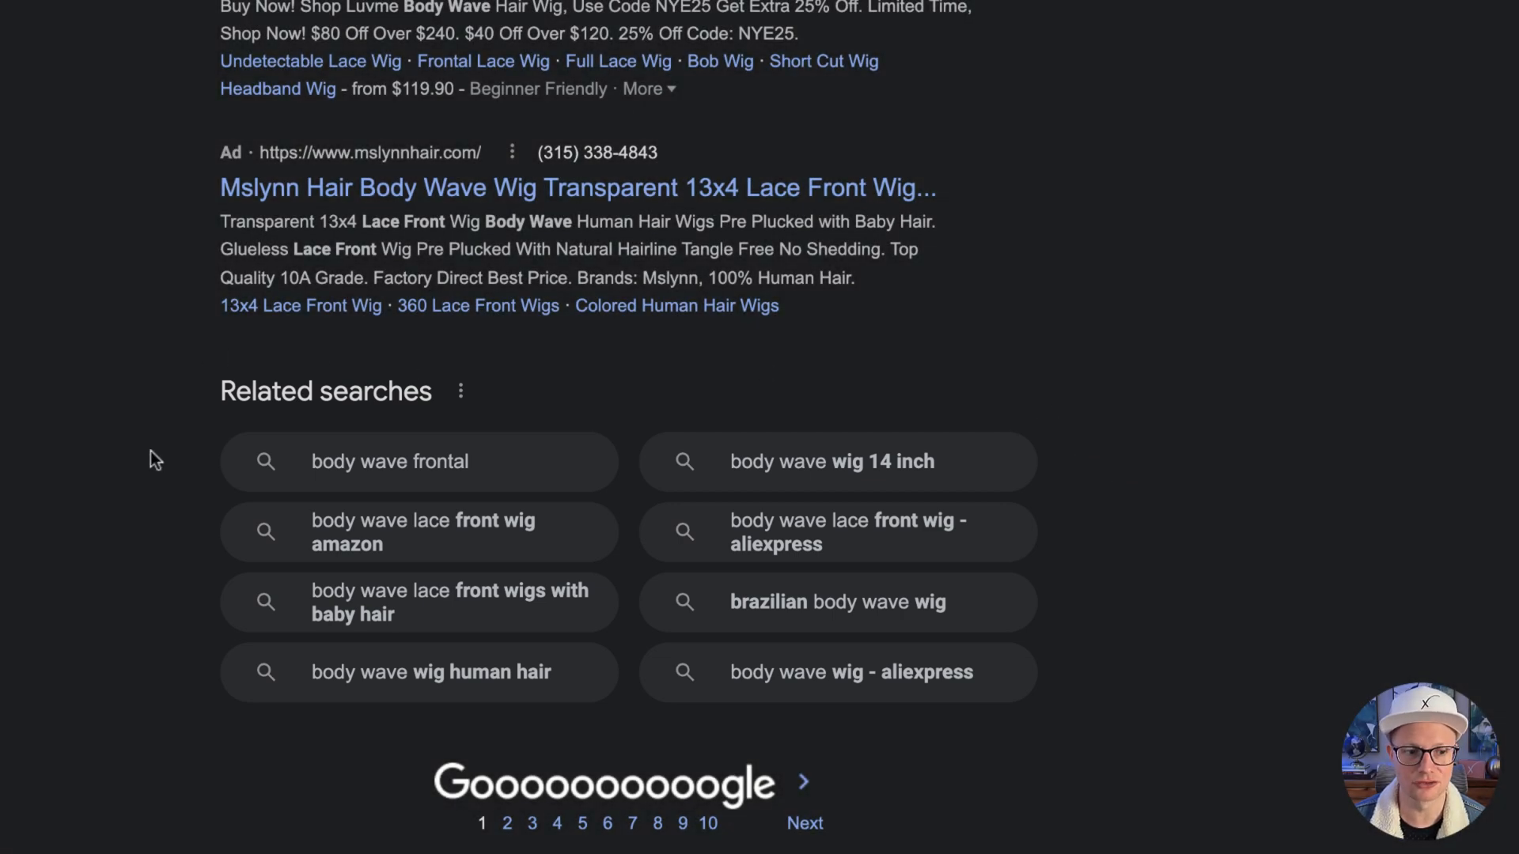
mouse_move(1154, 771)
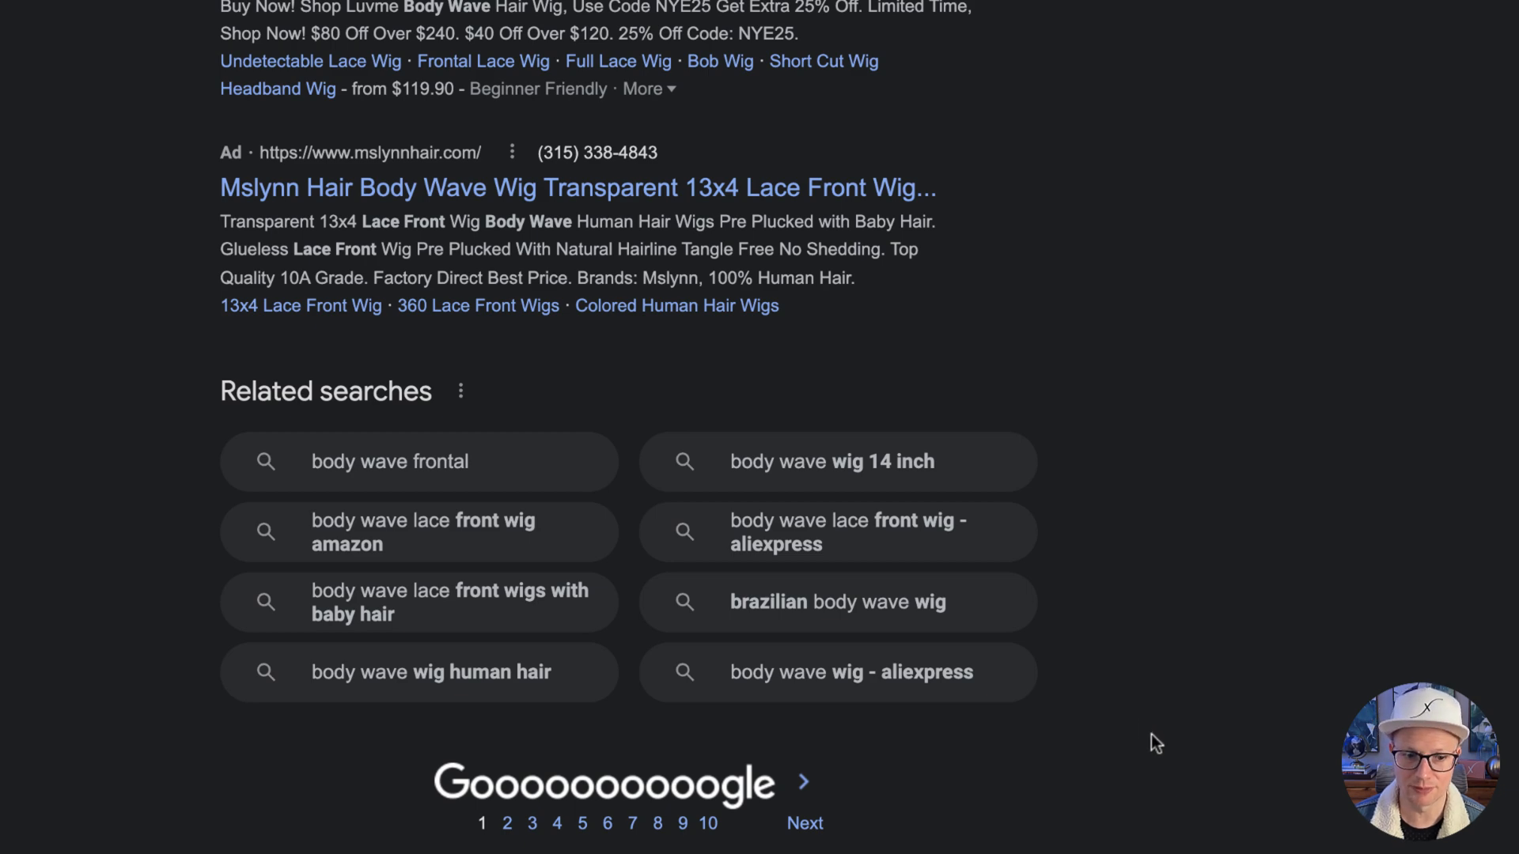
mouse_move(1148, 724)
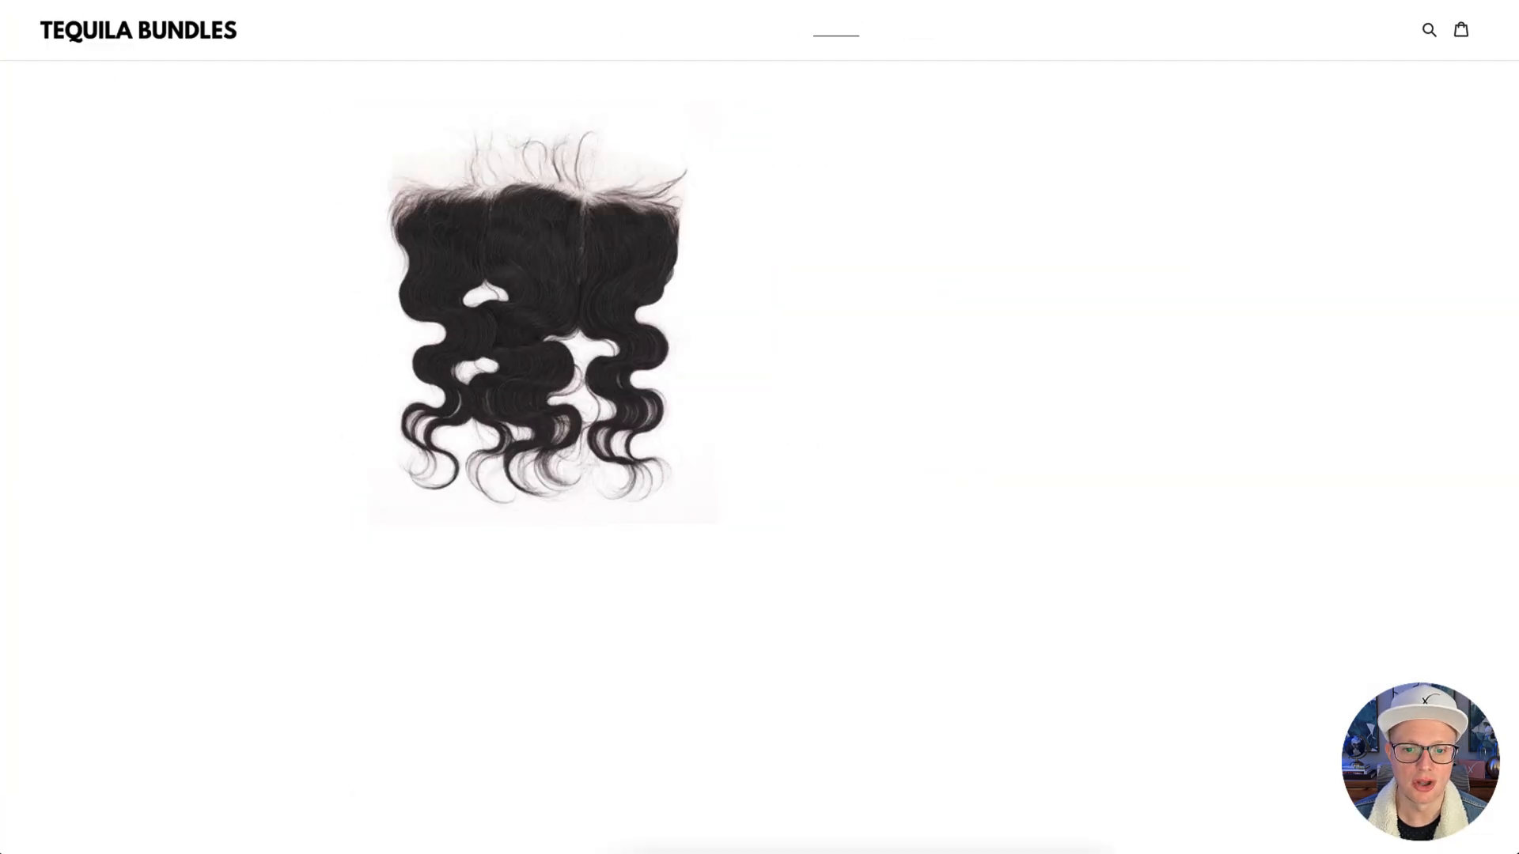
- Review the live storefront page, then return to the product editor via Edit product
scroll(down, 3)
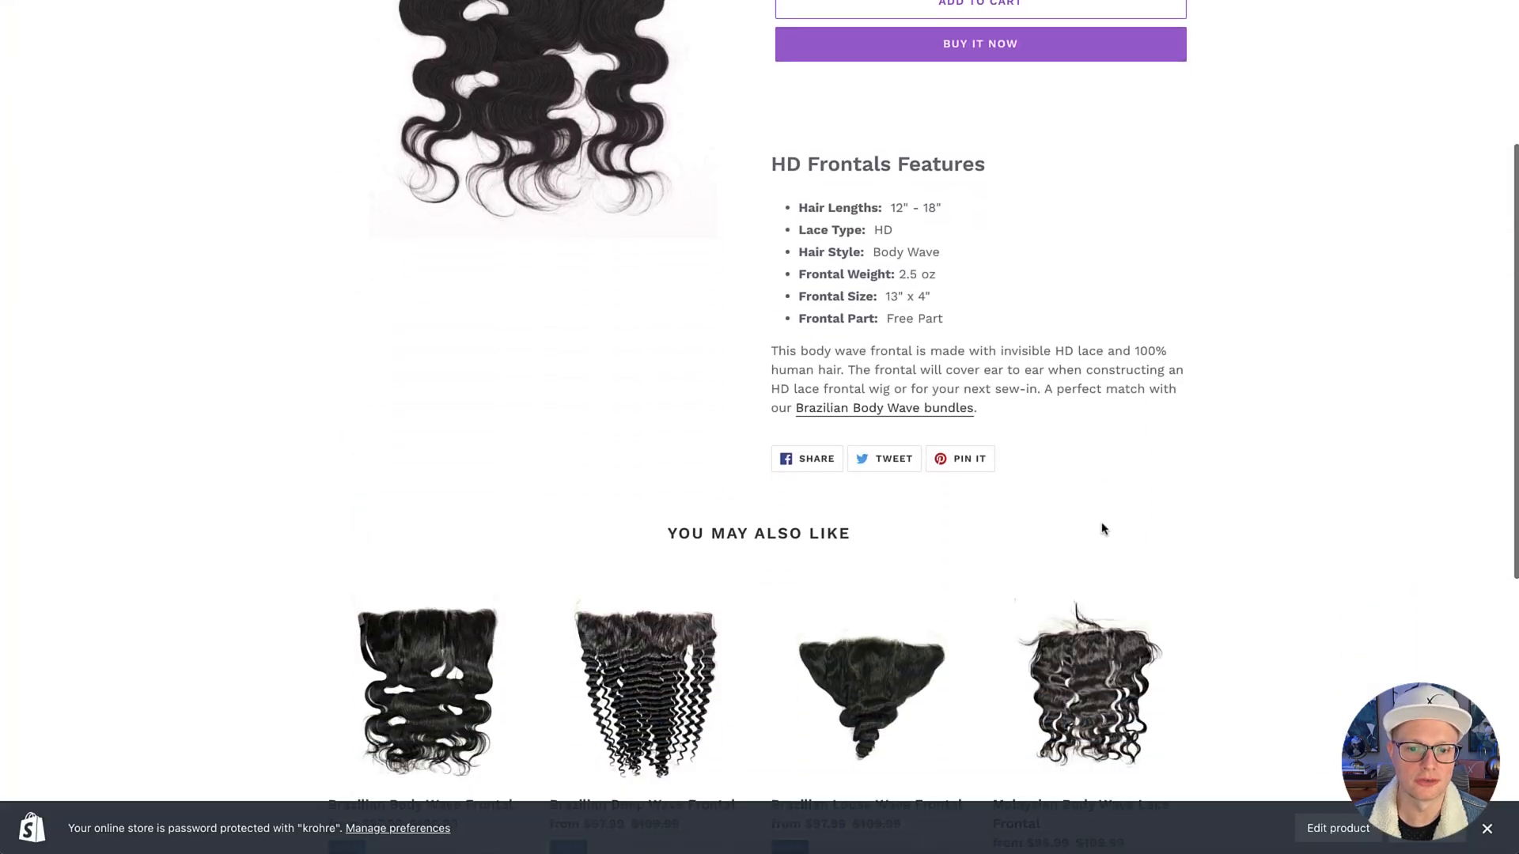
scroll(down, 3)
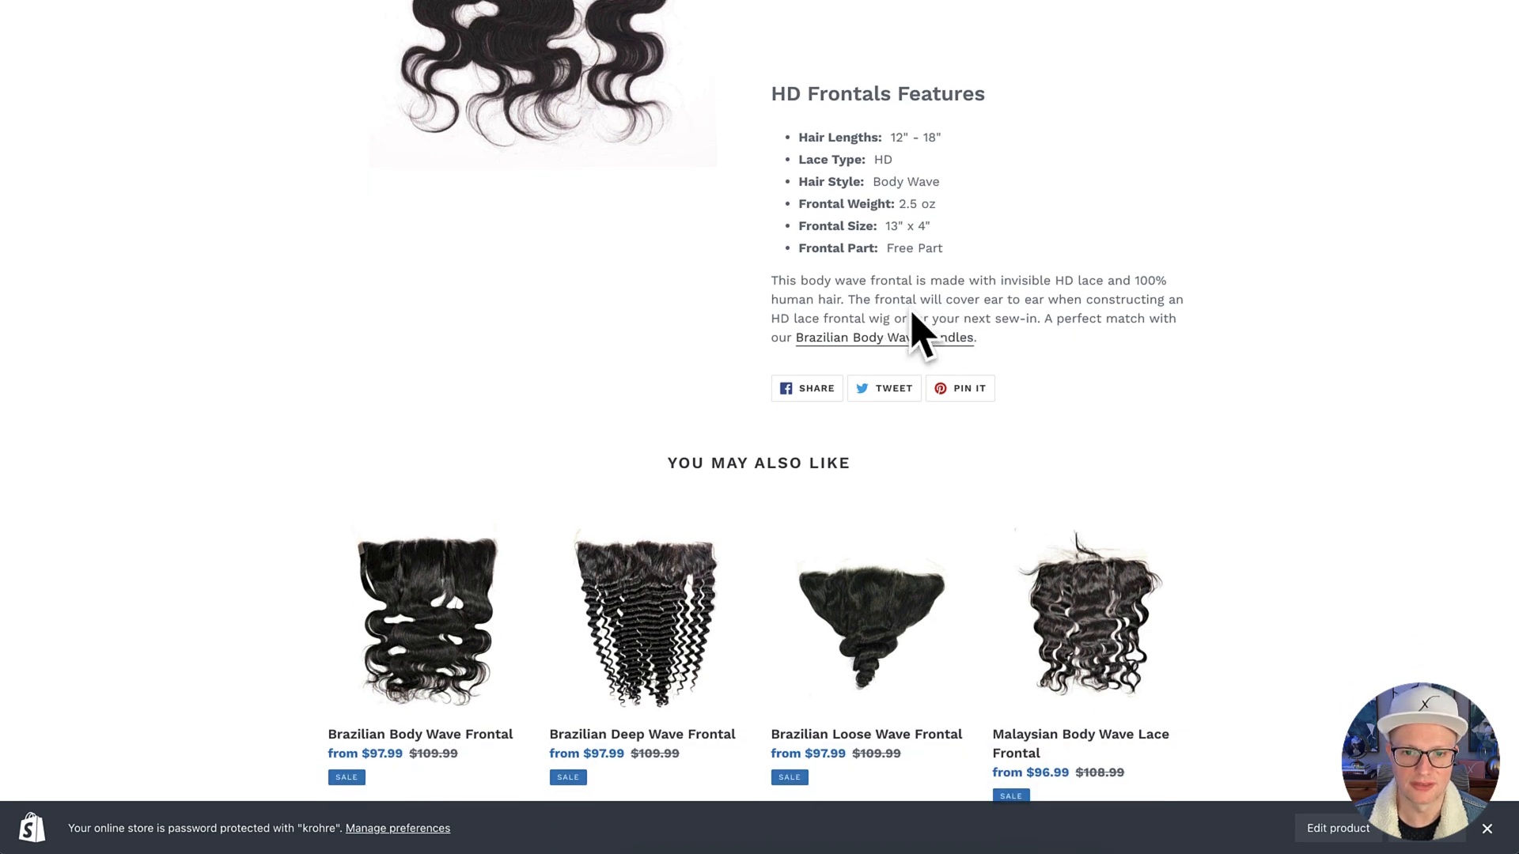
scroll(up, 3)
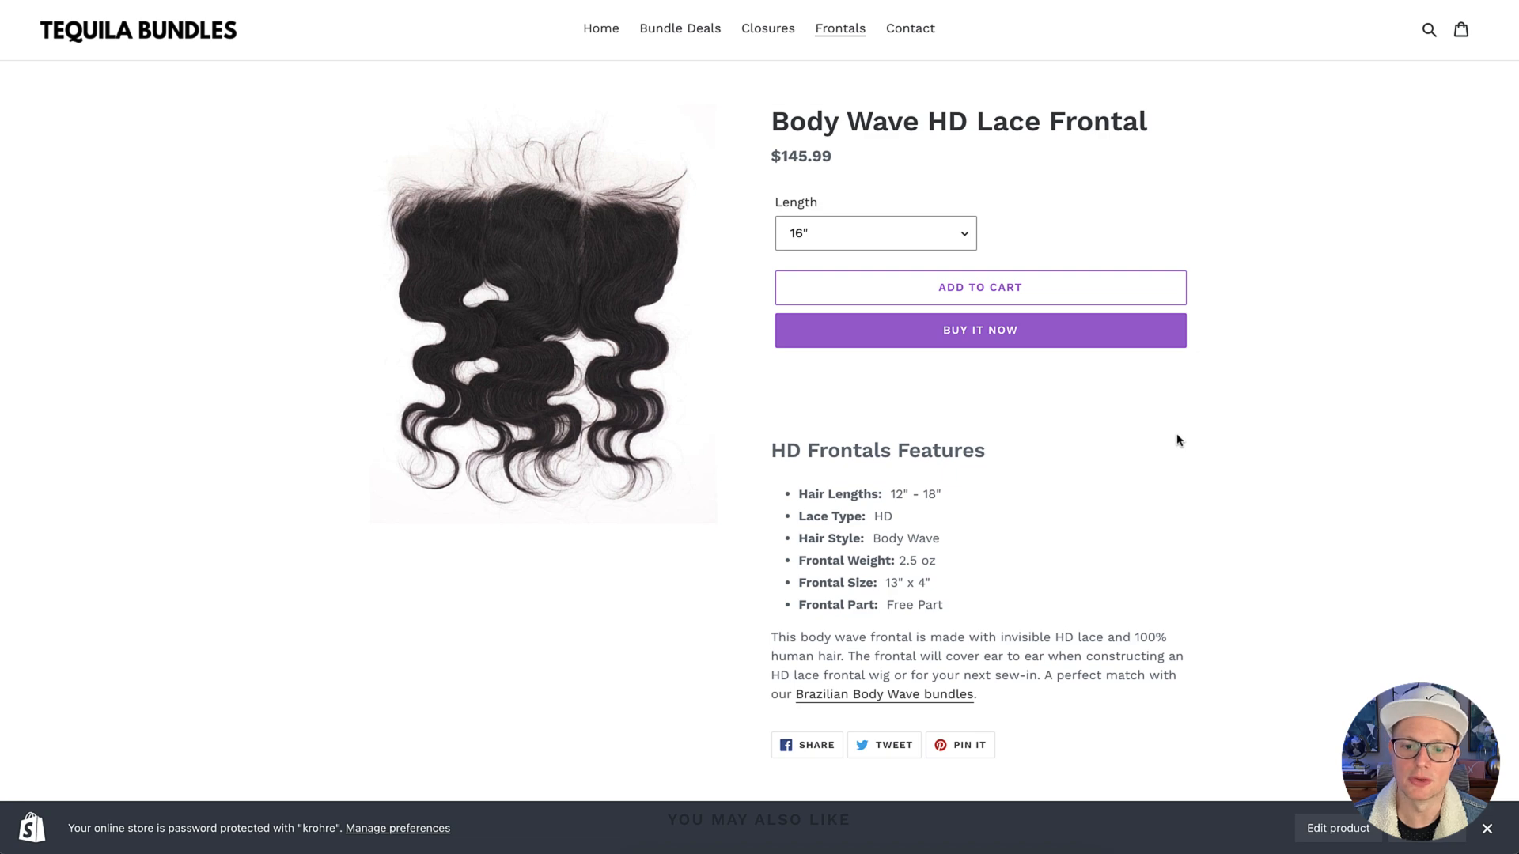
mouse_move(1072, 544)
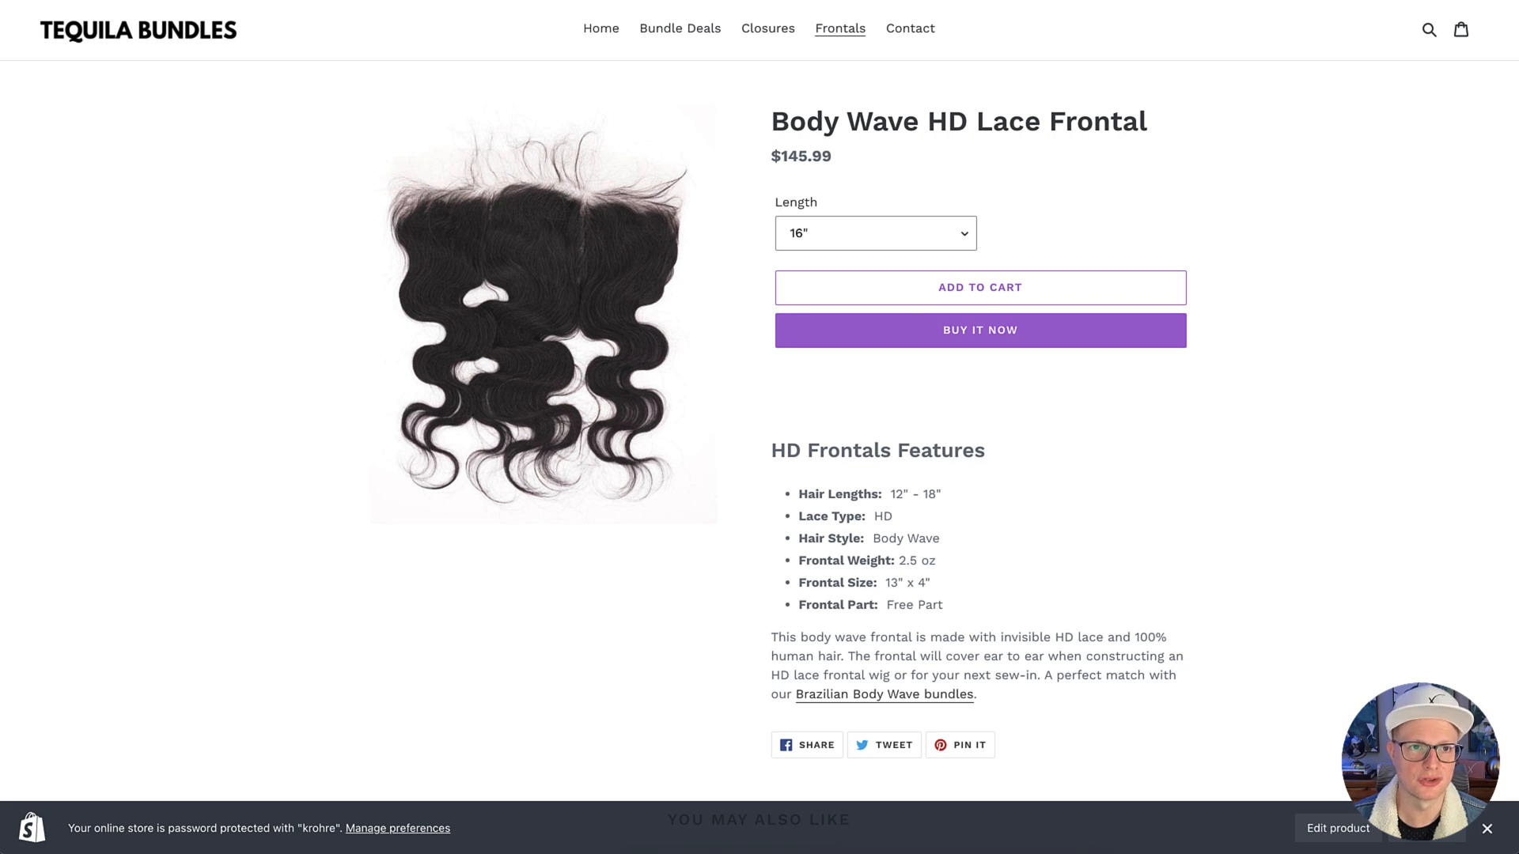
click(1338, 828)
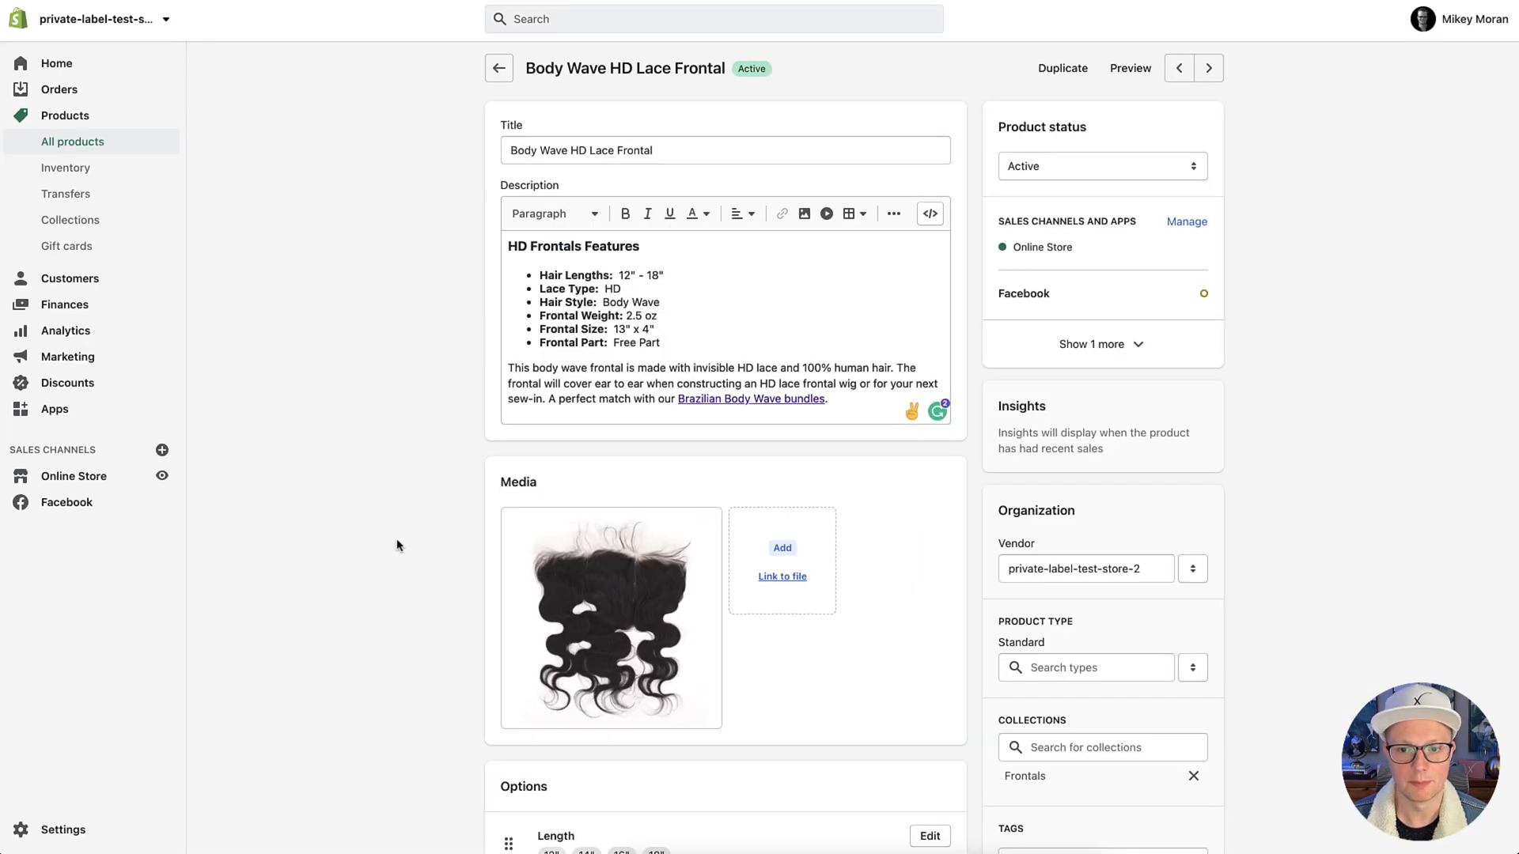
scroll(down, 3)
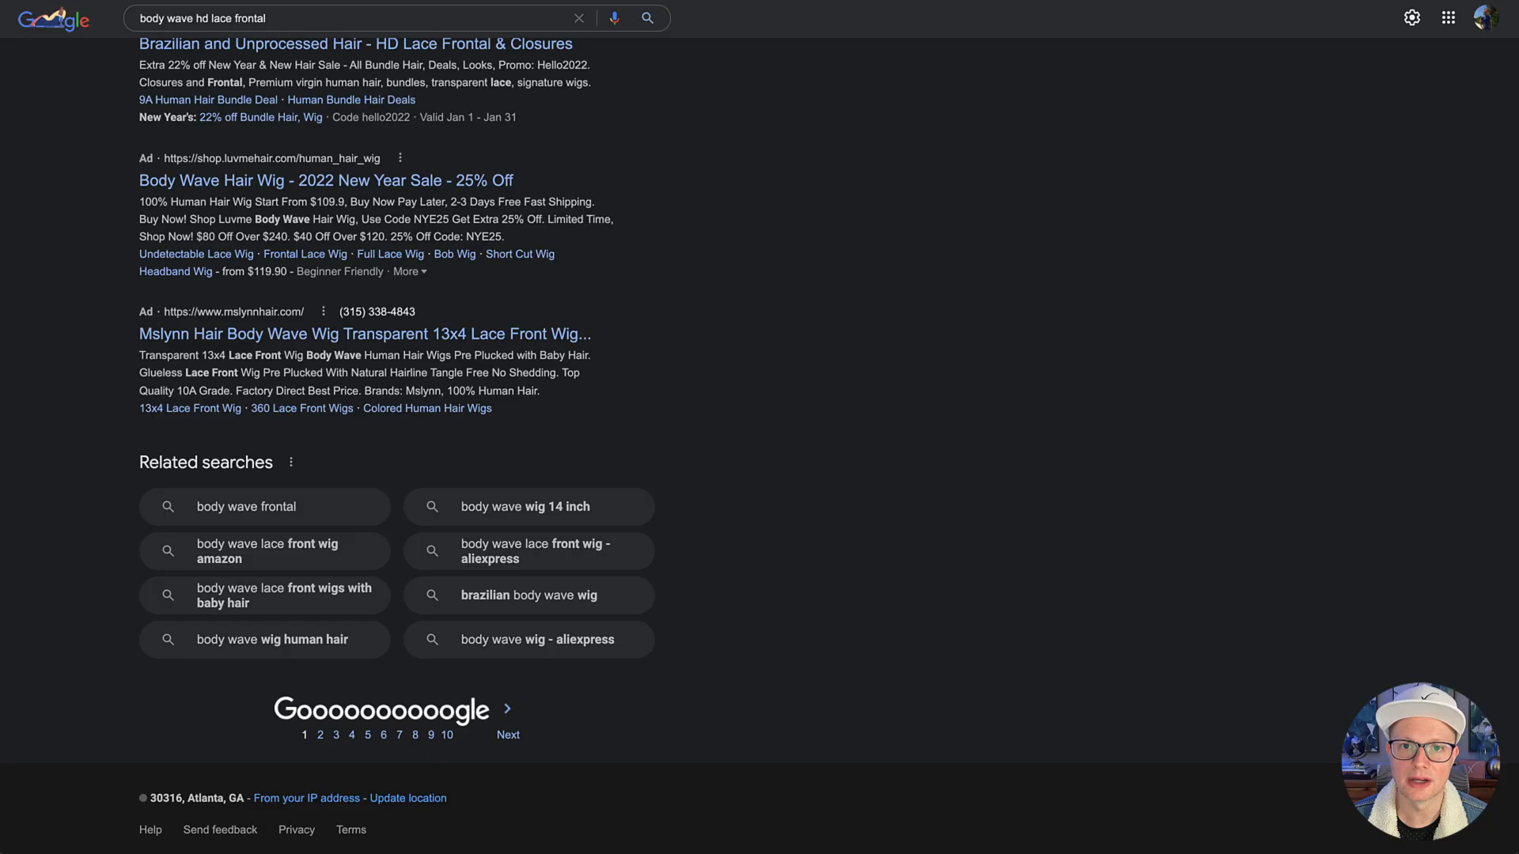
mouse_move(746, 370)
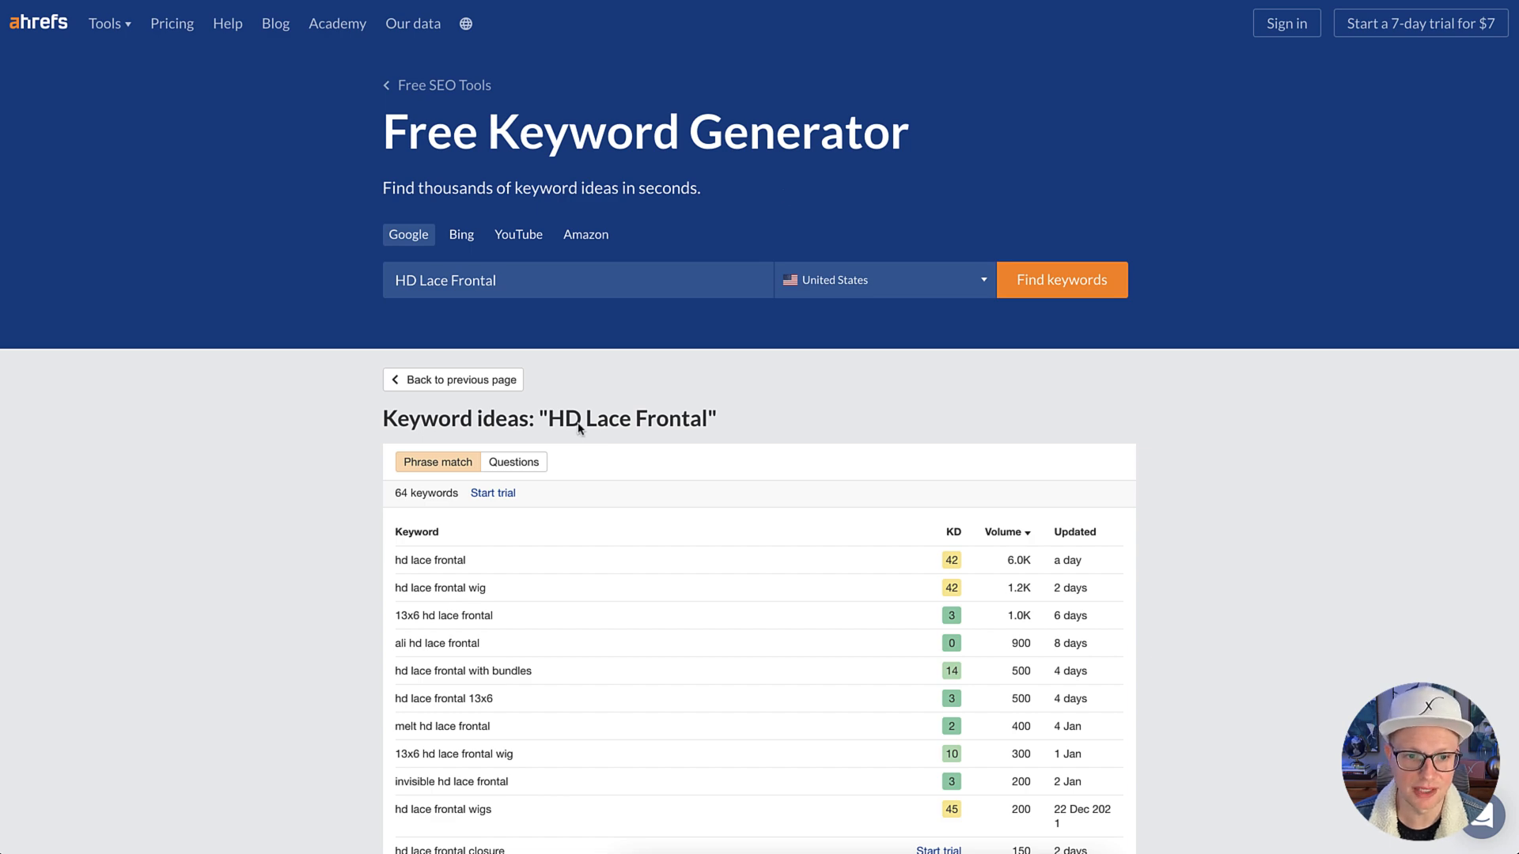
- Show the Questions keyword ideas for HD Lace Frontal, passing the reCAPTCHA so they load
click(1061, 280)
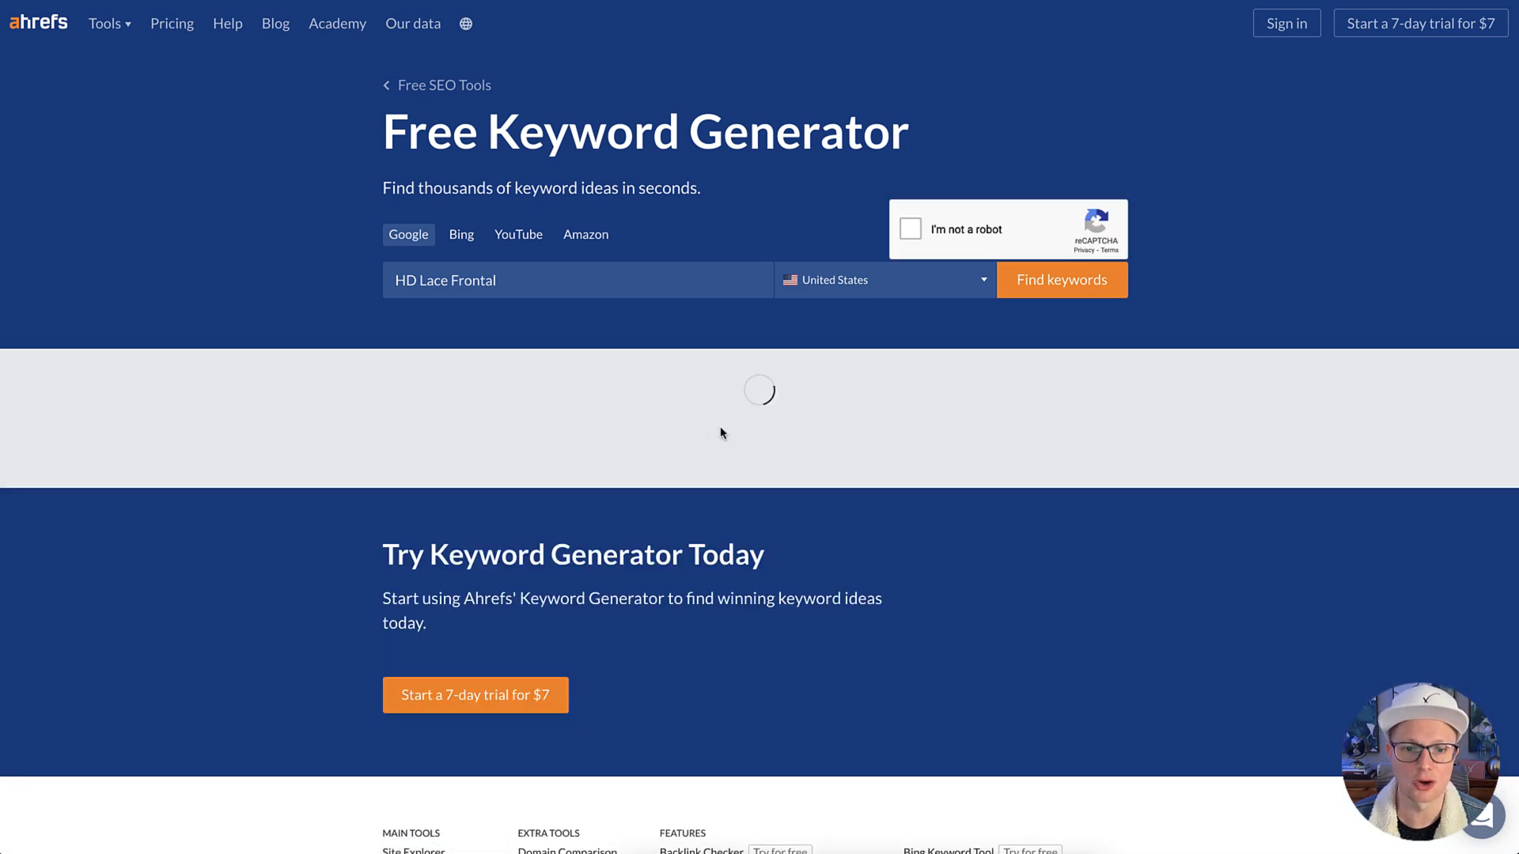
scroll(down, 3)
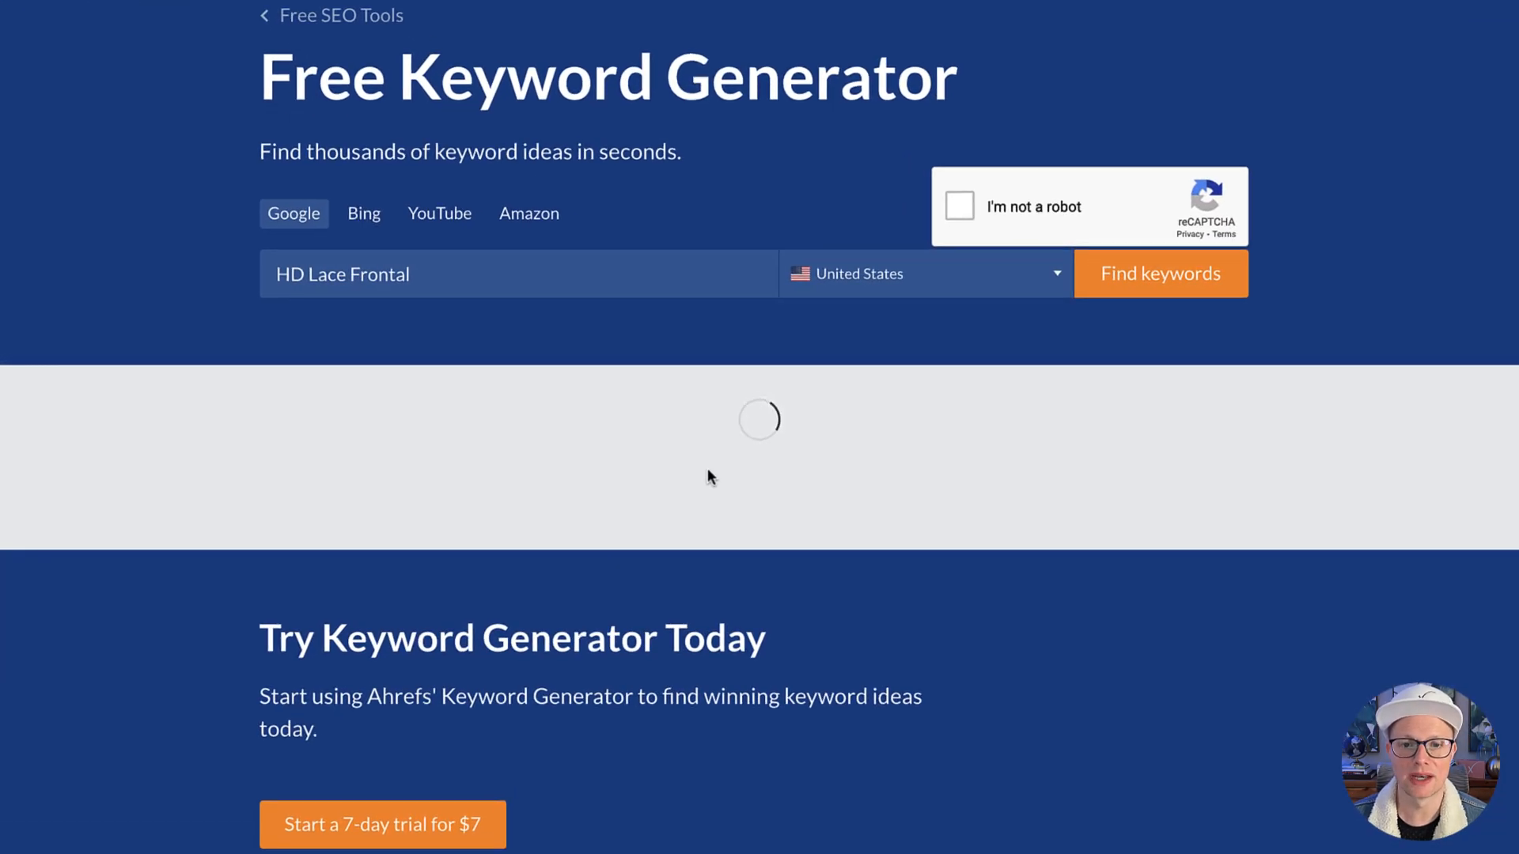
click(1159, 273)
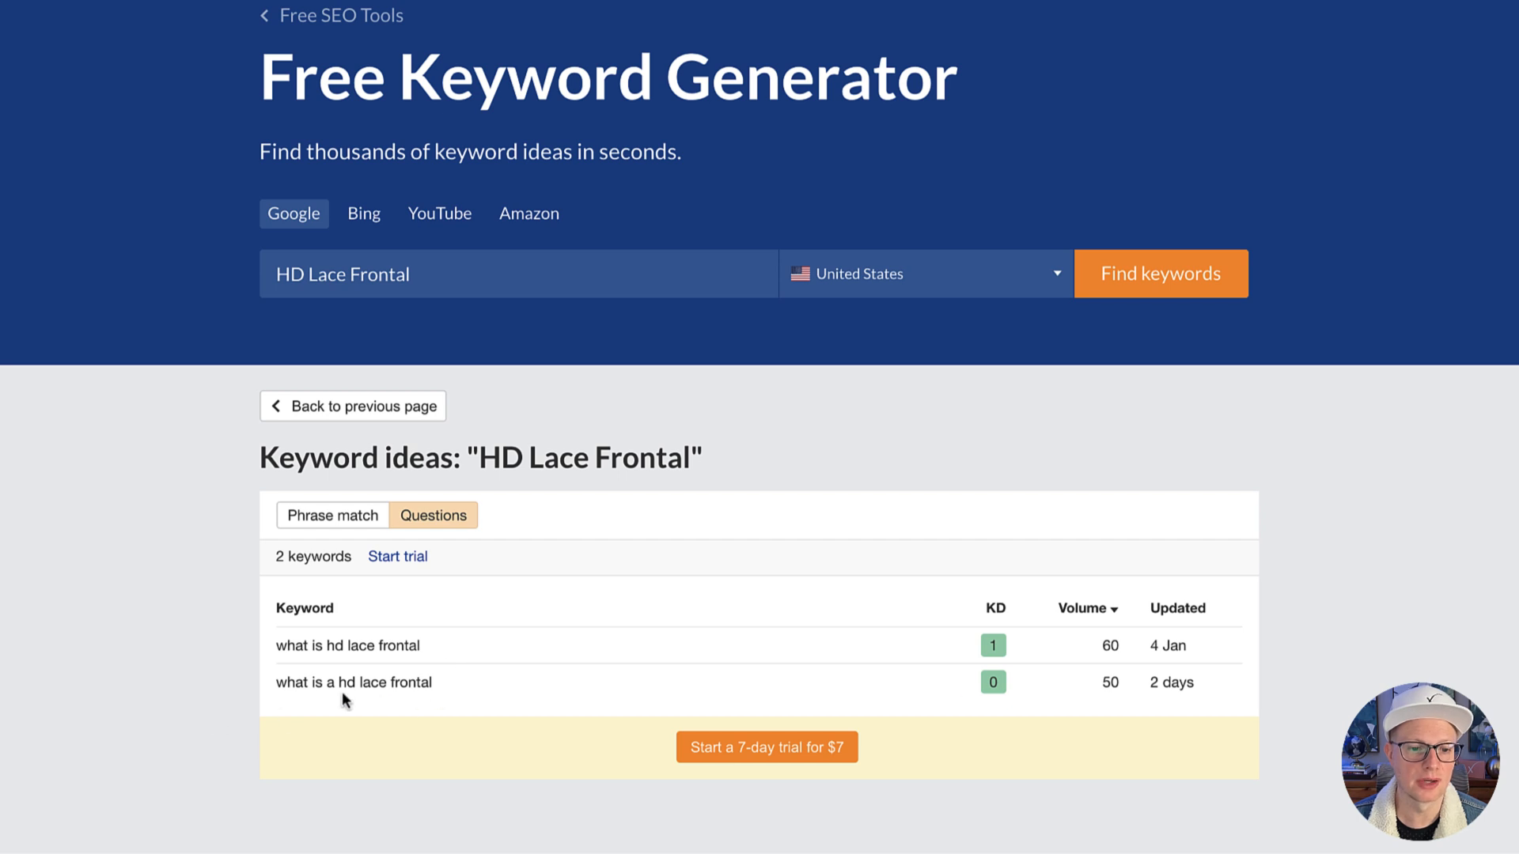
mouse_move(378, 686)
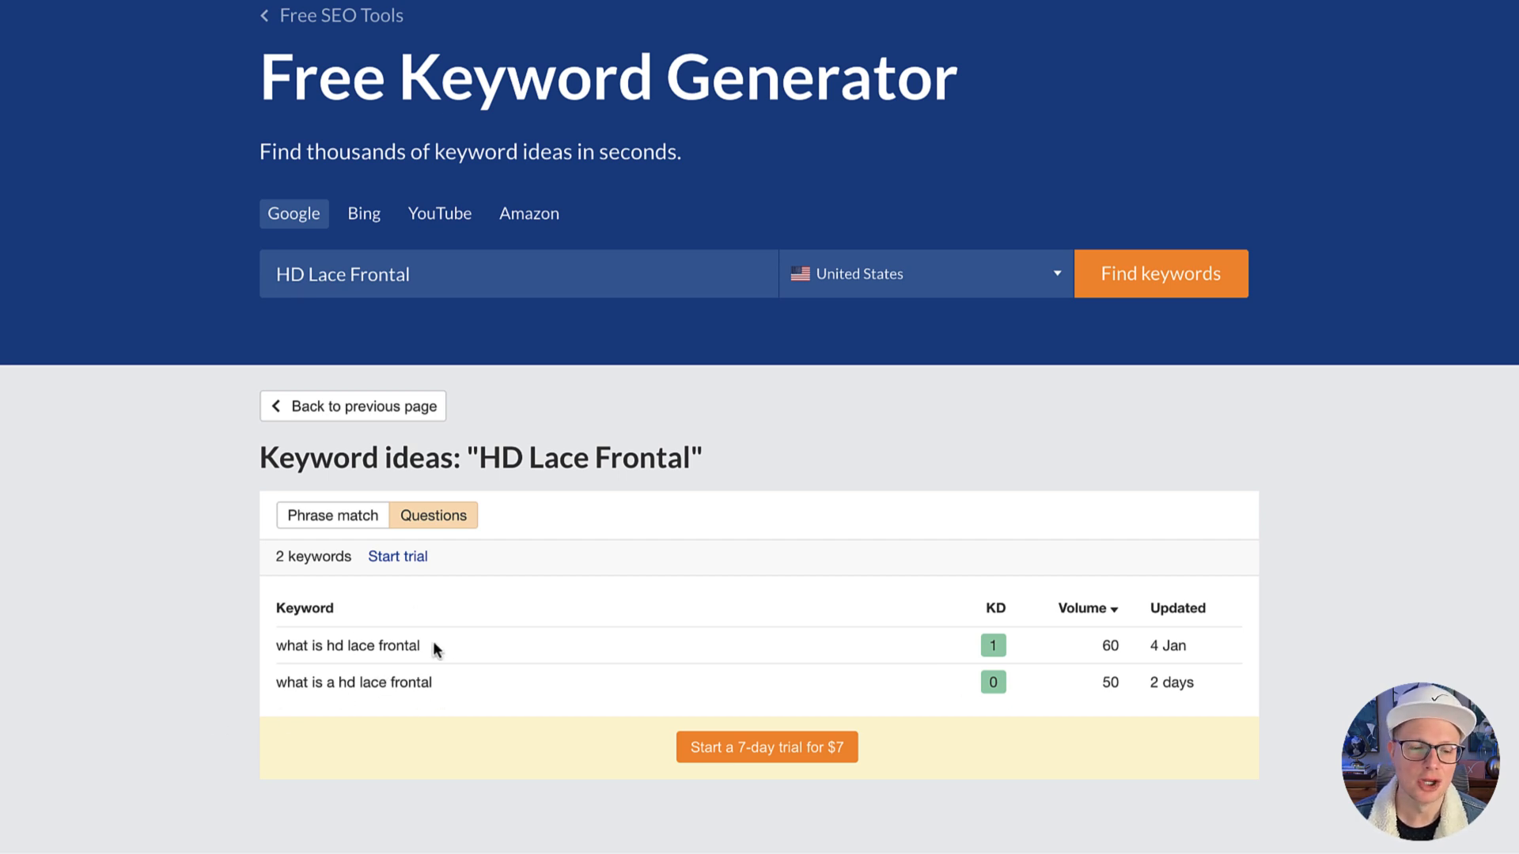
mouse_move(526, 632)
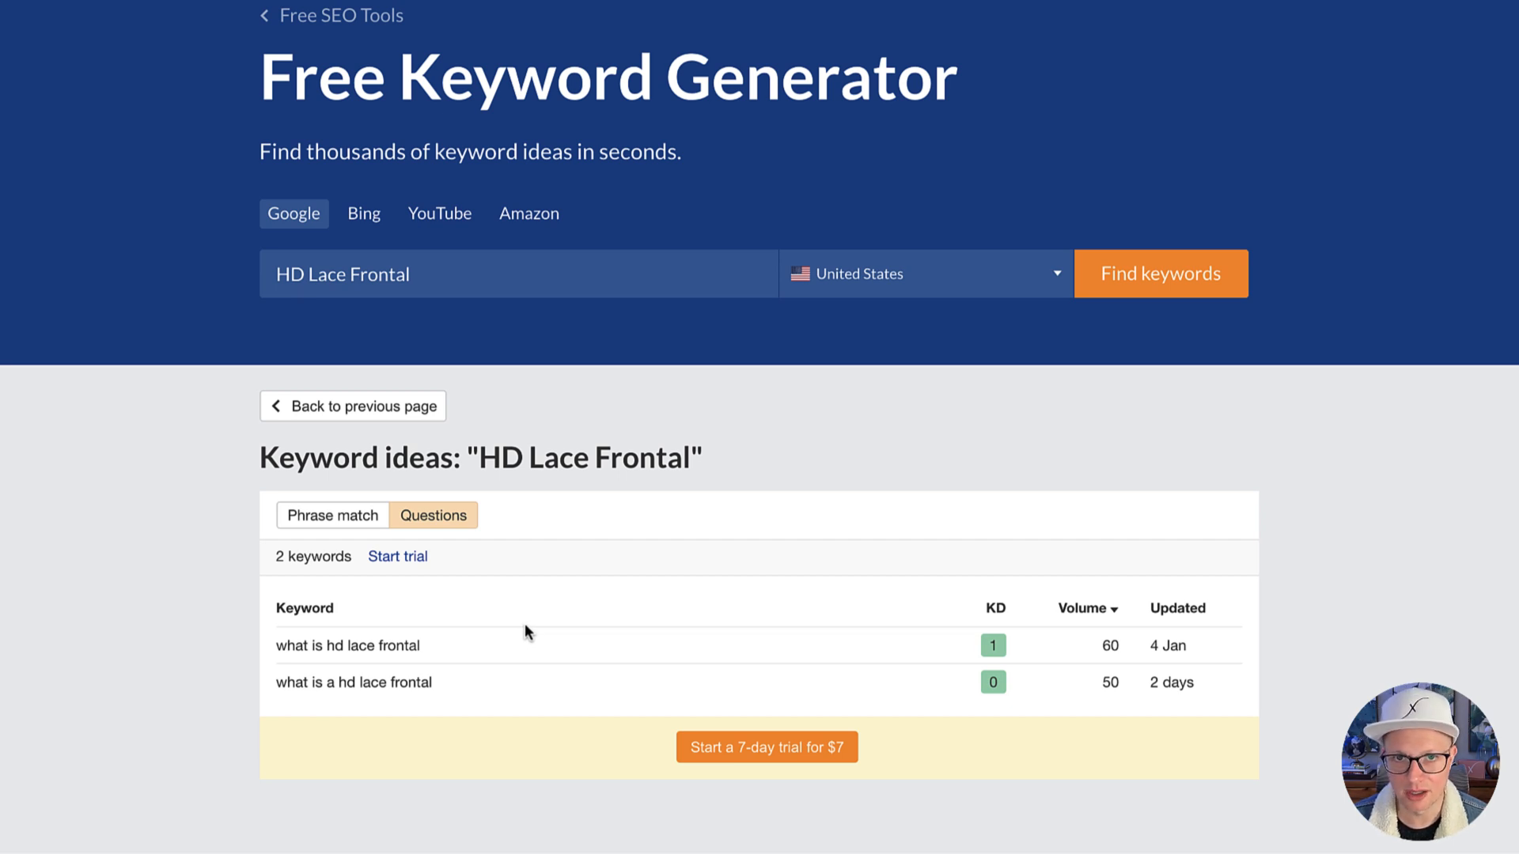
mouse_move(654, 584)
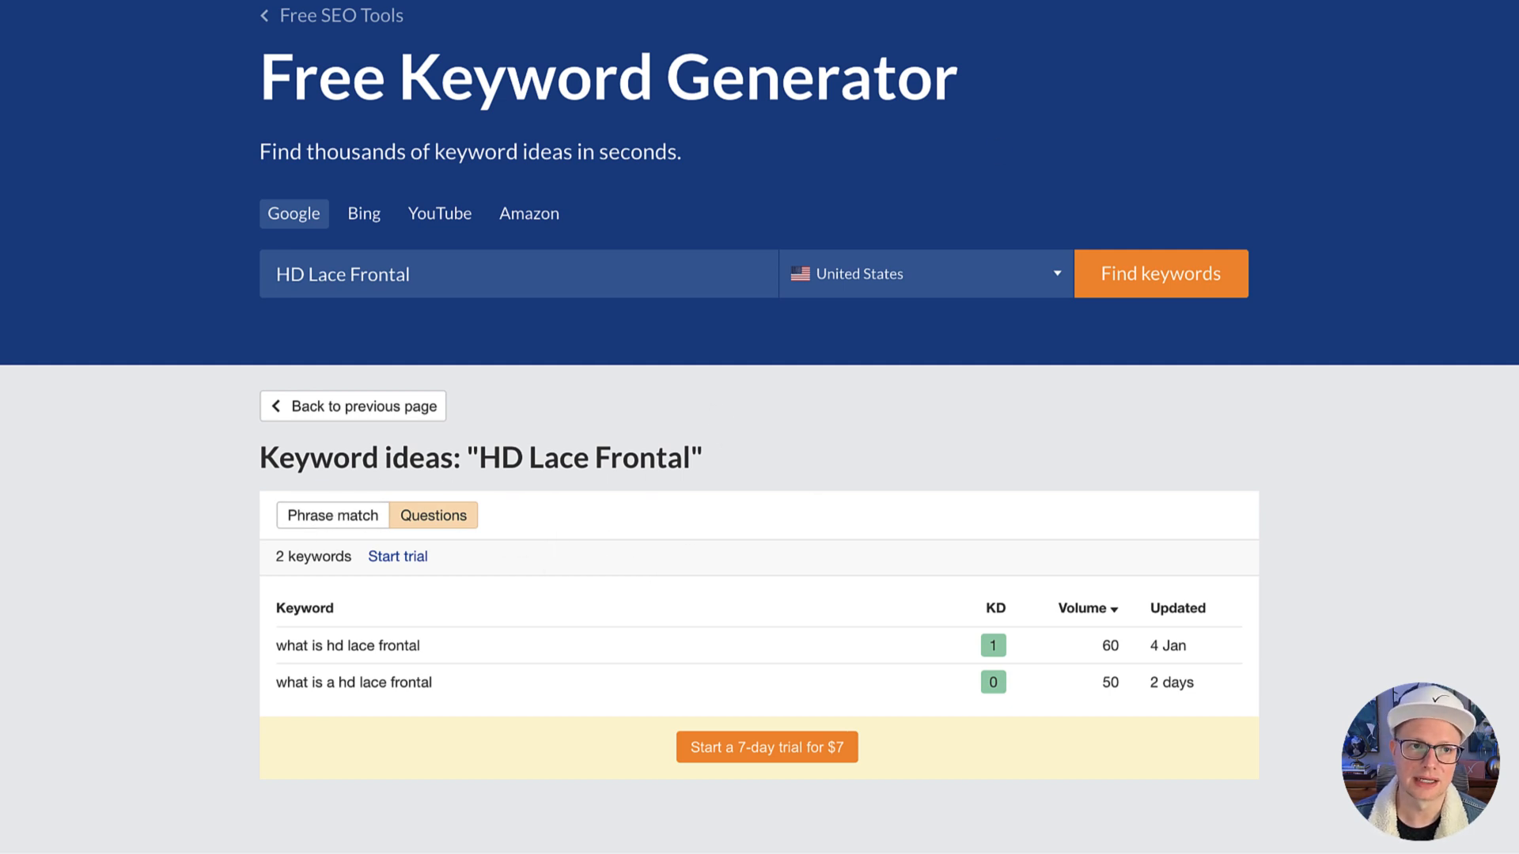
mouse_move(683, 299)
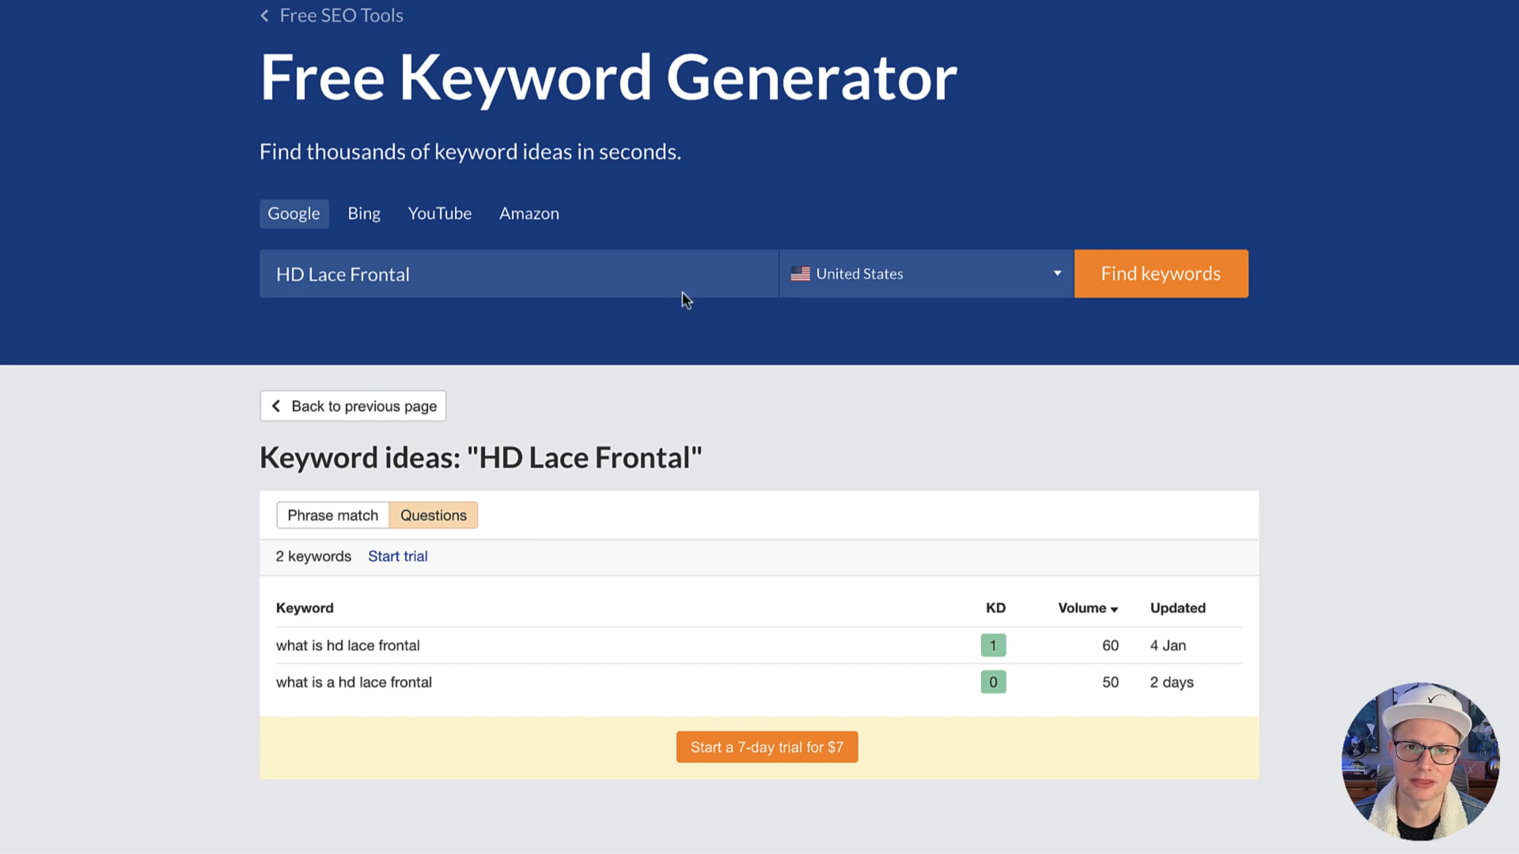